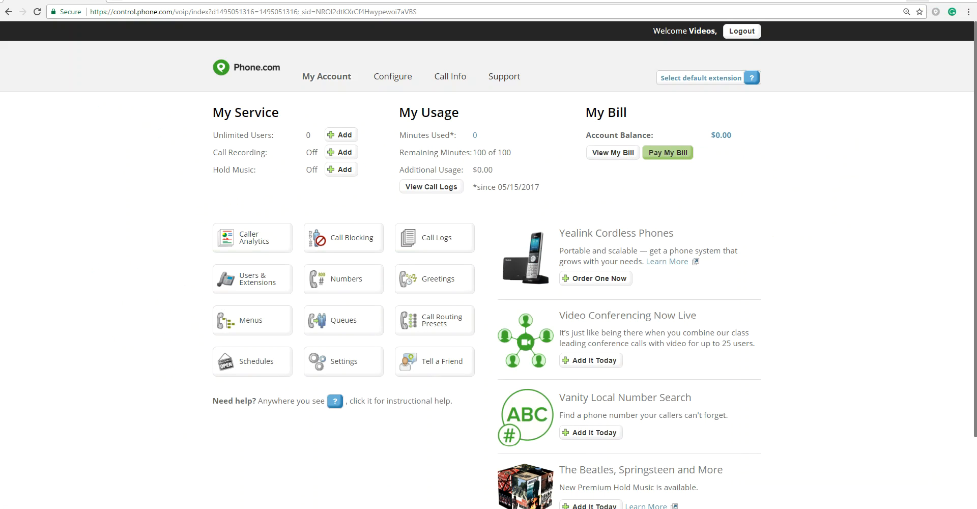
mouse_move(493, 271)
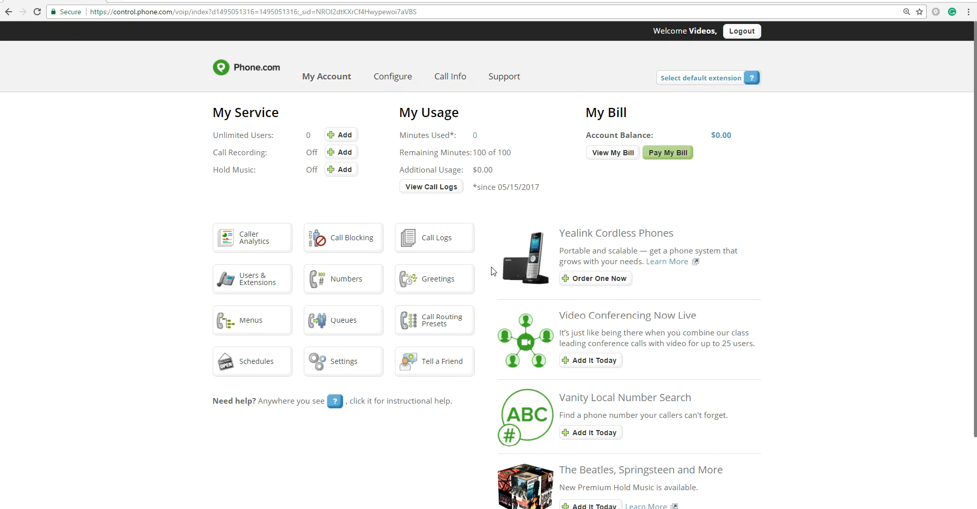
mouse_move(166, 300)
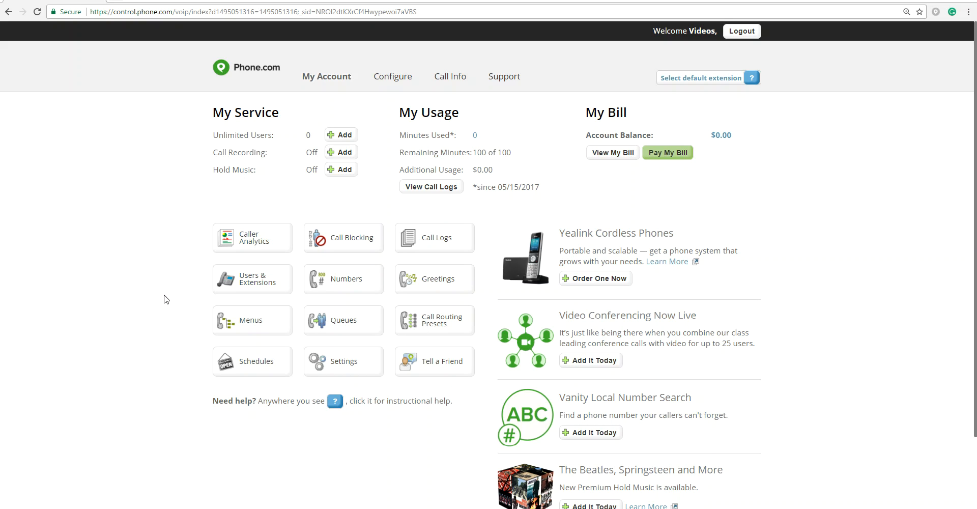
mouse_move(439, 225)
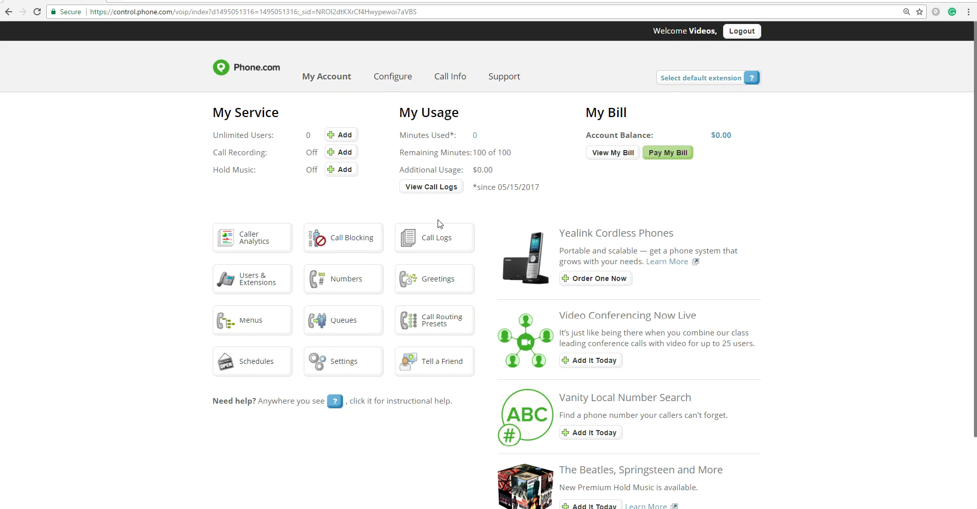
mouse_move(485, 271)
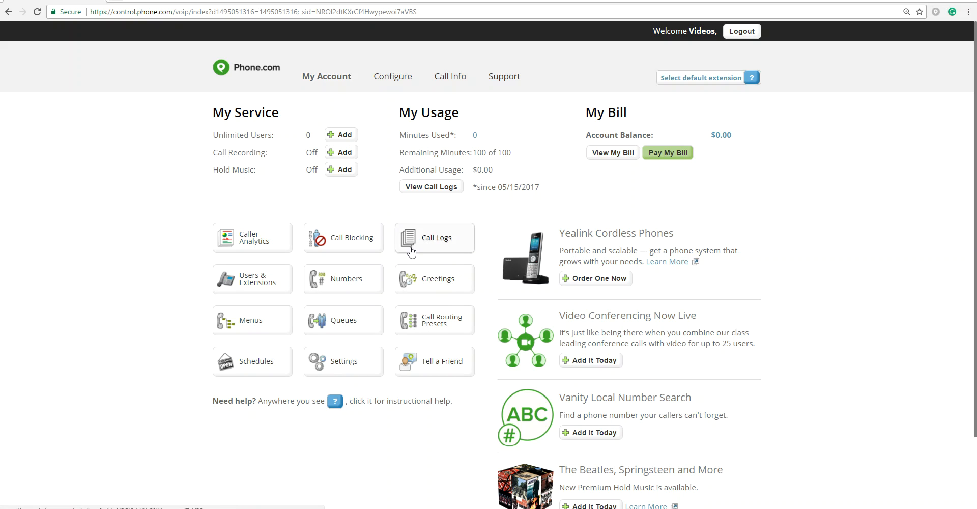
mouse_move(434, 237)
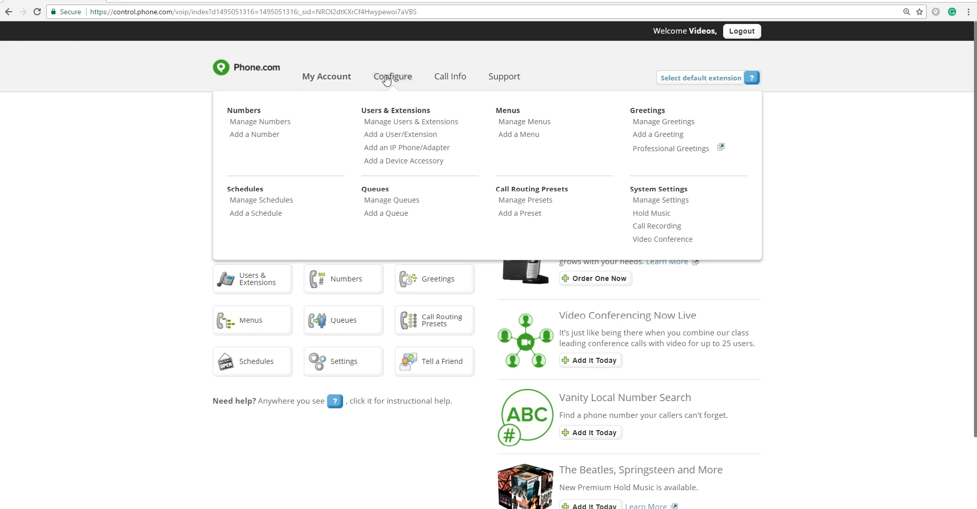
Start a new greeting named 'Main Menu', restricted to All.
click(658, 134)
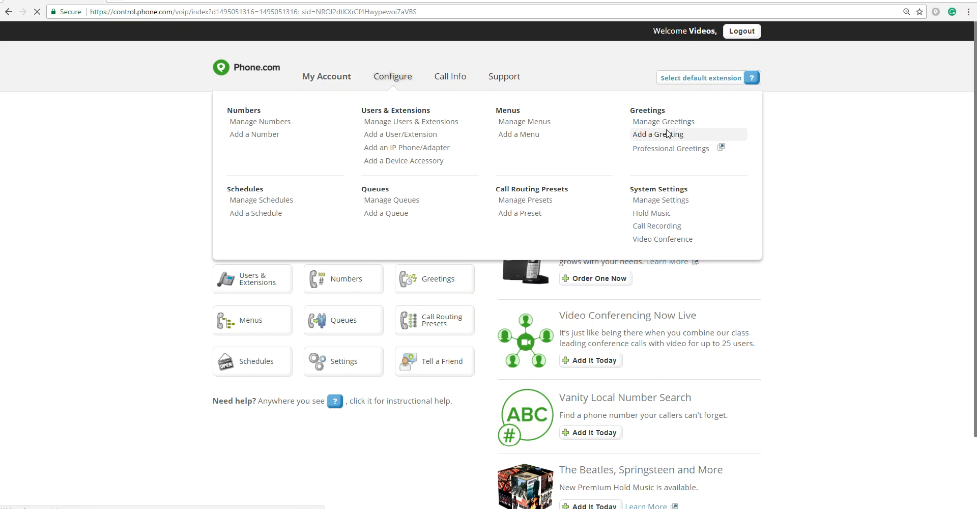
click(658, 135)
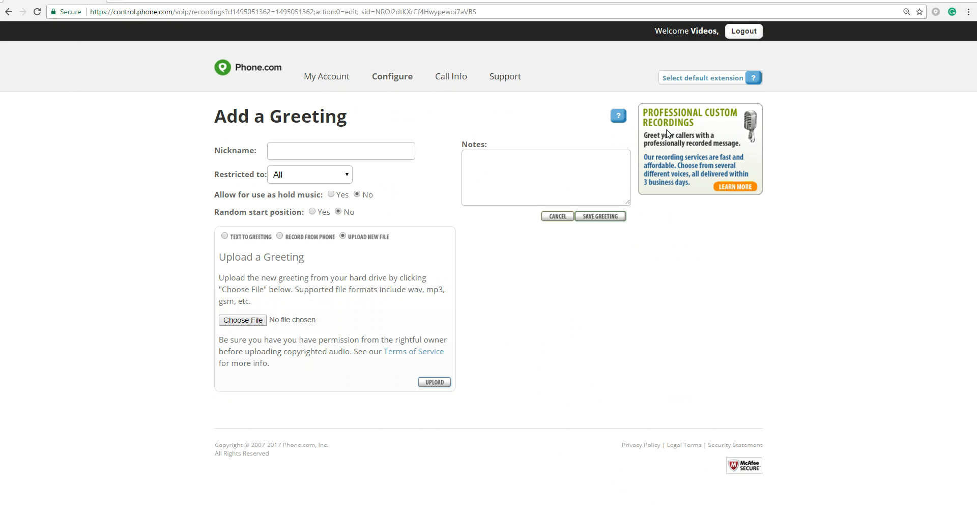
click(340, 150)
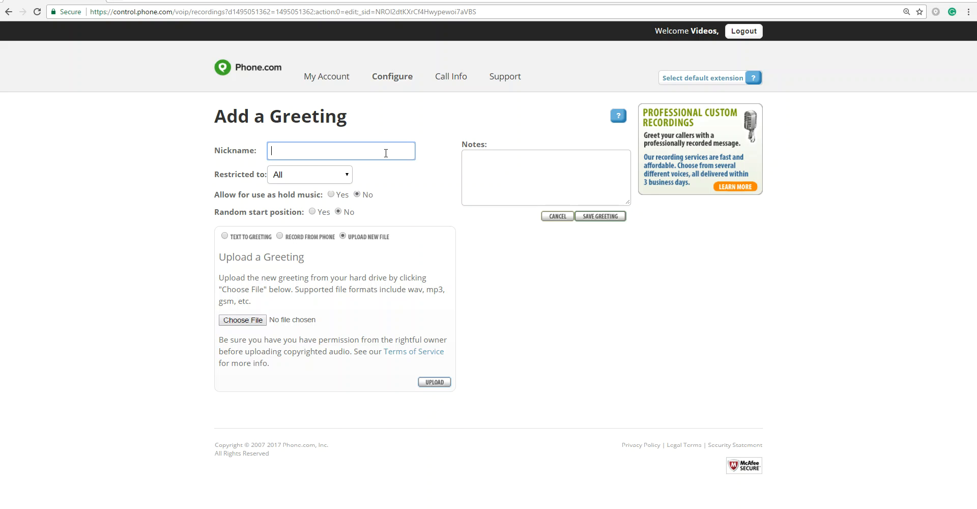
text(Ma)
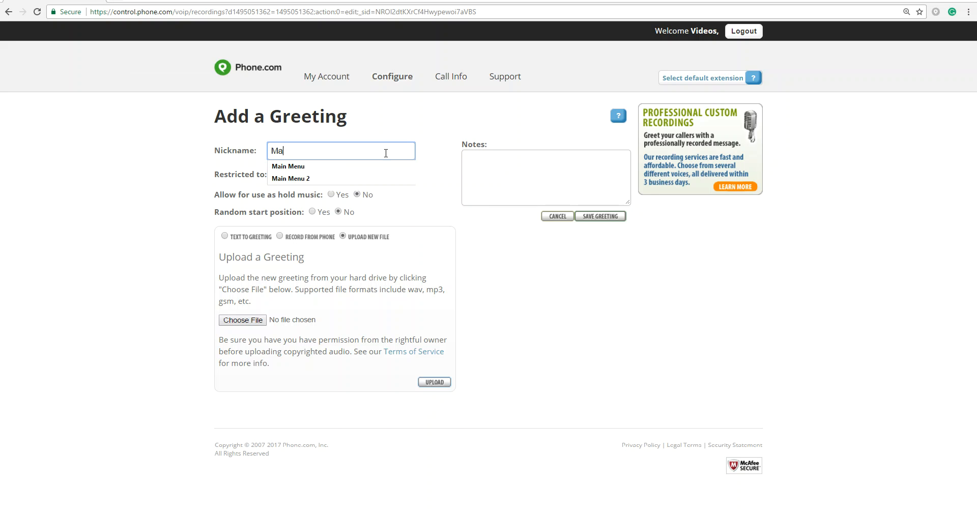
text(in Me)
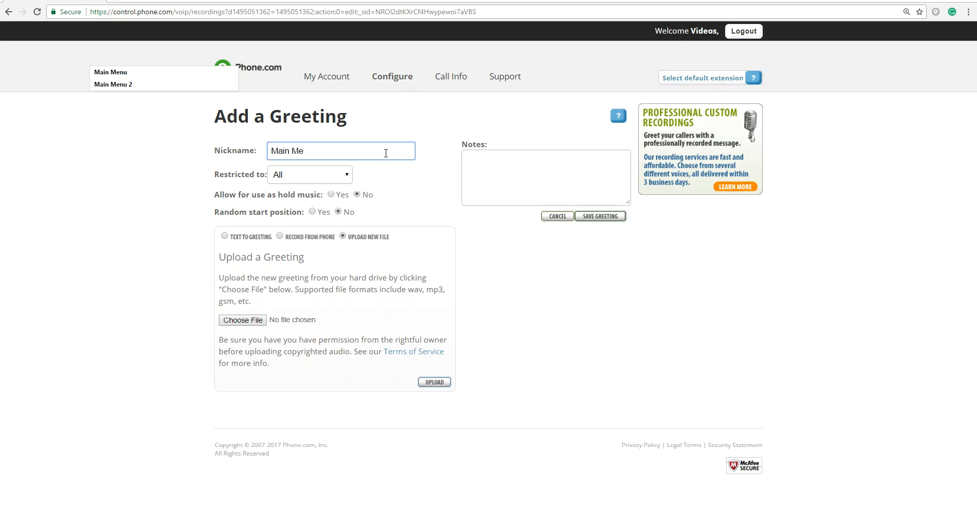
text(bu)
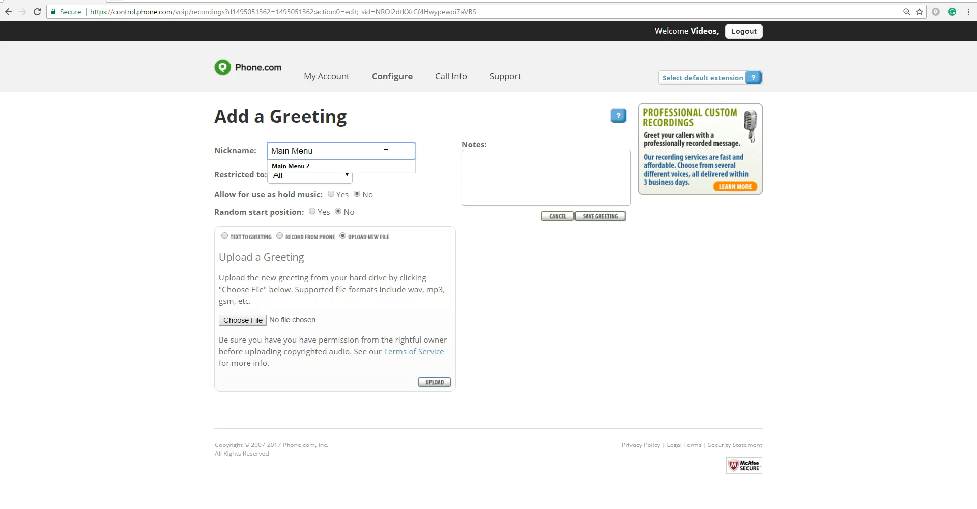
click(420, 192)
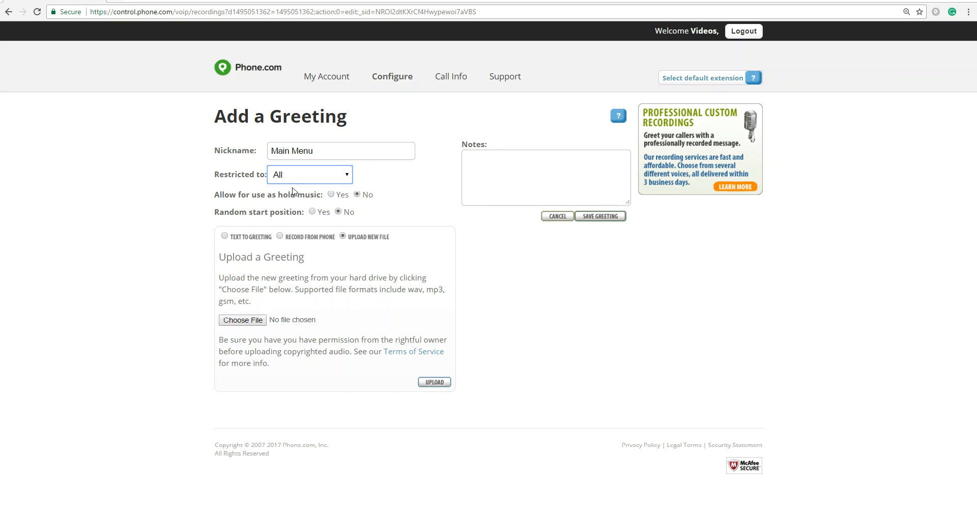
mouse_move(251, 211)
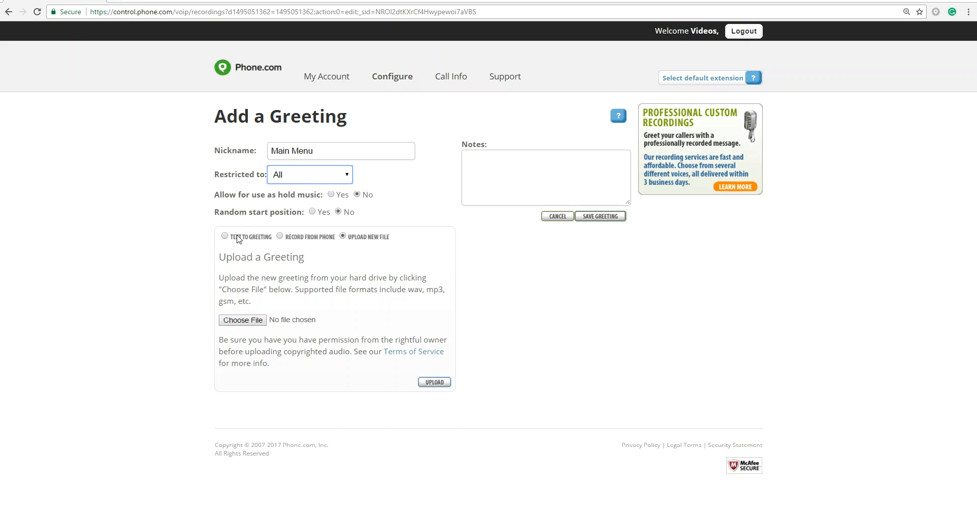
Enter the Text to Greeting script: thank you for calling, press 1 for sales, press 2 for support.
click(225, 236)
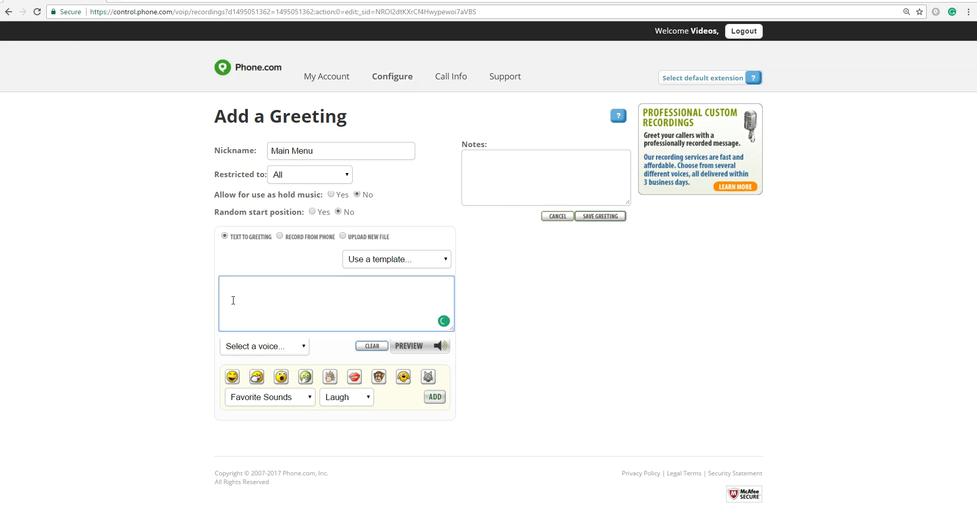
text(Thank y)
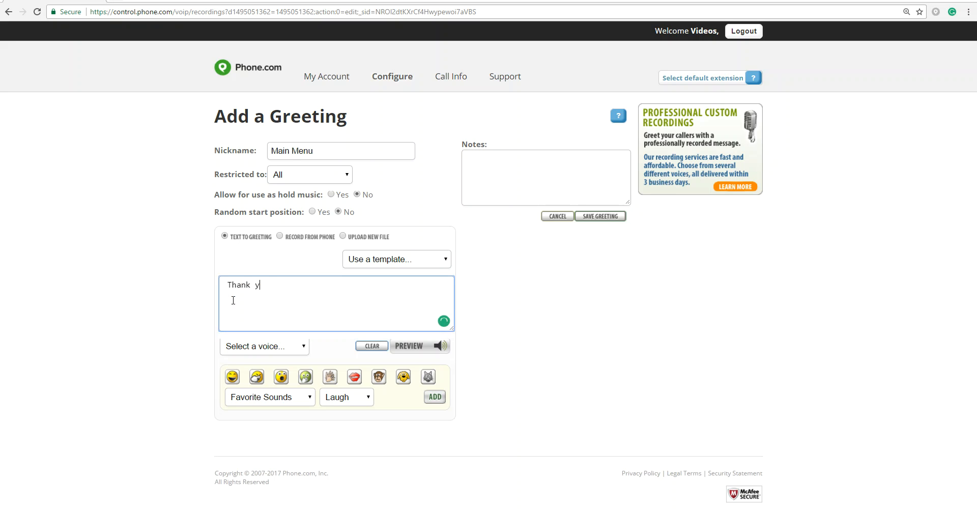
text(ou for calling.)
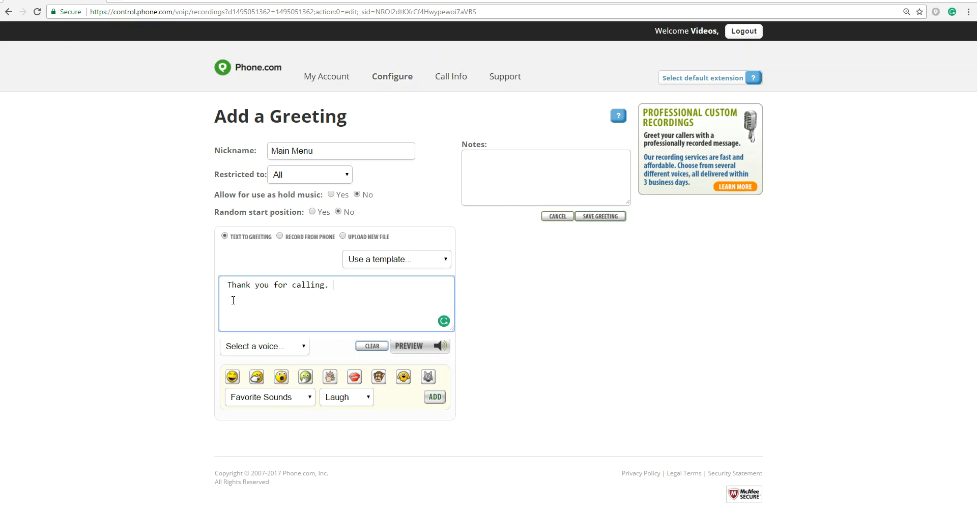
text(To s)
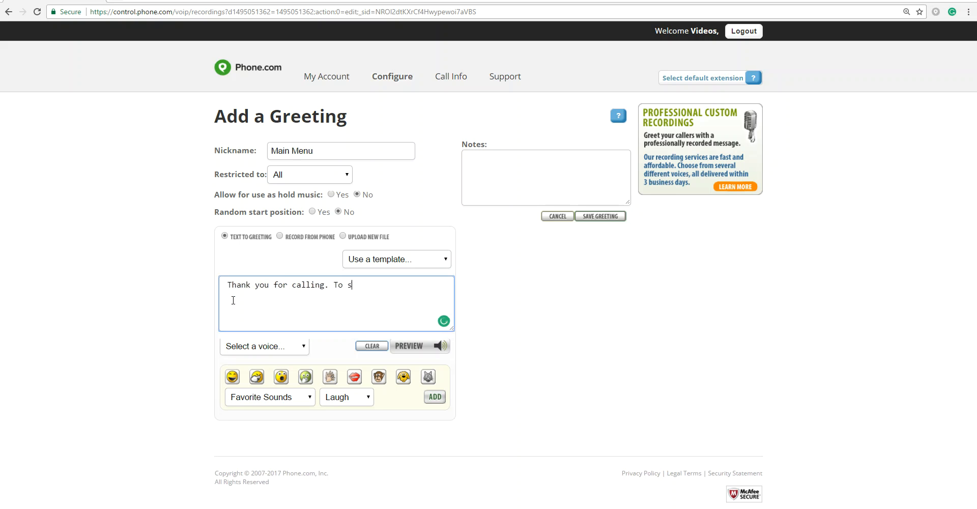
text(peak to sales, pres)
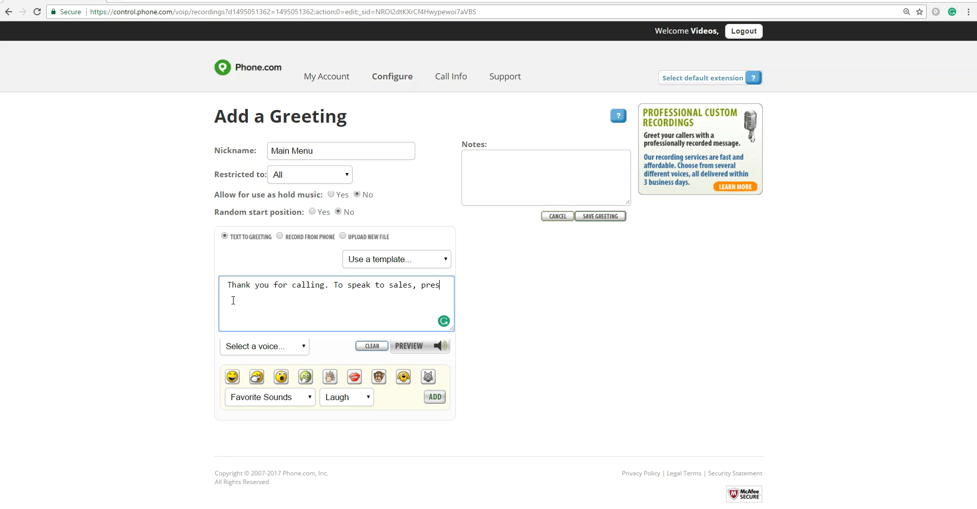
text(s 1. To)
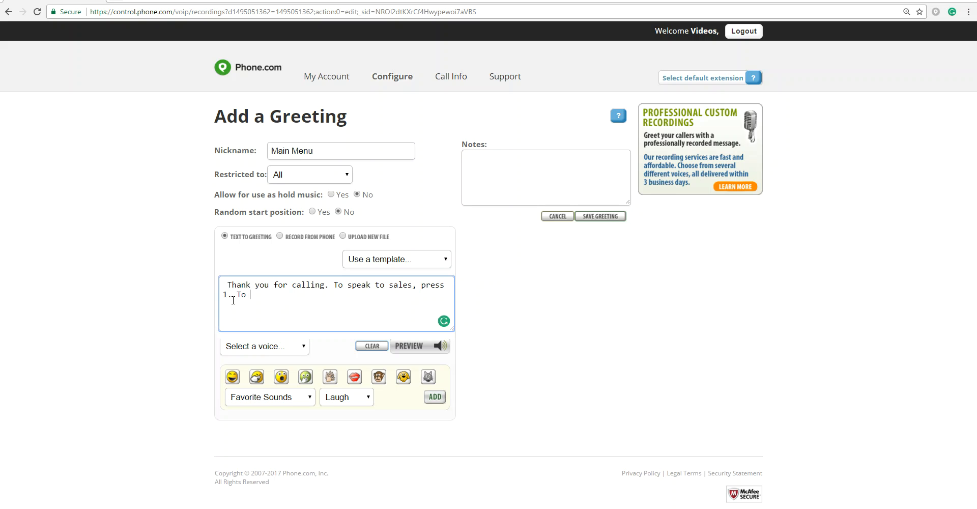
text(speak to)
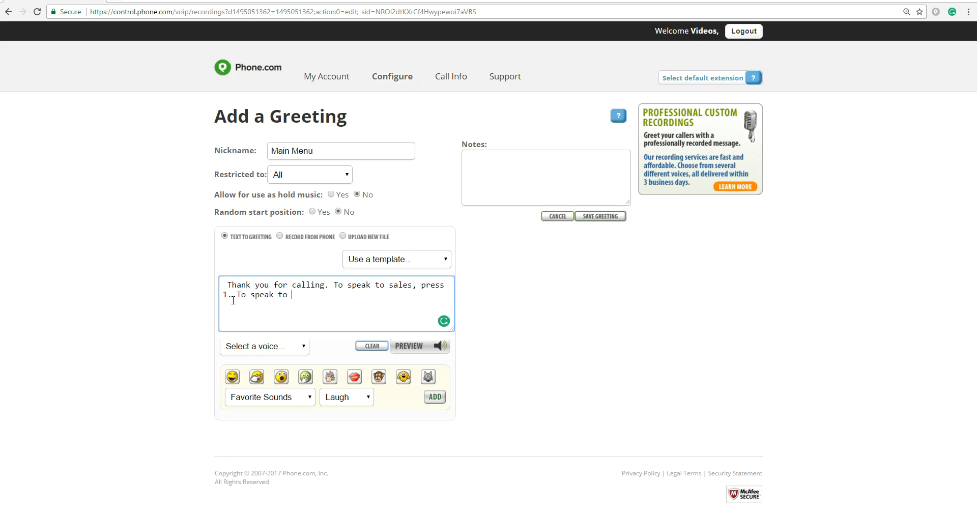
text(support)
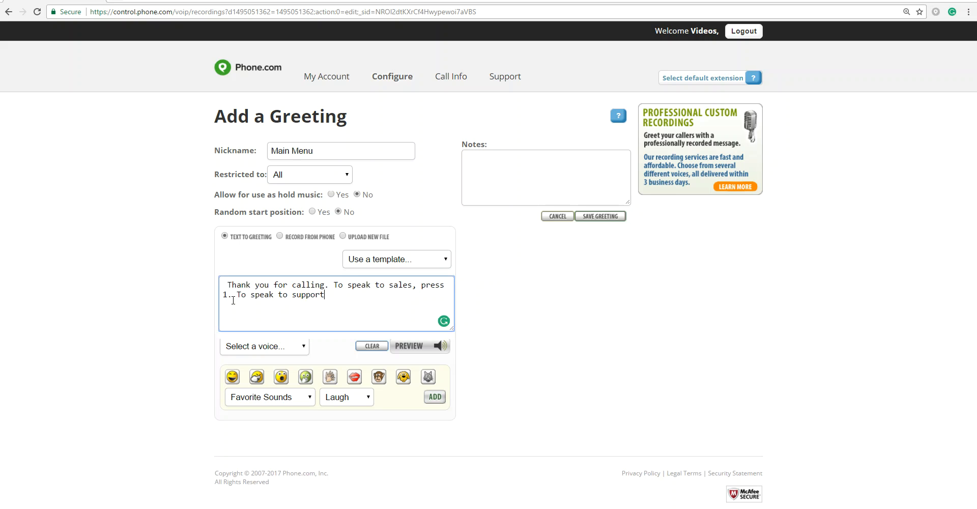
text(, press 2)
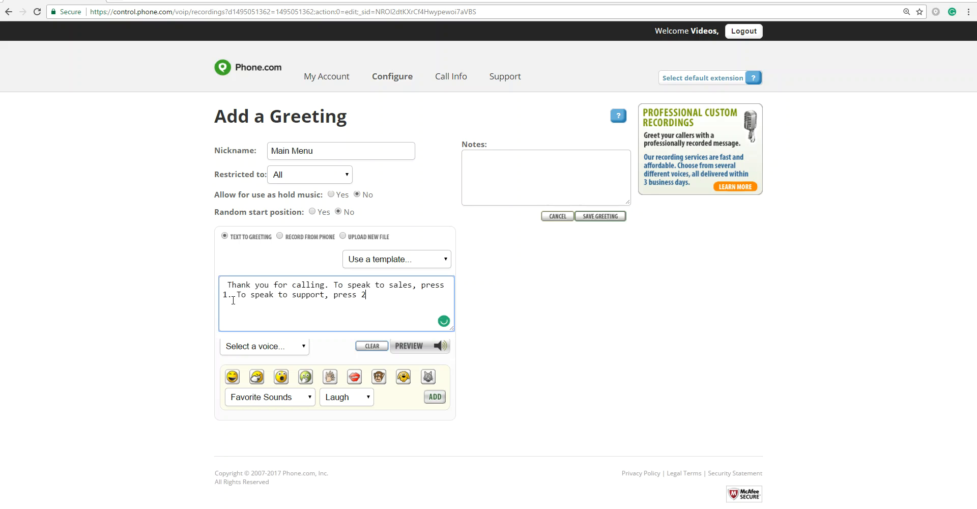
Finish the script with 'To leave a voicemail, press 3.' and add an ellipsis after 'calling'.
text(. To)
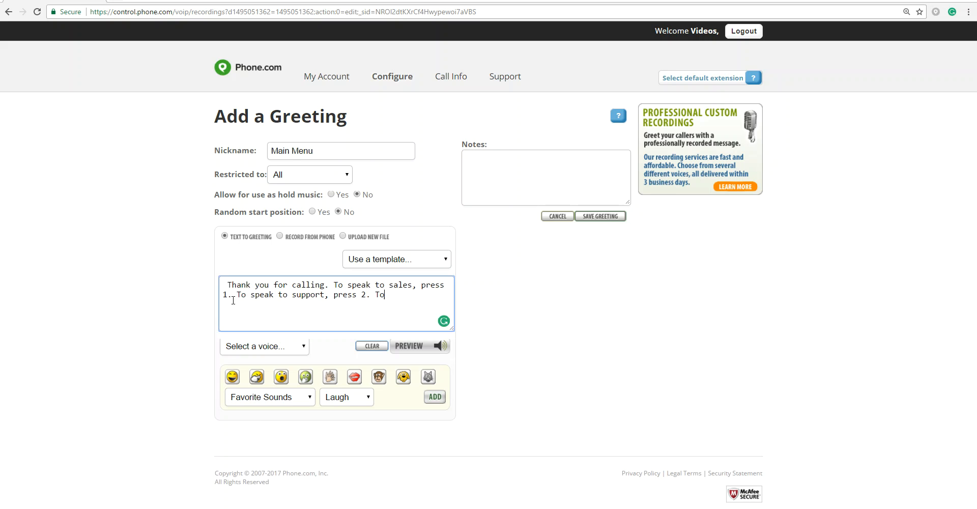
text(leave a voicemail,)
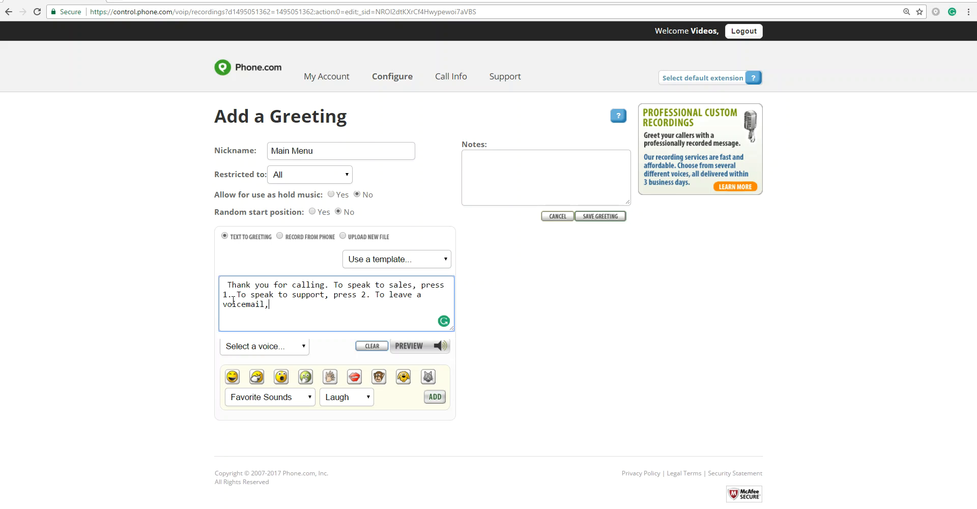
text(press 3.)
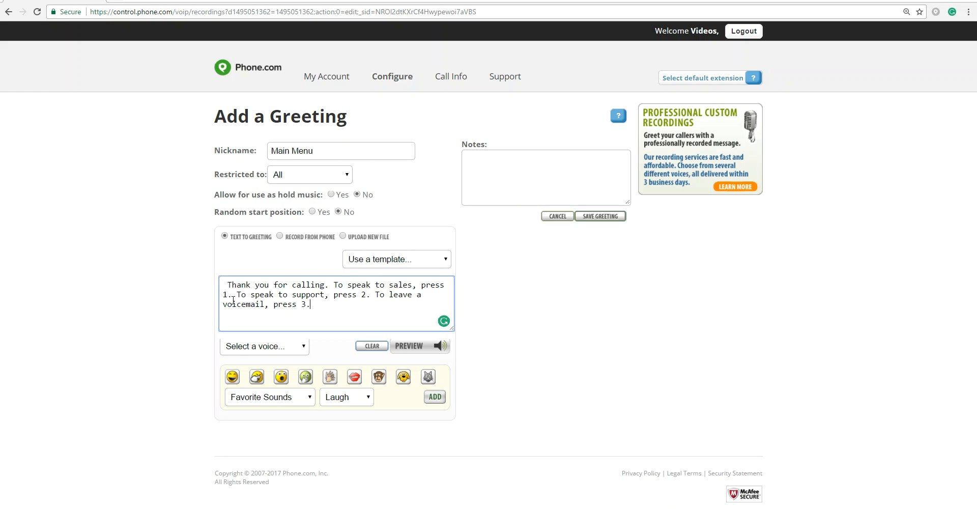
mouse_move(194, 289)
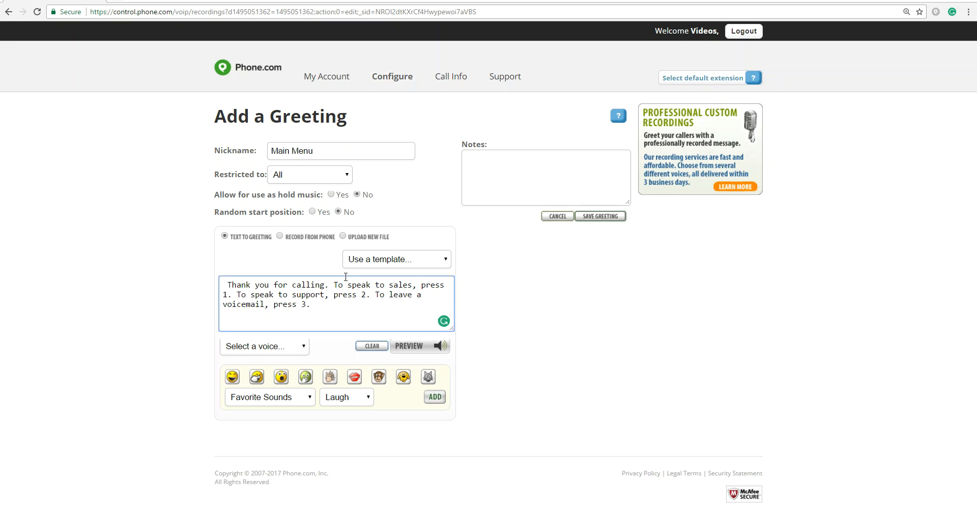
text(..)
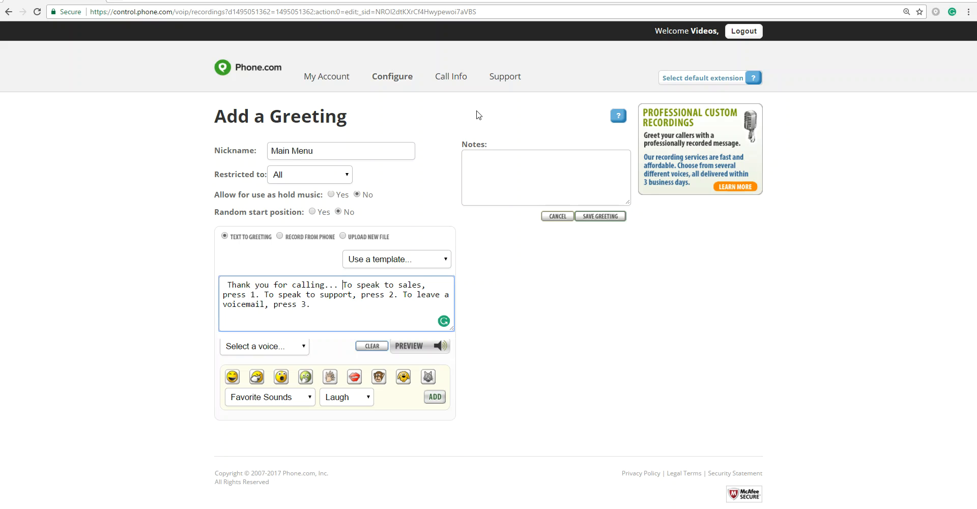
click(451, 76)
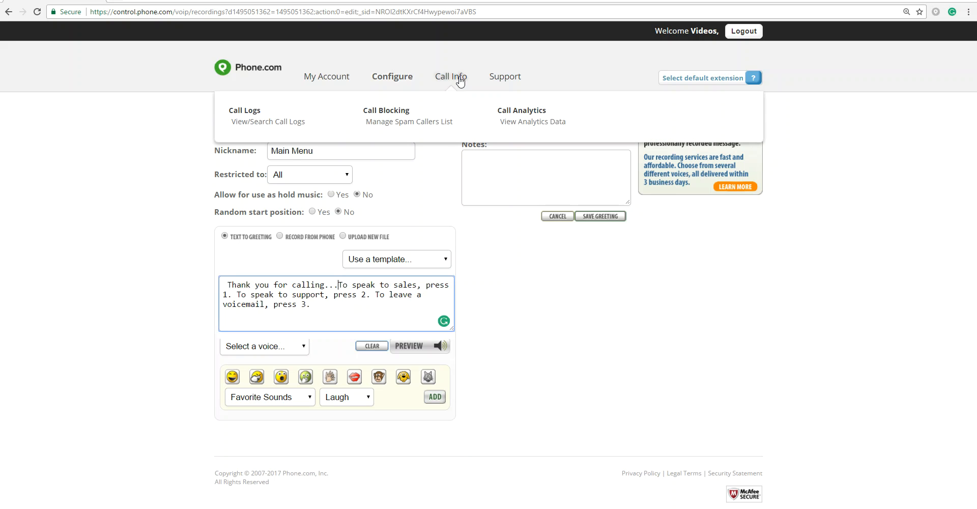
click(310, 318)
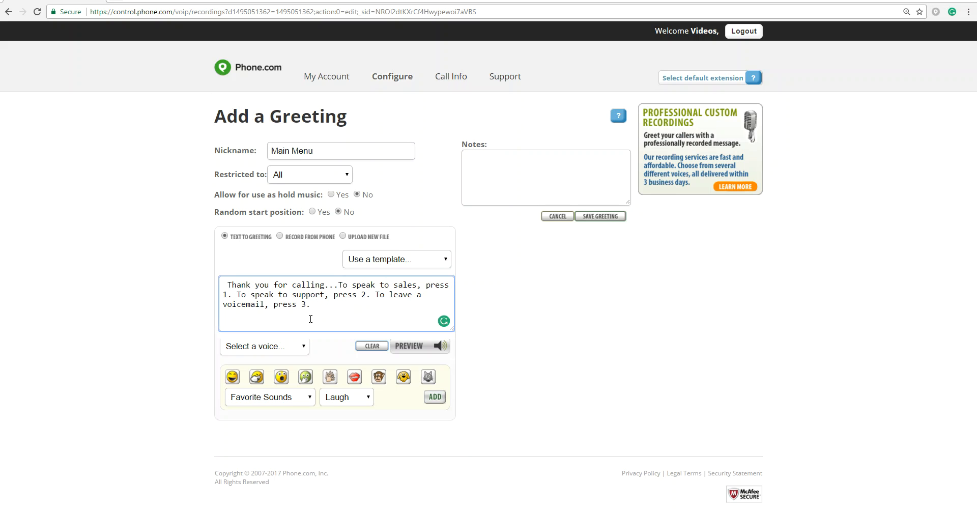
Choose the Frank voice and play a preview of the greeting, then stop it.
click(264, 346)
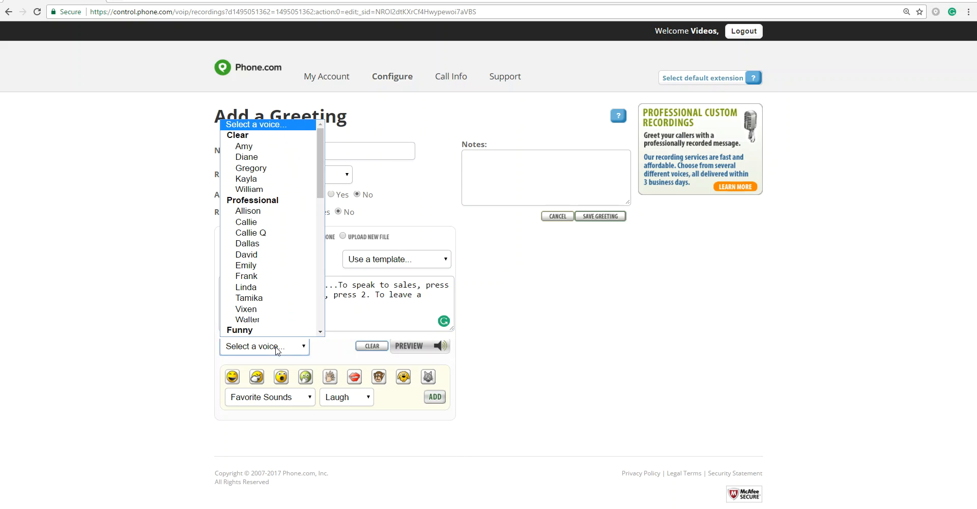
mouse_move(247, 276)
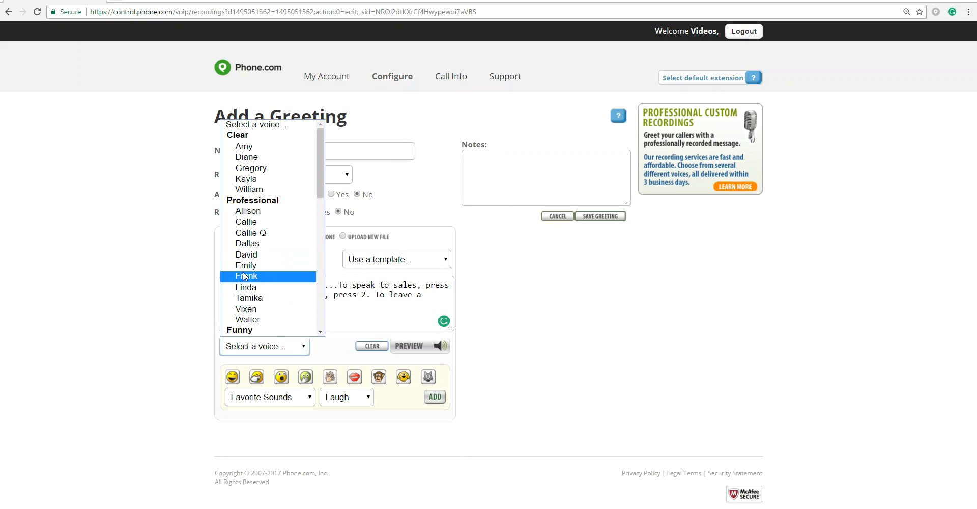
click(247, 276)
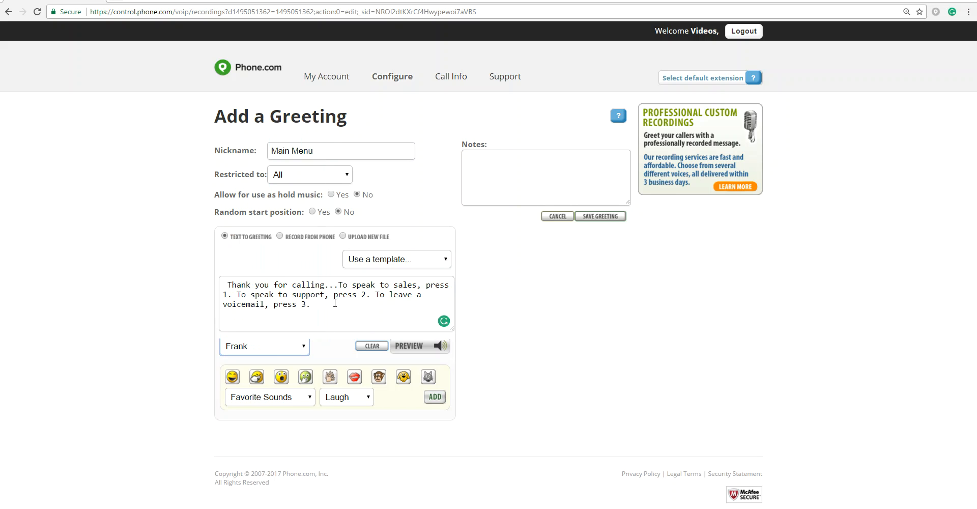
mouse_move(281, 351)
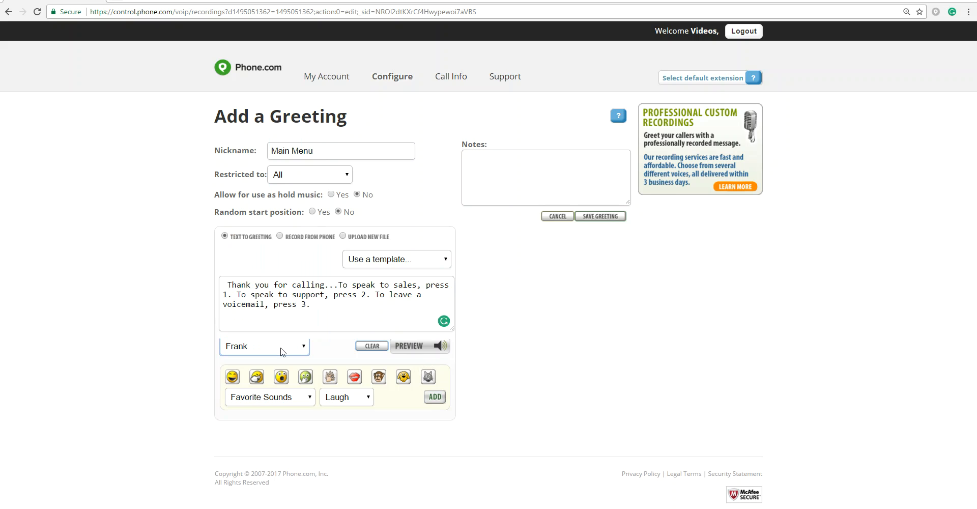
mouse_move(432, 346)
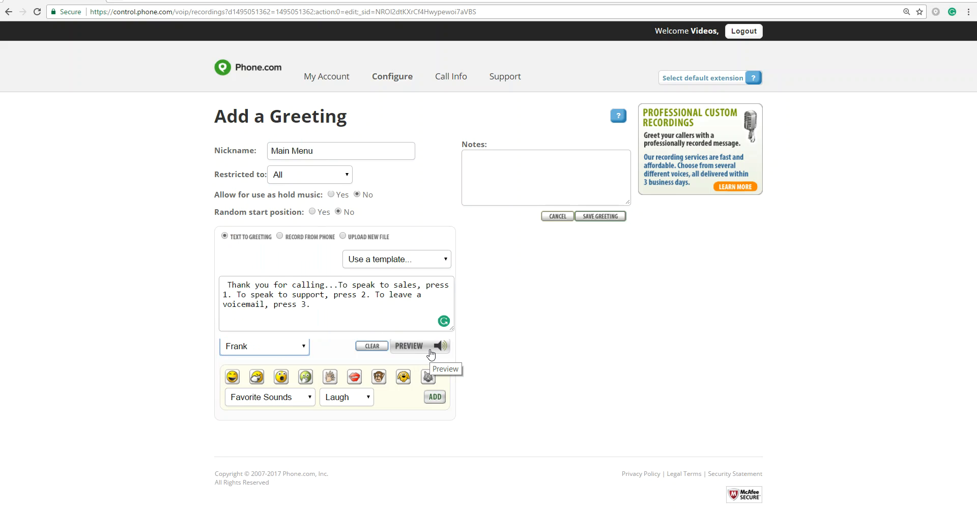
click(419, 346)
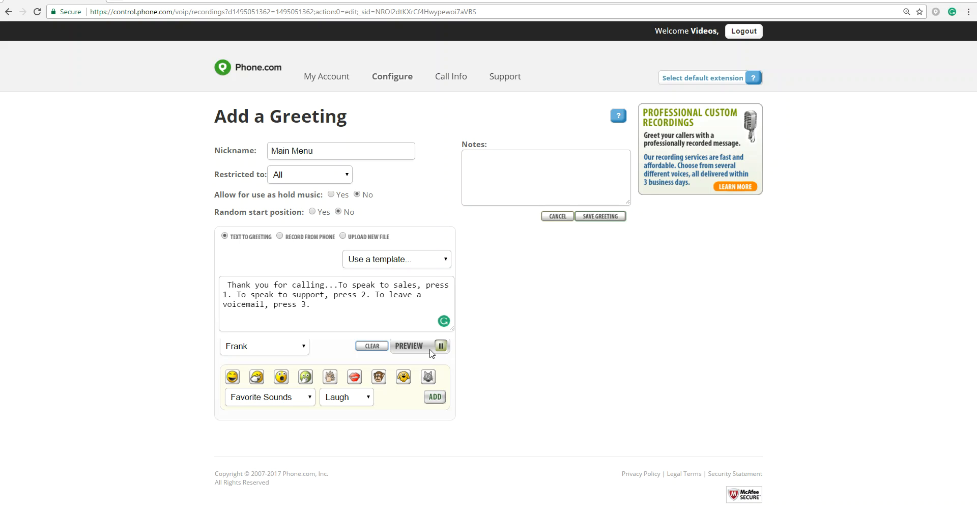
click(440, 346)
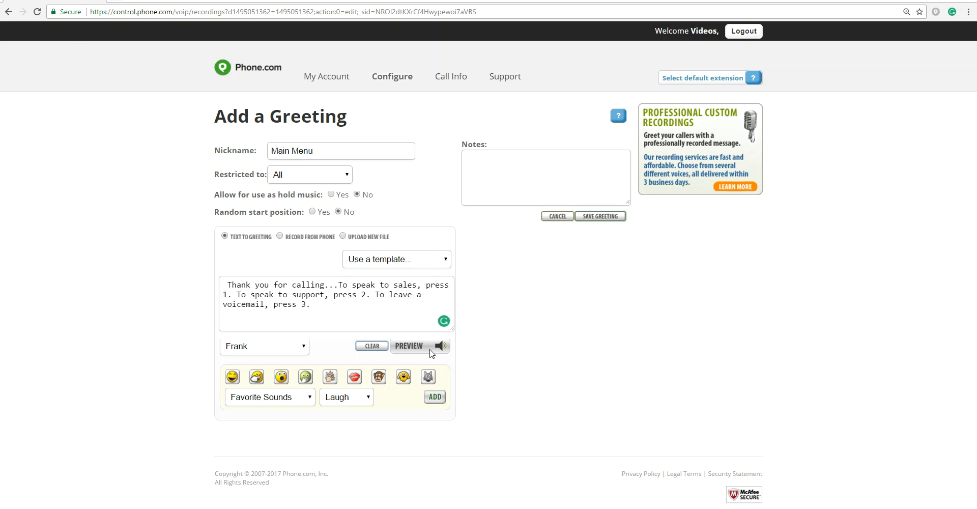
mouse_move(305, 377)
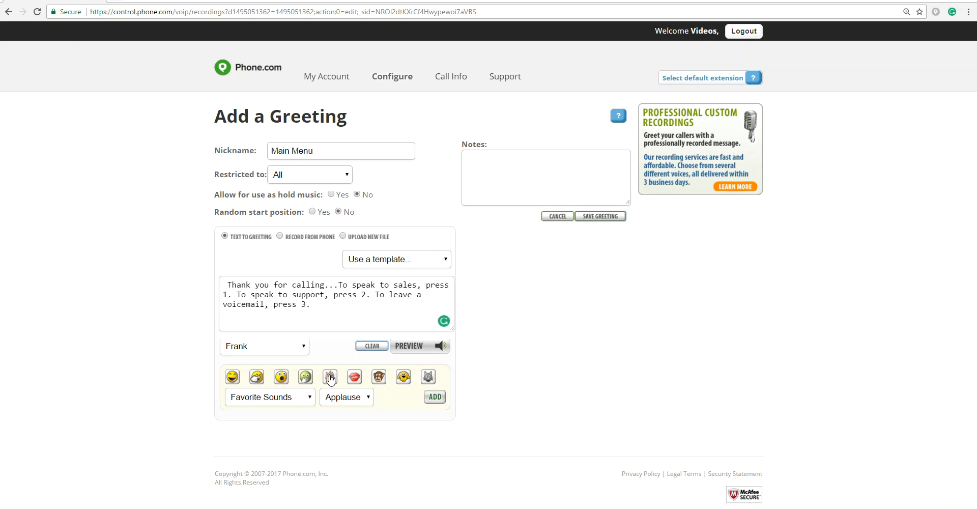
Choose Kiss as the greeting's sound effect.
click(354, 377)
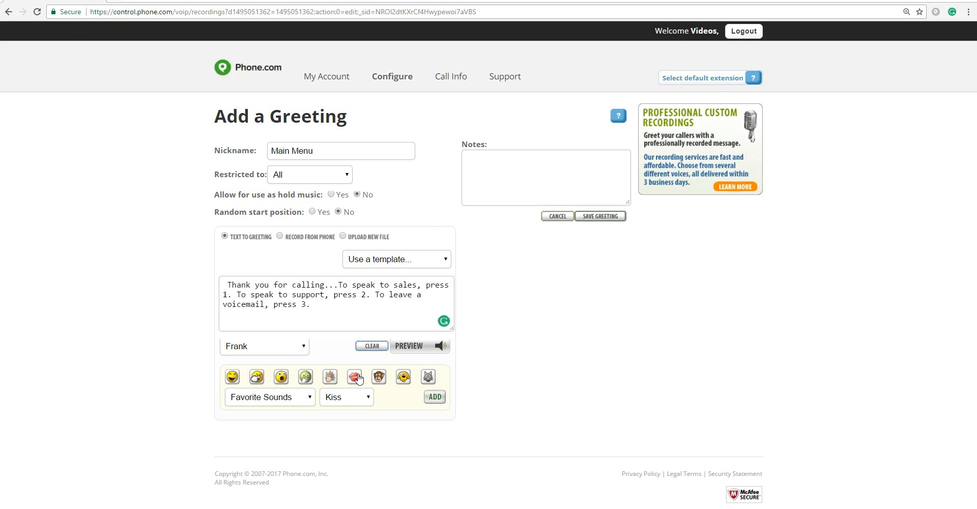
mouse_move(313, 269)
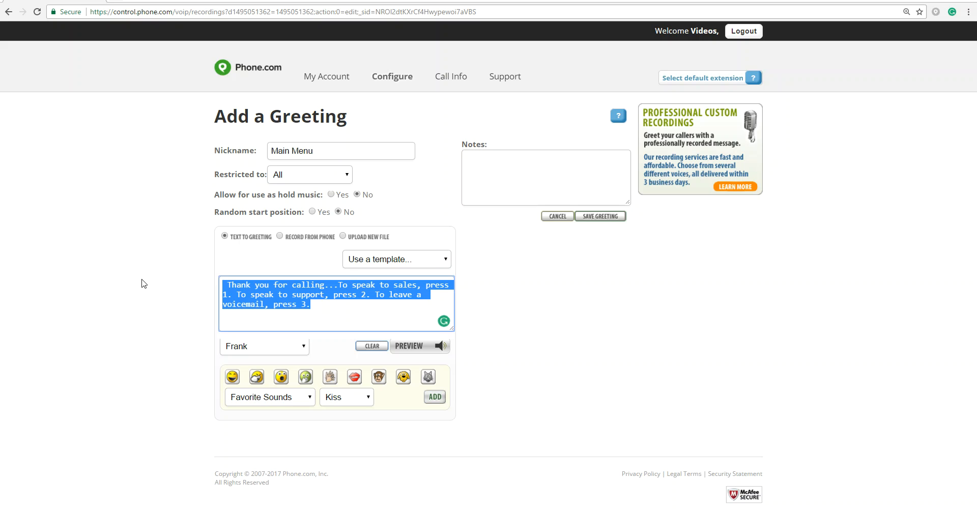
Switch to Record From Phone and start a Create Recording call.
click(280, 235)
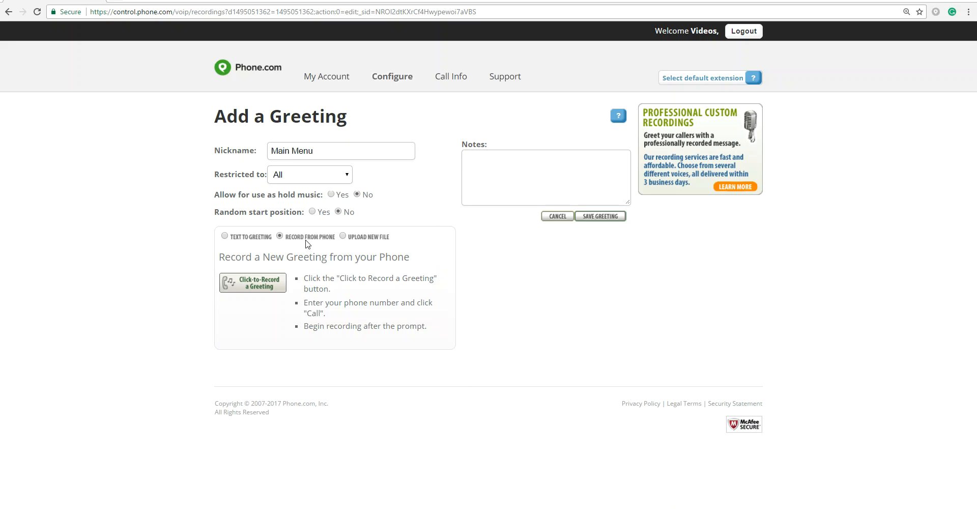
mouse_move(280, 243)
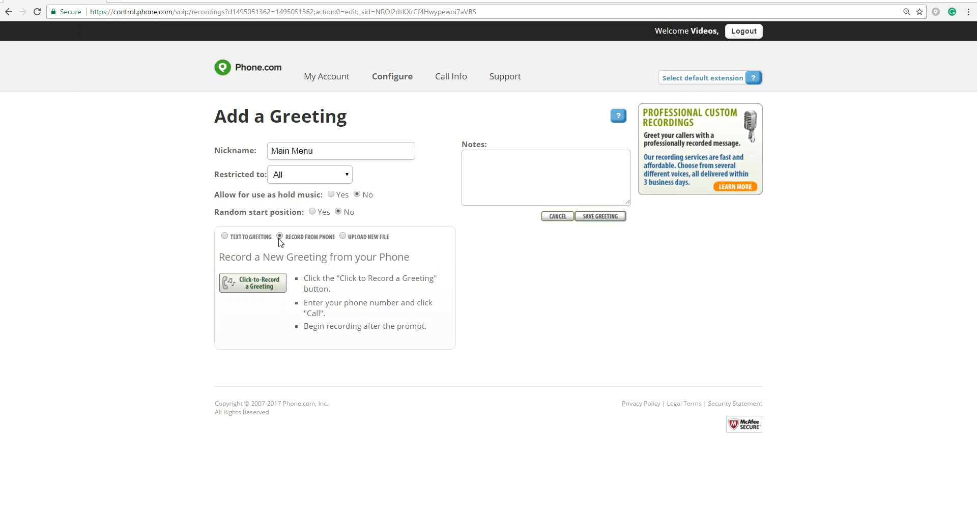
click(252, 283)
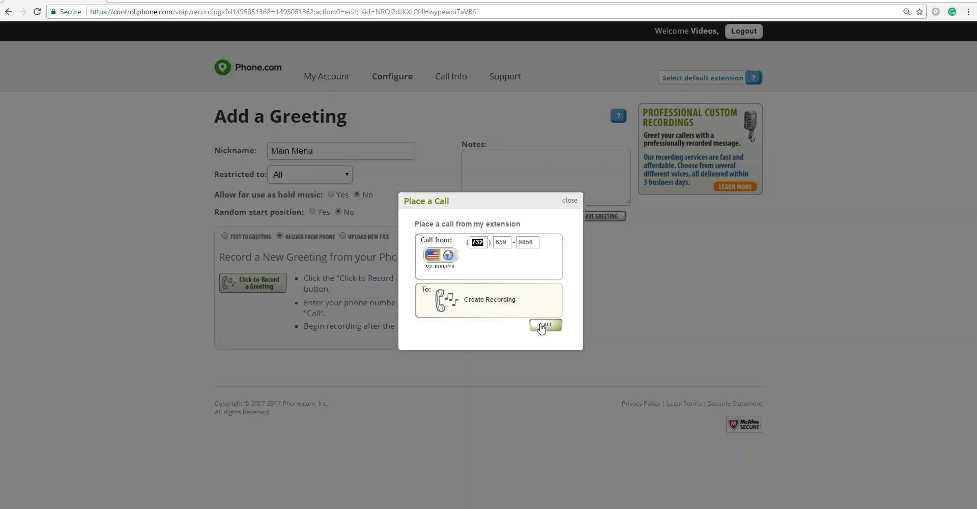
Place the call from the extension to record the greeting by phone.
click(545, 325)
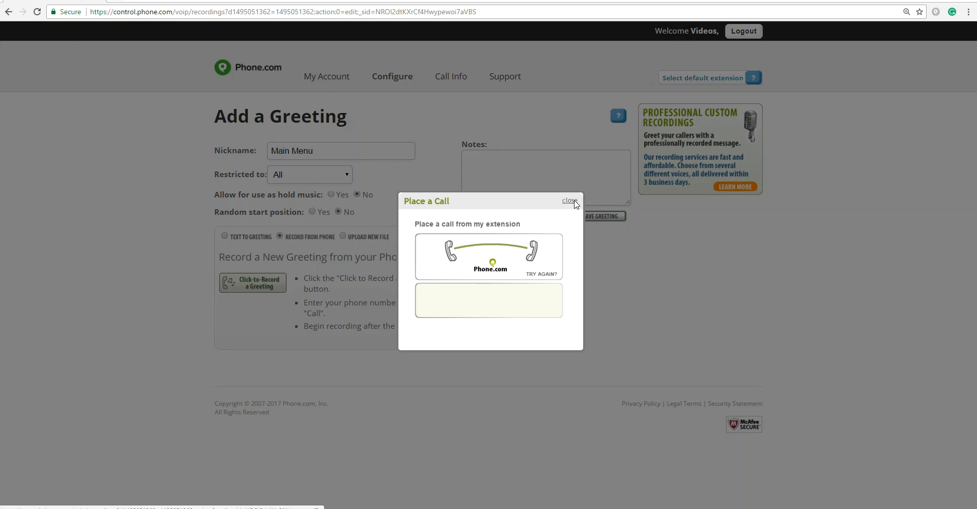
Close the call window and write the menu script (sales 1, support 2, voicemail 3) in the Notes box.
click(569, 200)
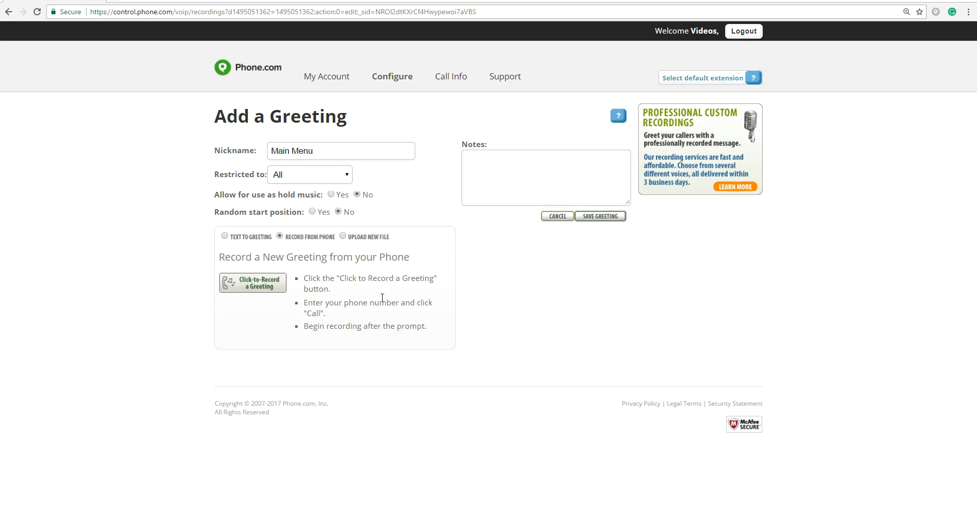
click(546, 177)
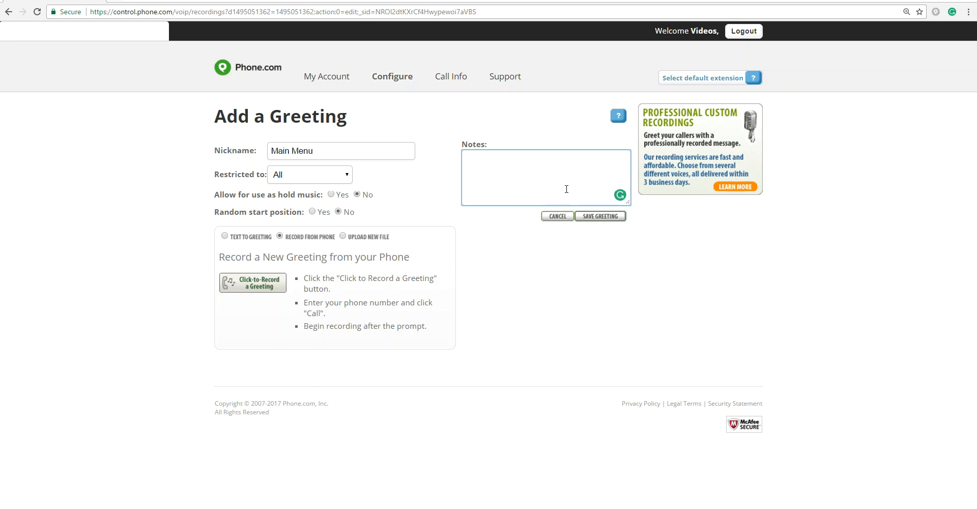
text(Thank you)
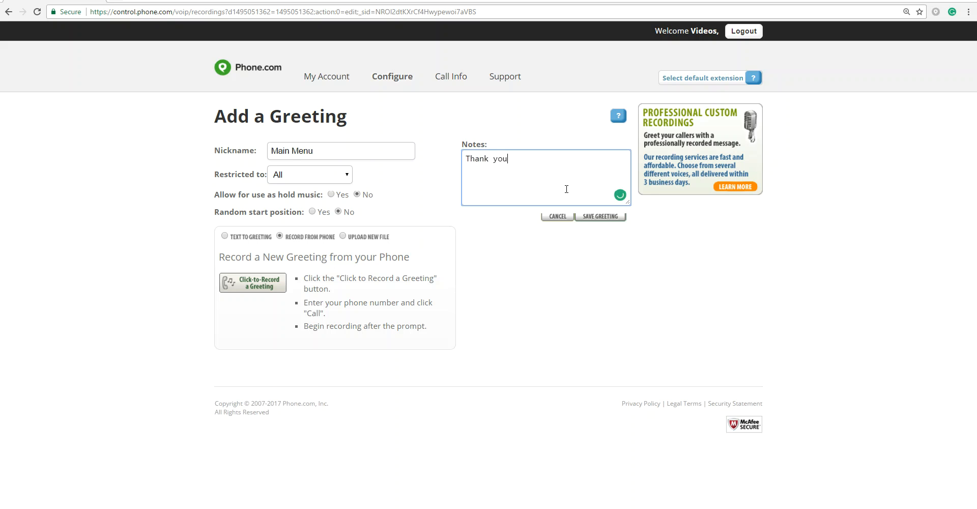
text(for calling.)
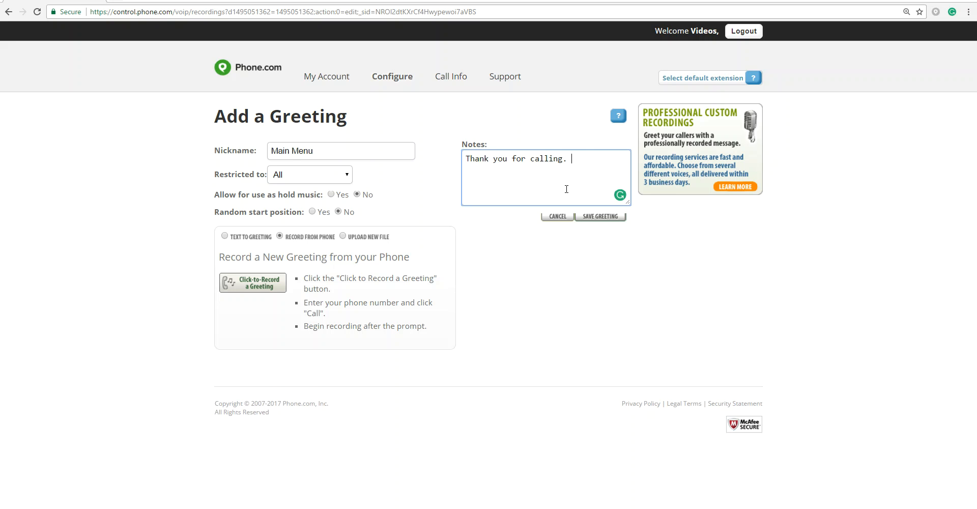
text(To speak to seal)
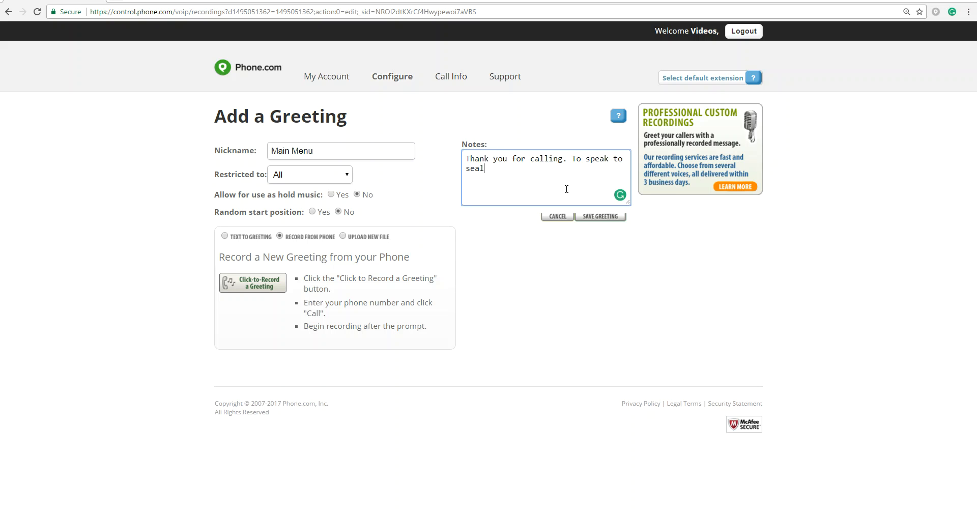
text(ales,)
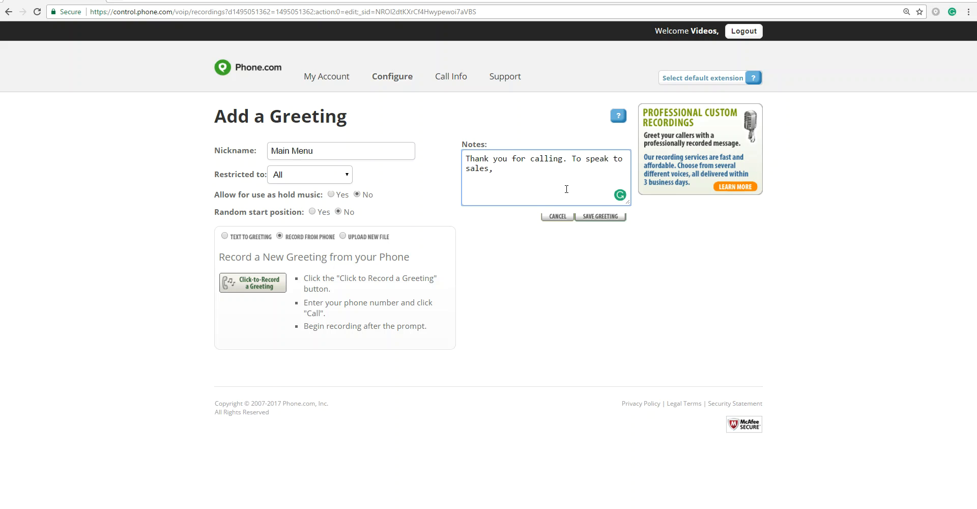
text(press 1.)
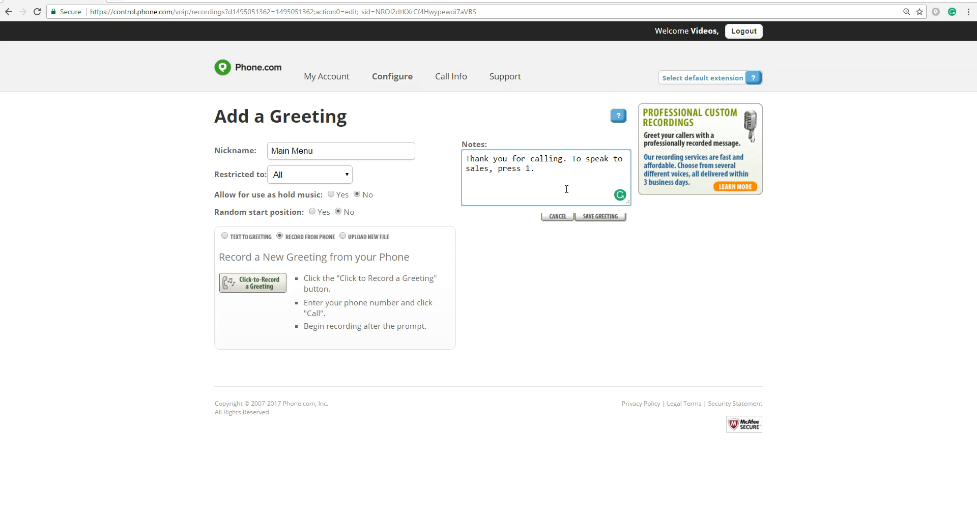
text(For support,)
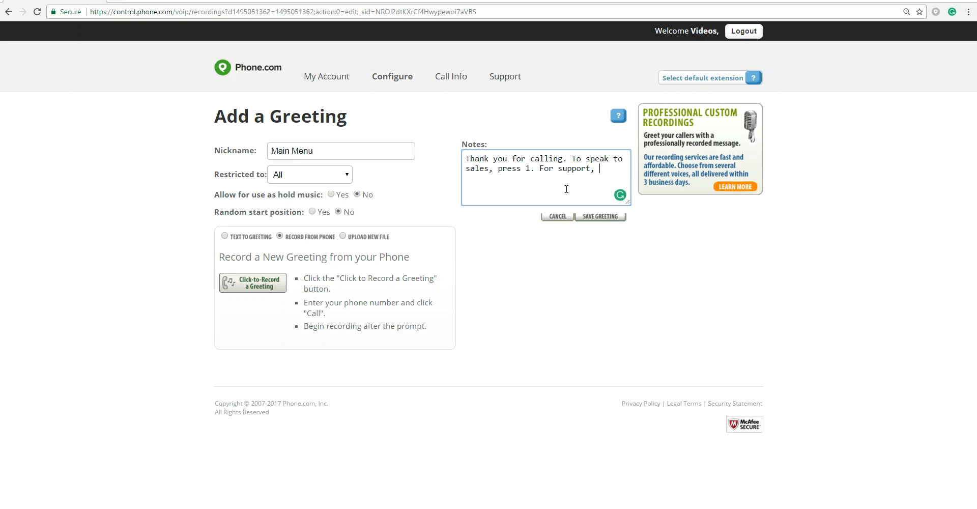
text(press 2. To leave a voiemail, p)
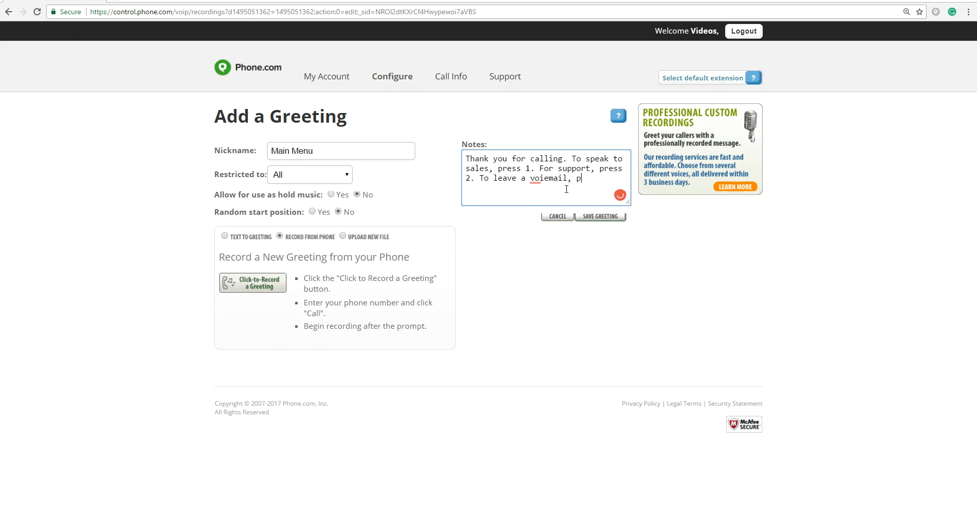
text(ress 3.)
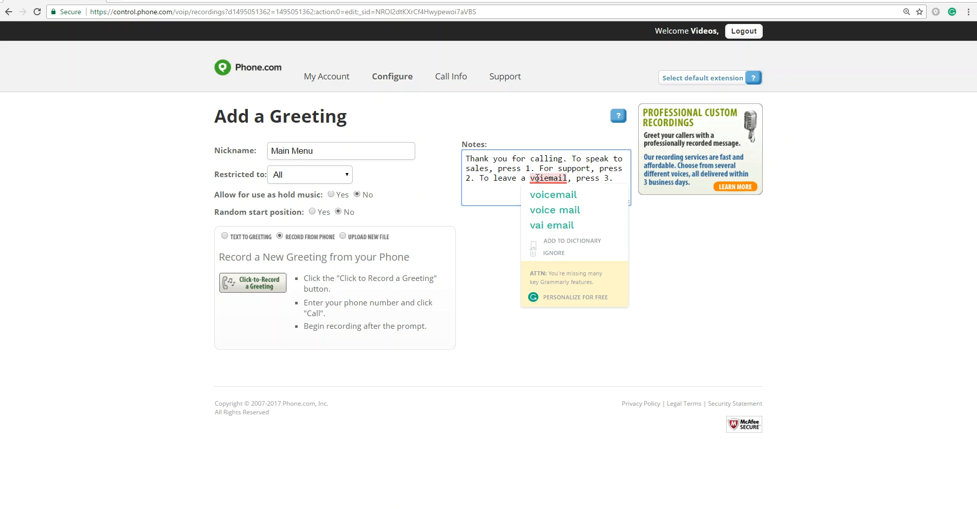
Correct the 'voicemail' spelling and save the Main Menu greeting.
click(552, 194)
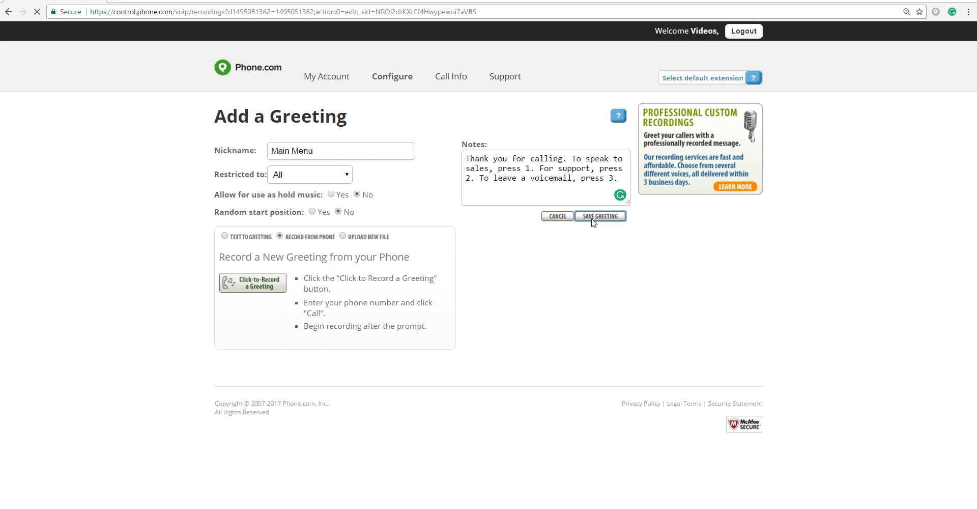
click(601, 216)
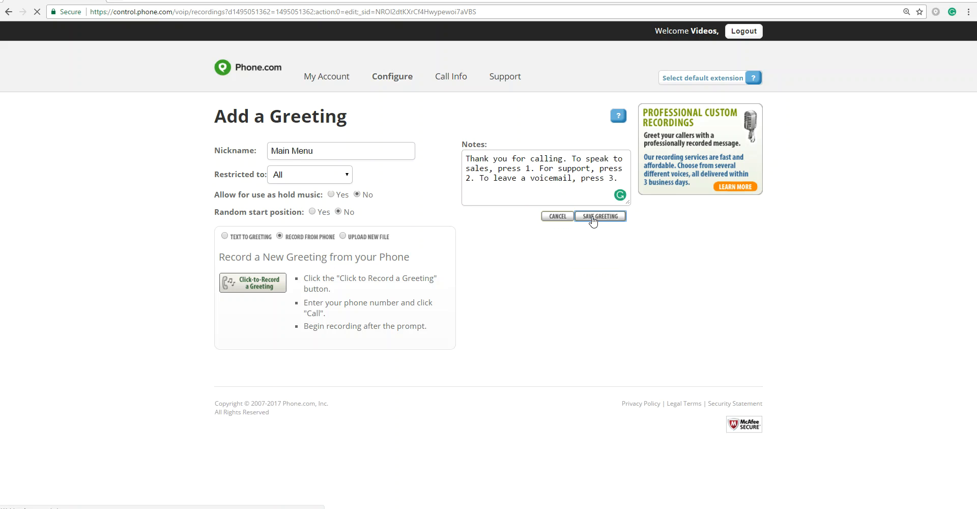
click(599, 216)
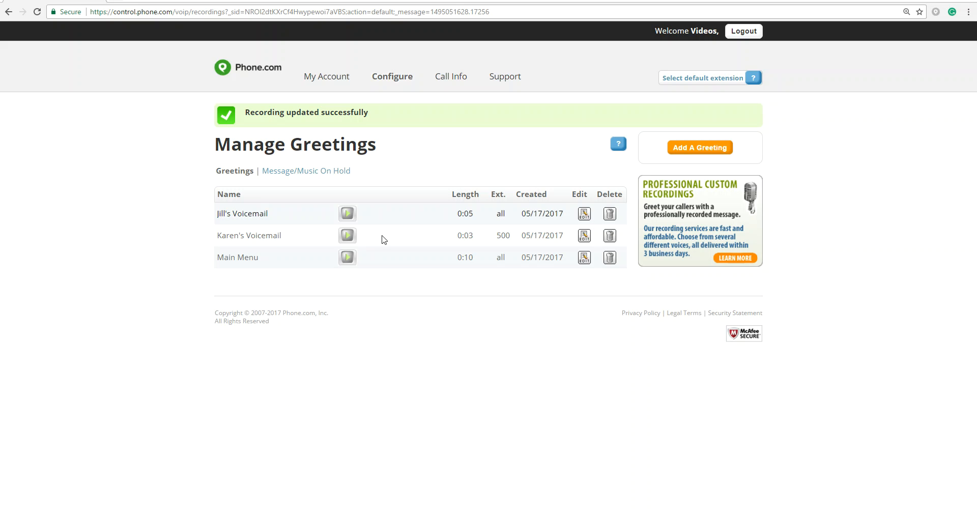
mouse_move(701, 148)
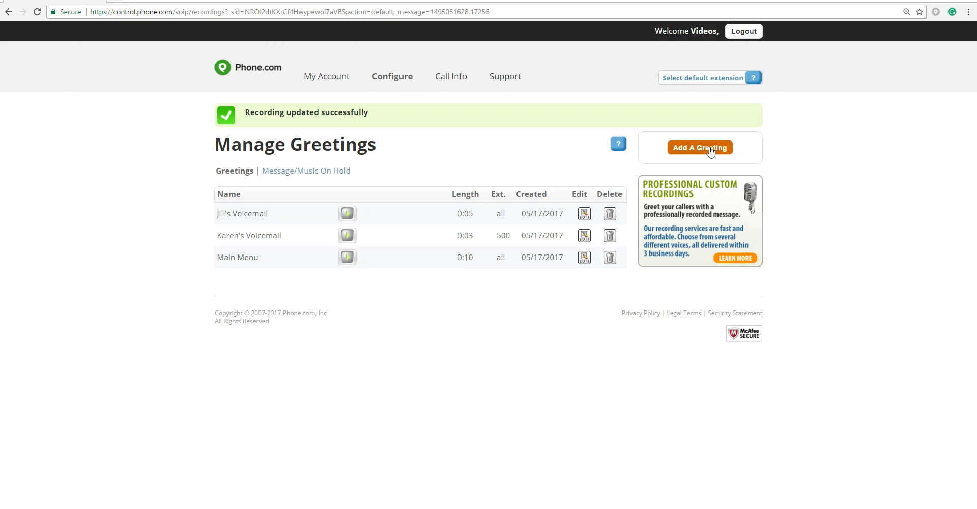
Create greeting 'Main Menu 1' with the sales, support and voicemail text script and save it.
click(699, 147)
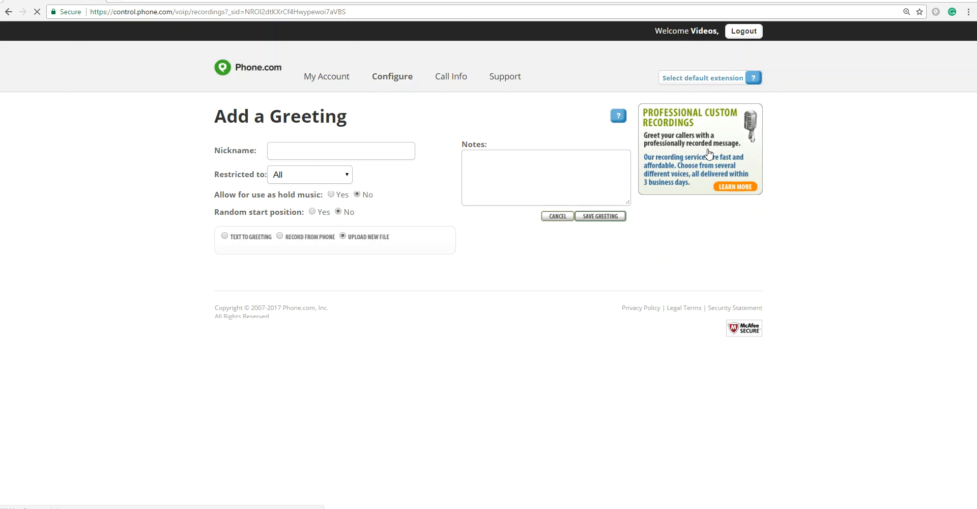
text(Main M)
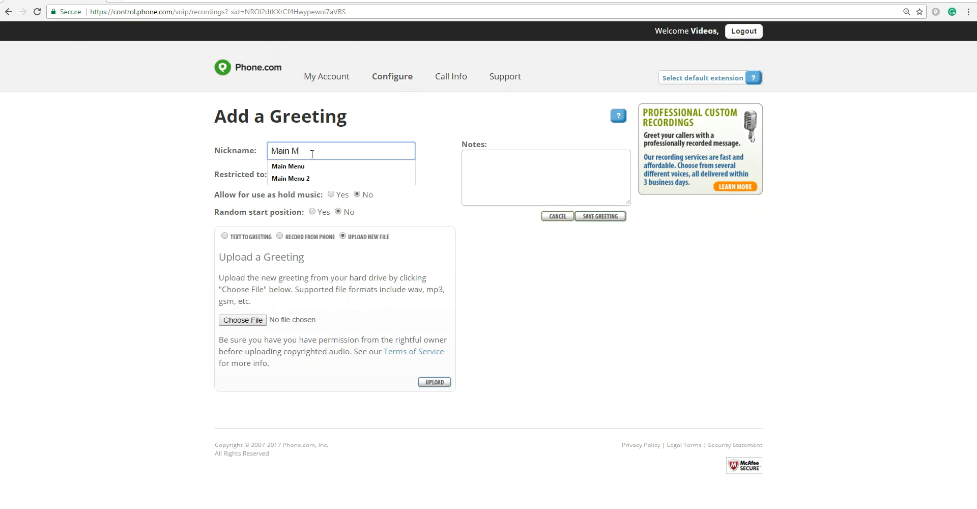
text(enu 1)
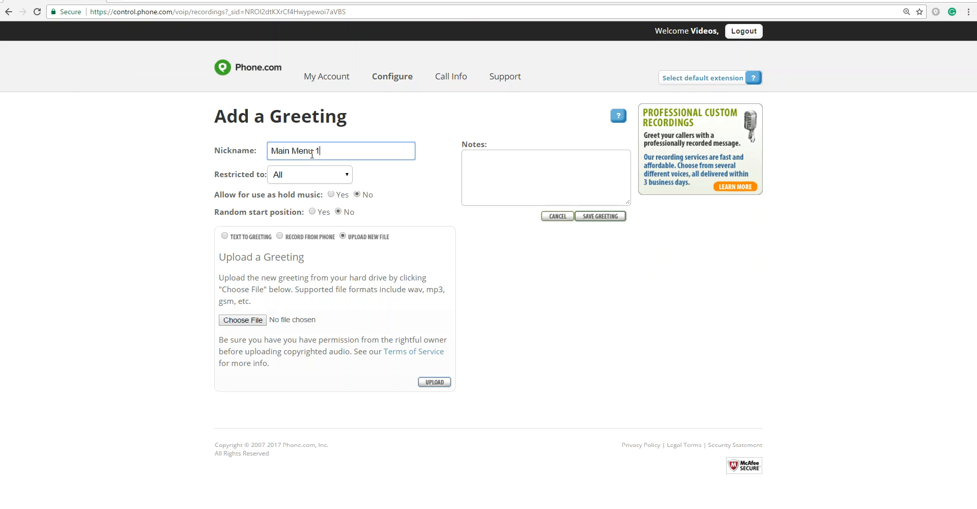
click(224, 236)
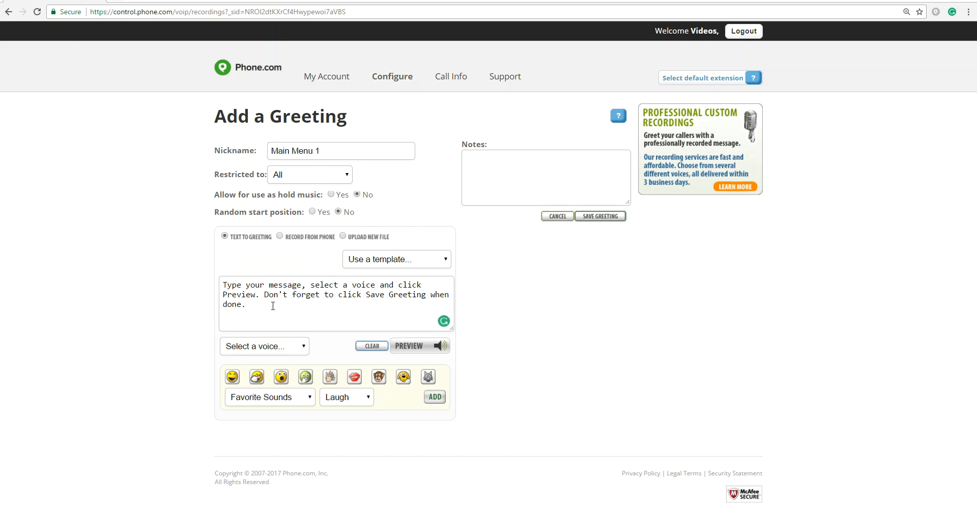
text(Thank you for calling...To speak to sales, press 1. To speak to support, press 2. To leave a voicemail, press 3.)
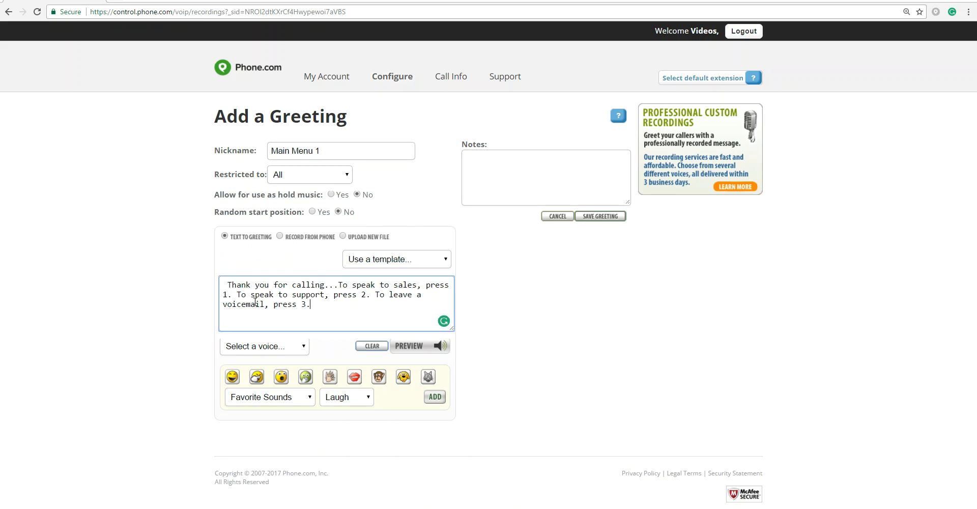
click(599, 216)
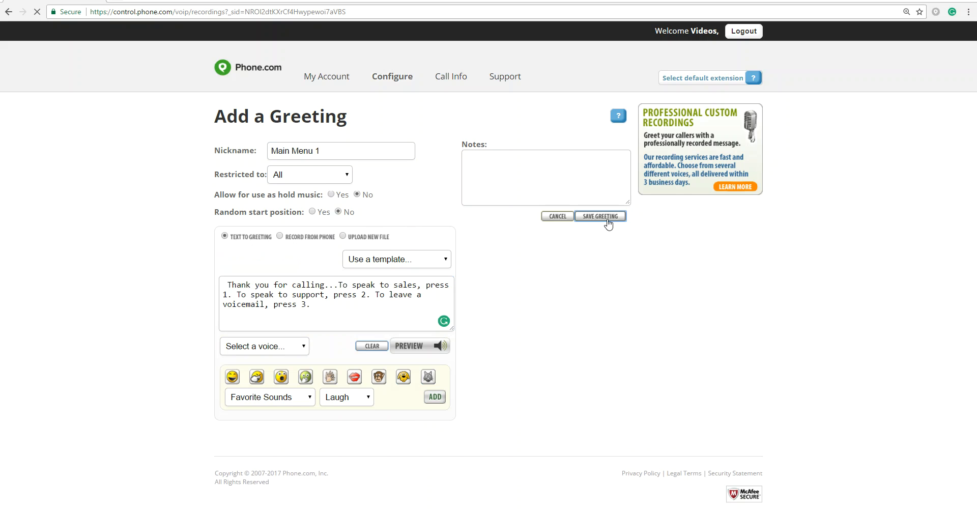
click(600, 216)
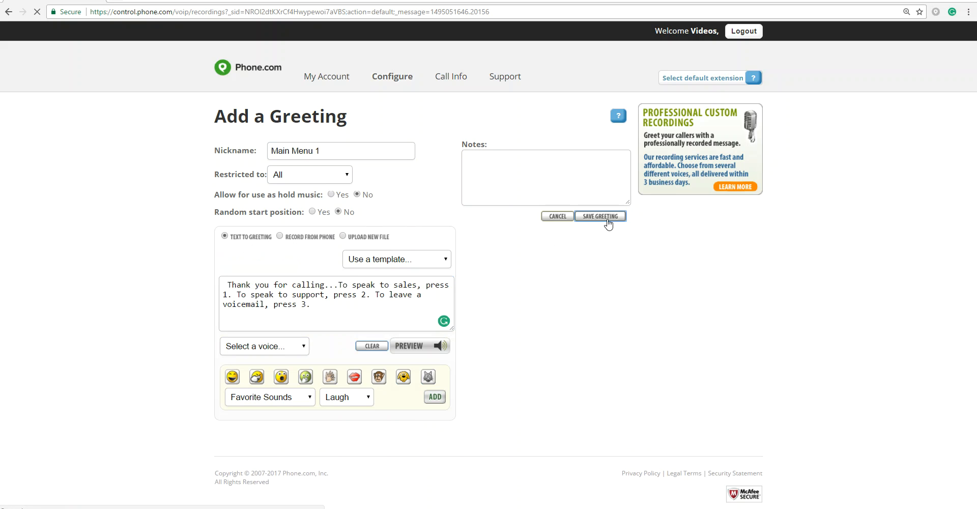
Start another greeting set to Upload New File and name it 'Main Menu 2'.
click(601, 216)
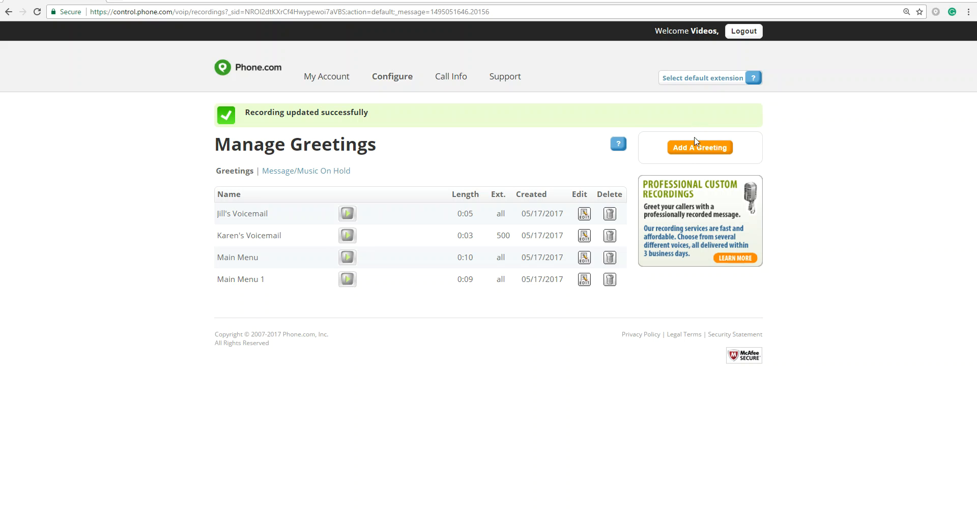
click(700, 147)
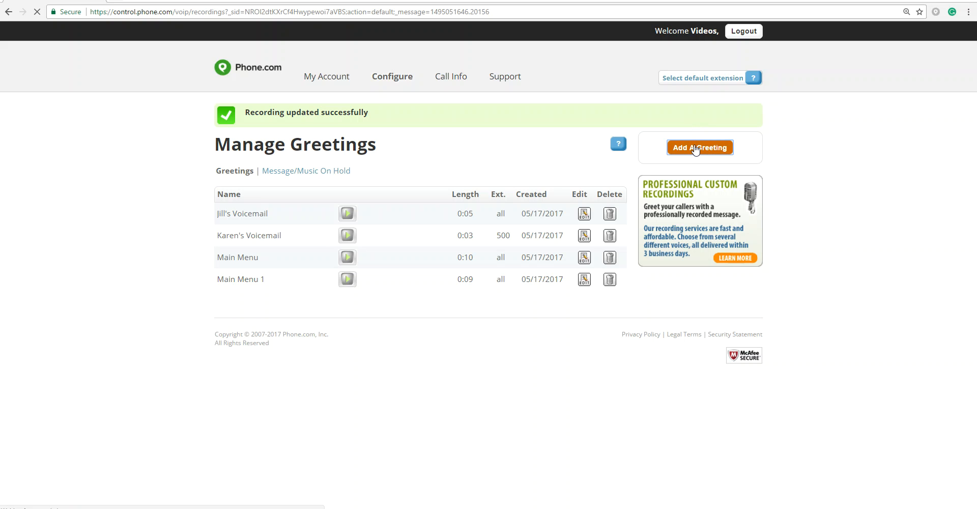
click(699, 148)
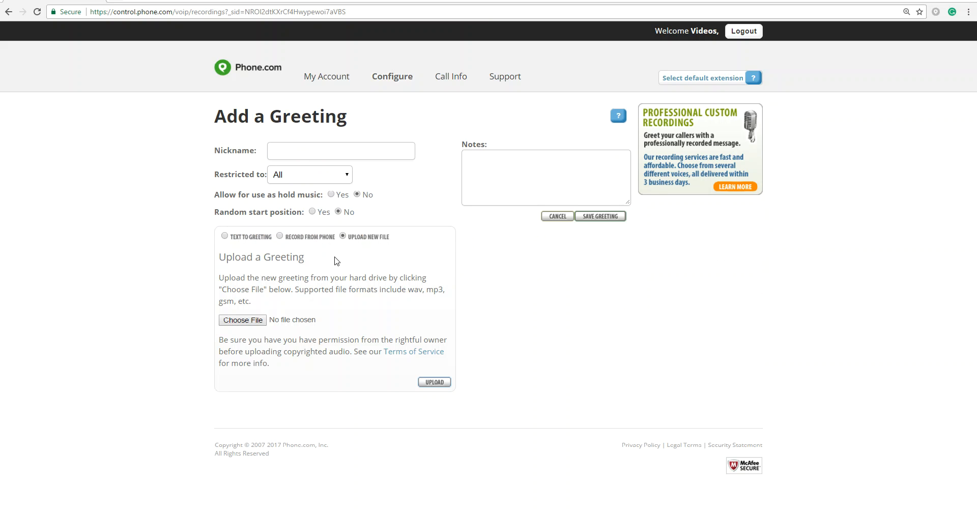
click(341, 150)
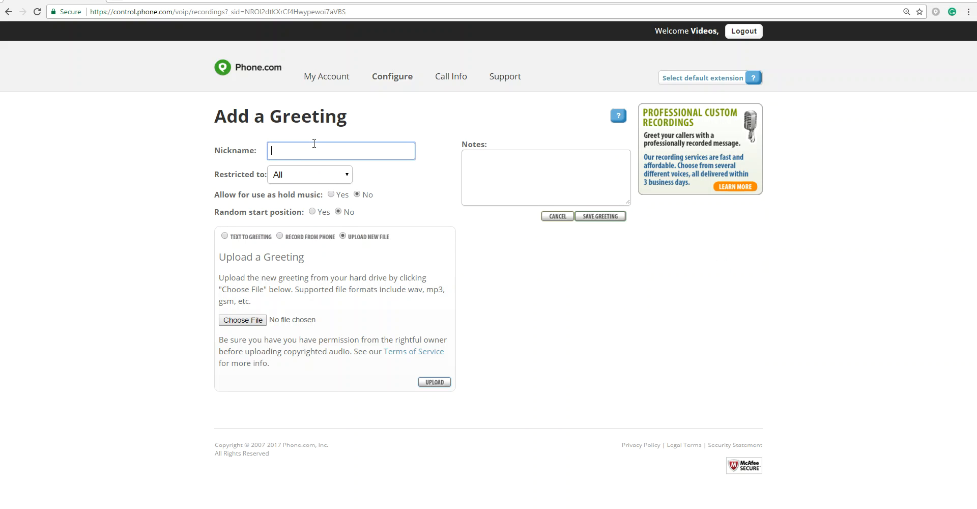
text(Main Menu 2)
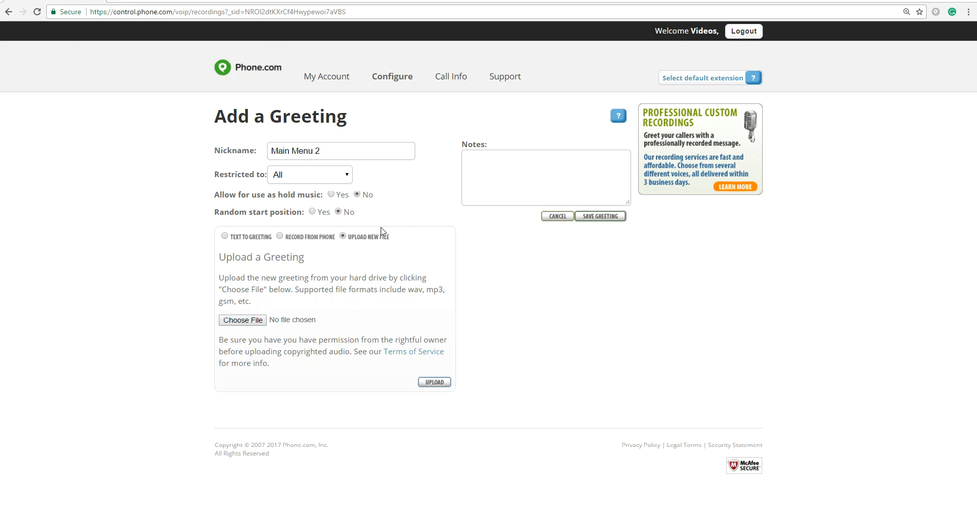
Choose the audio file 'Upload Own Greeting.m4a' for the Main Menu 2 greeting.
click(242, 319)
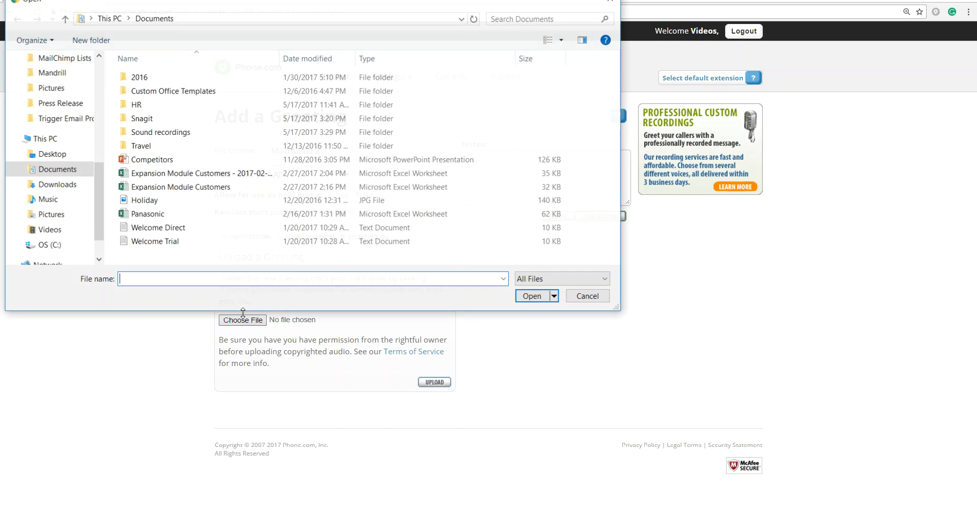
mouse_move(59, 169)
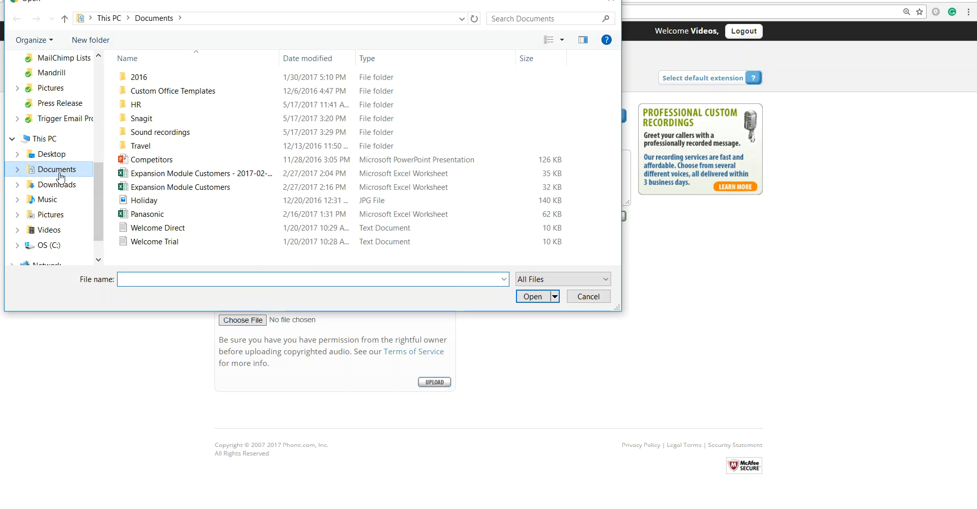
click(141, 145)
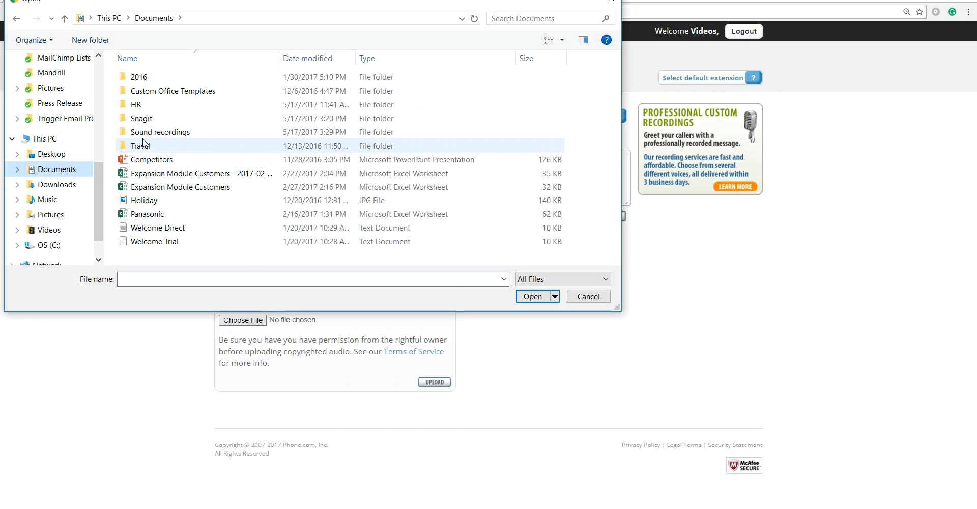
click(532, 296)
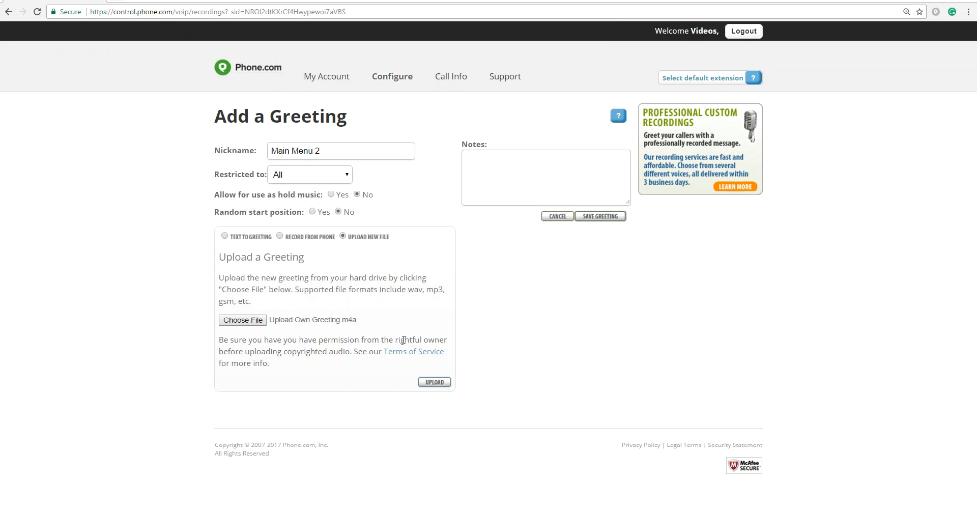
mouse_move(306, 327)
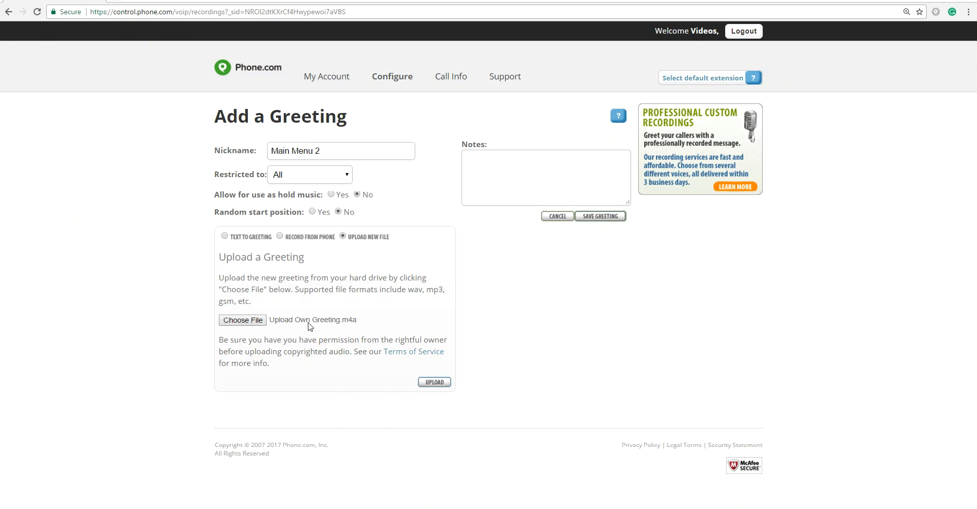
Submit the upload, get the unrecognized file format error, and reselect the m4a file.
click(434, 382)
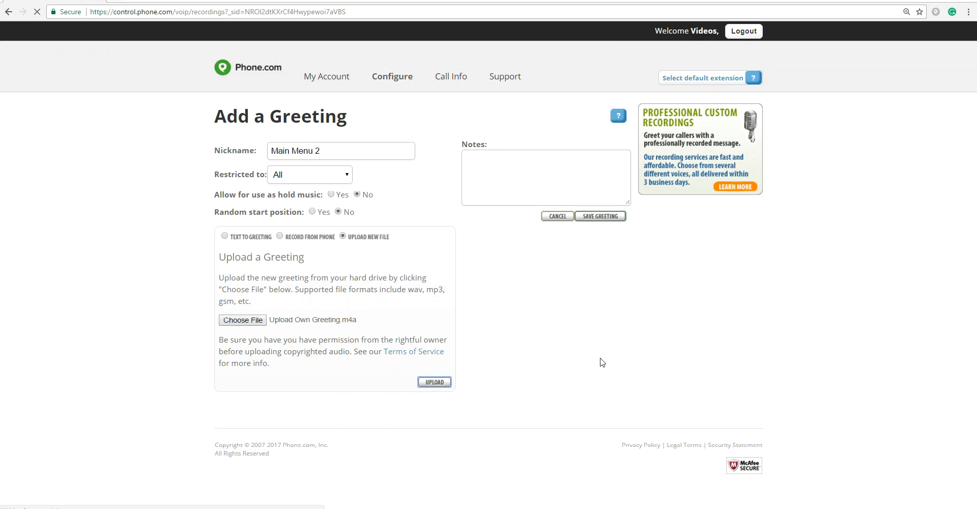
click(434, 382)
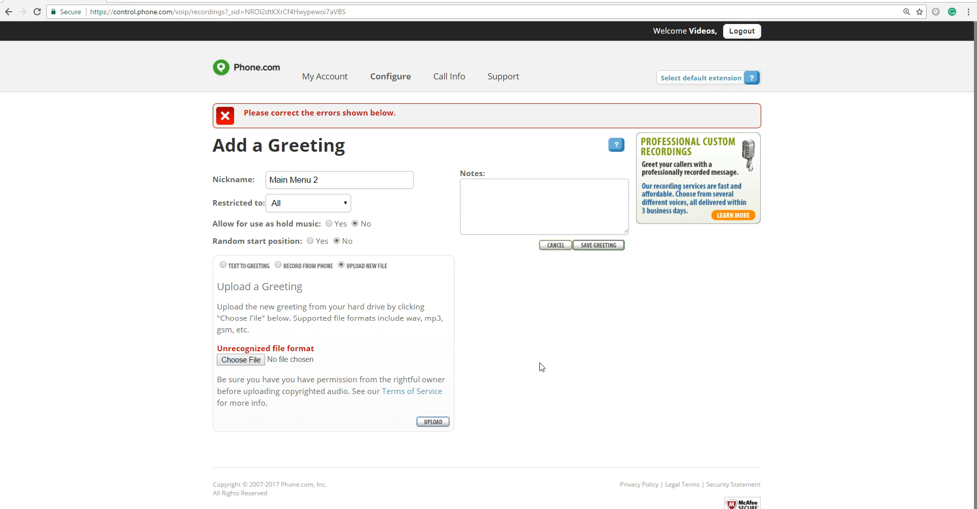
mouse_move(395, 319)
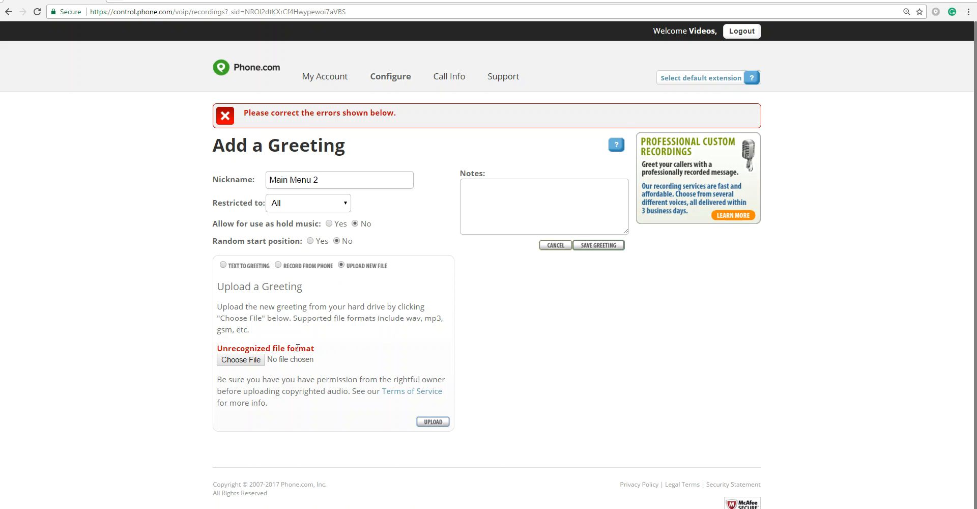
click(240, 359)
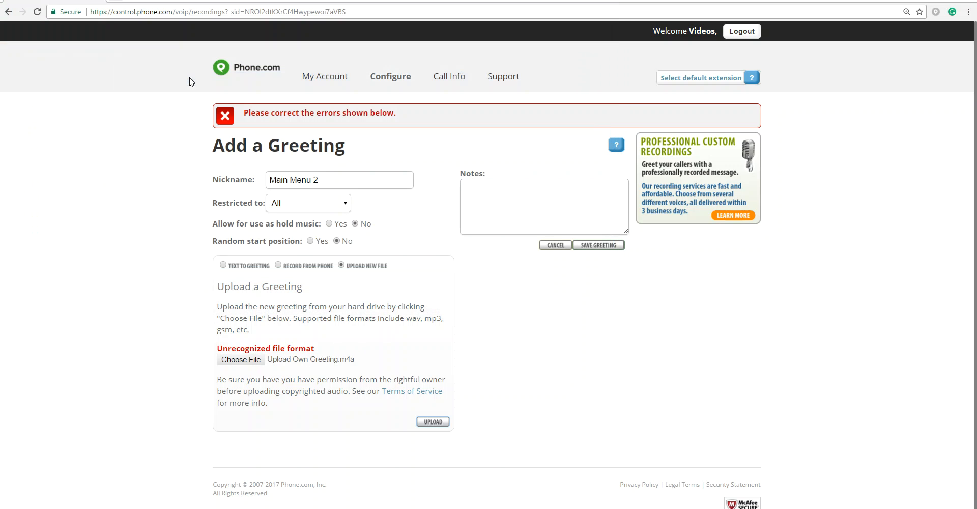
mouse_move(525, 312)
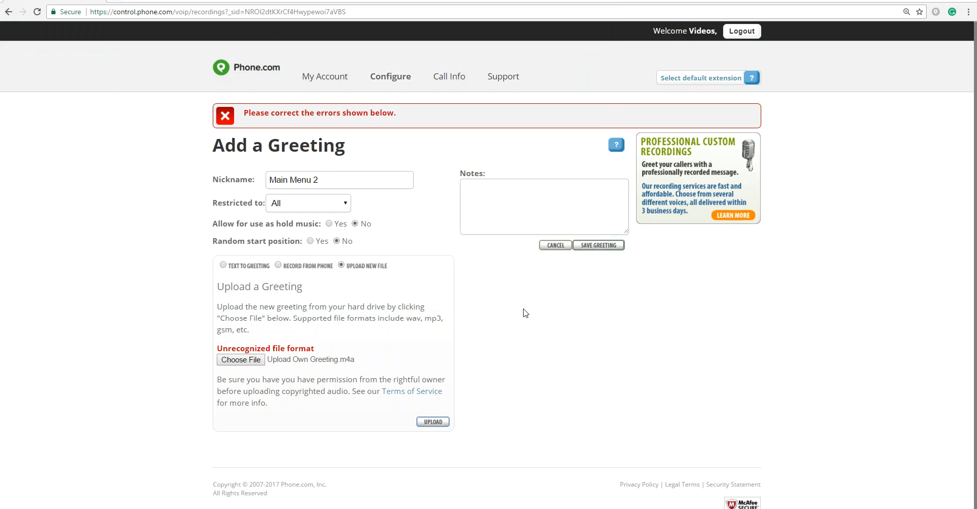
mouse_move(408, 321)
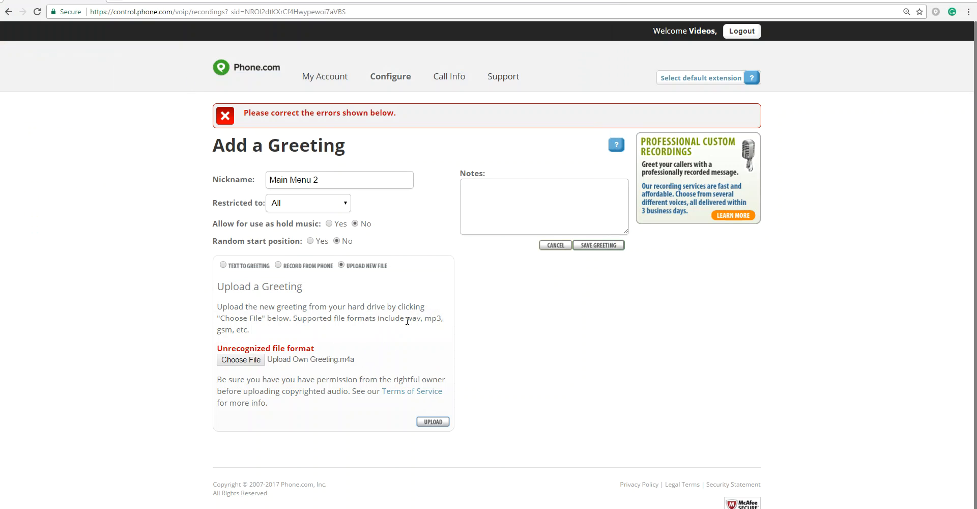
mouse_move(563, 283)
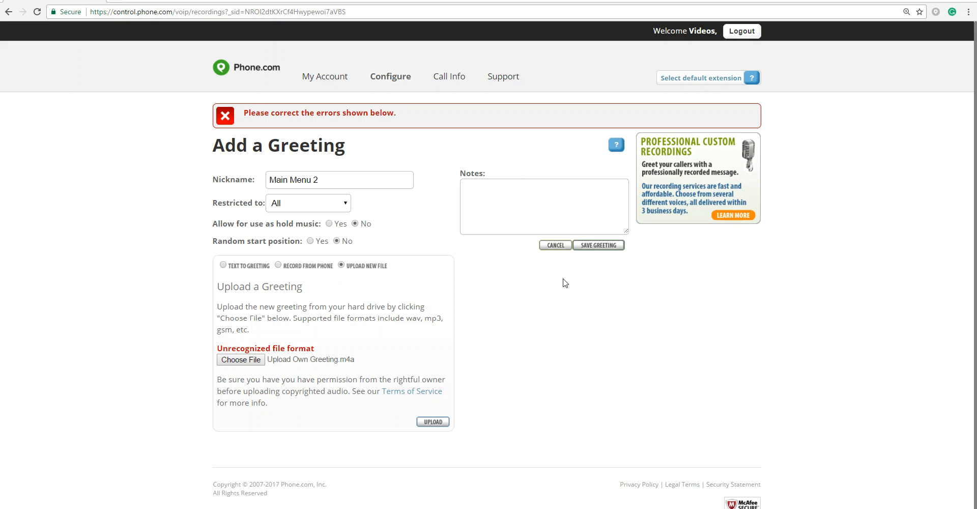
Cancel the Main Menu 2 greeting and start Add a Menu from the Configure menu.
click(554, 245)
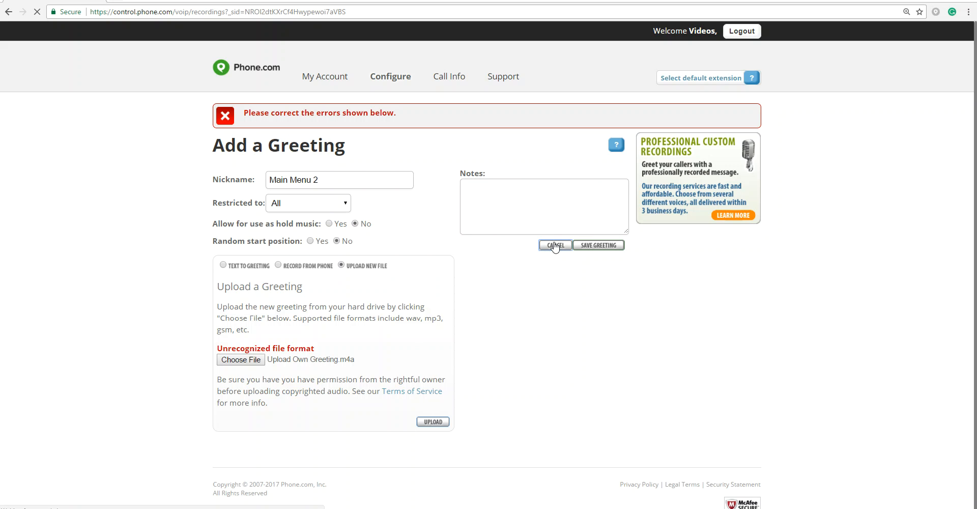
click(554, 246)
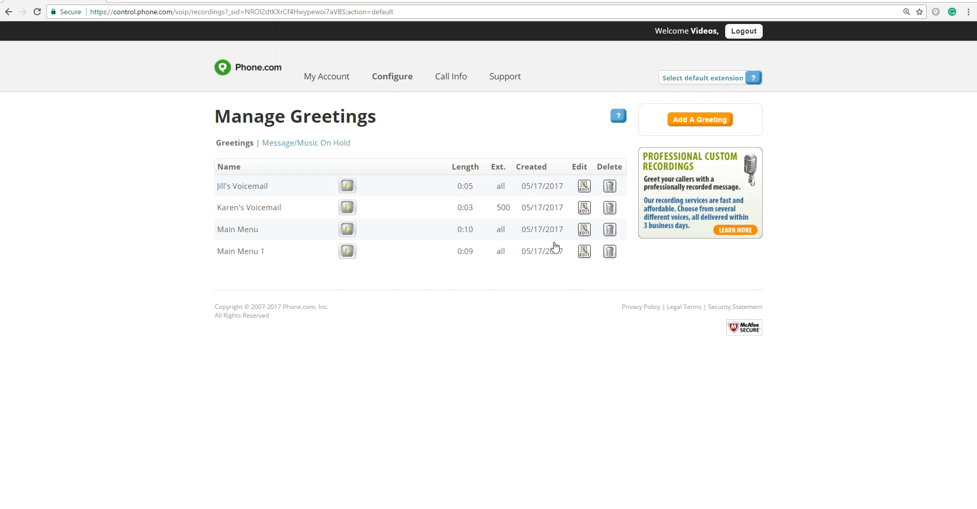
mouse_move(288, 261)
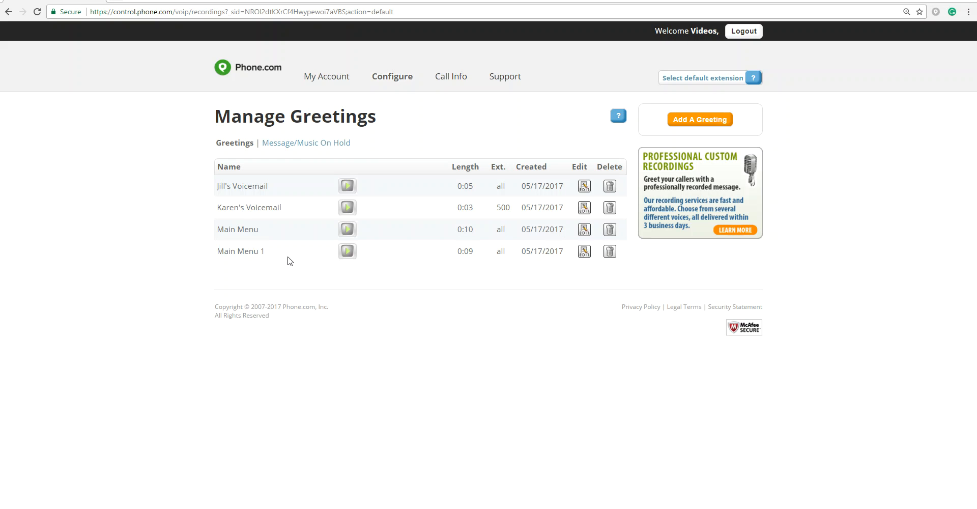
mouse_move(272, 269)
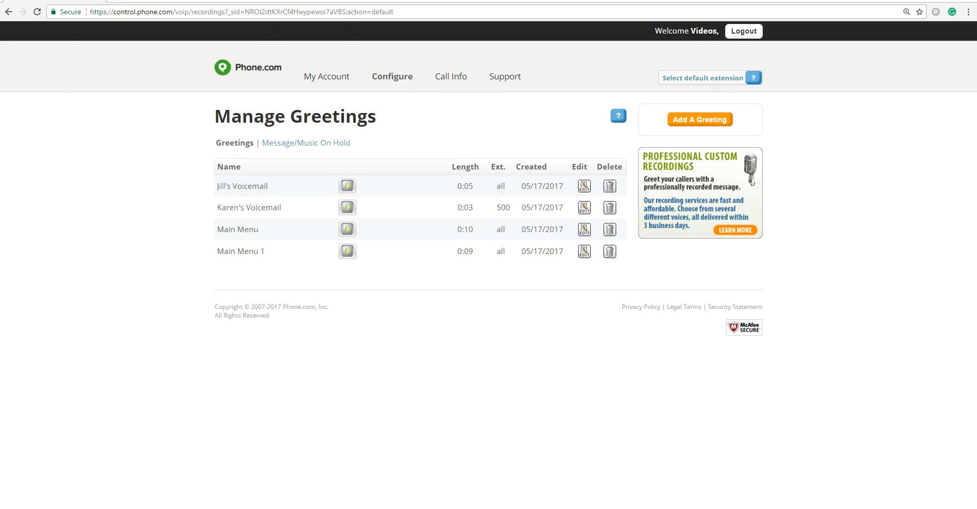
mouse_move(226, 241)
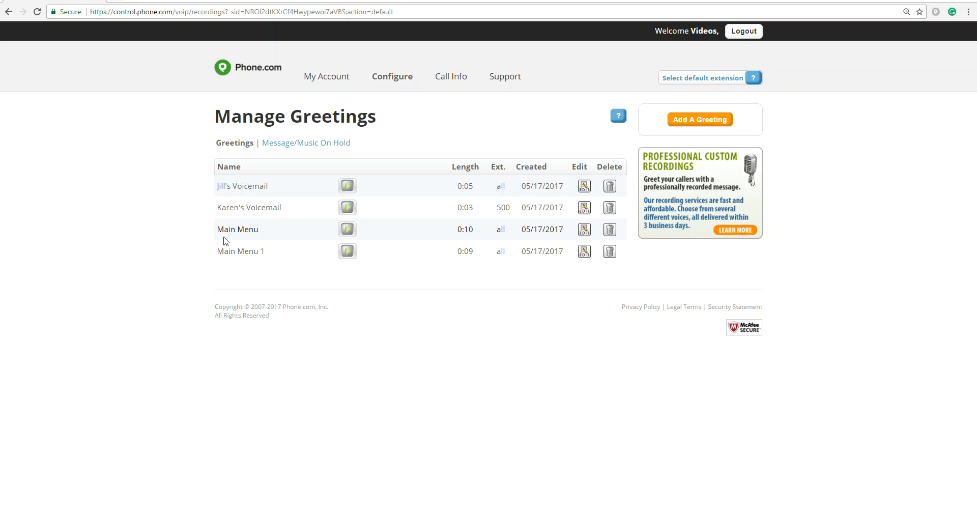
mouse_move(296, 275)
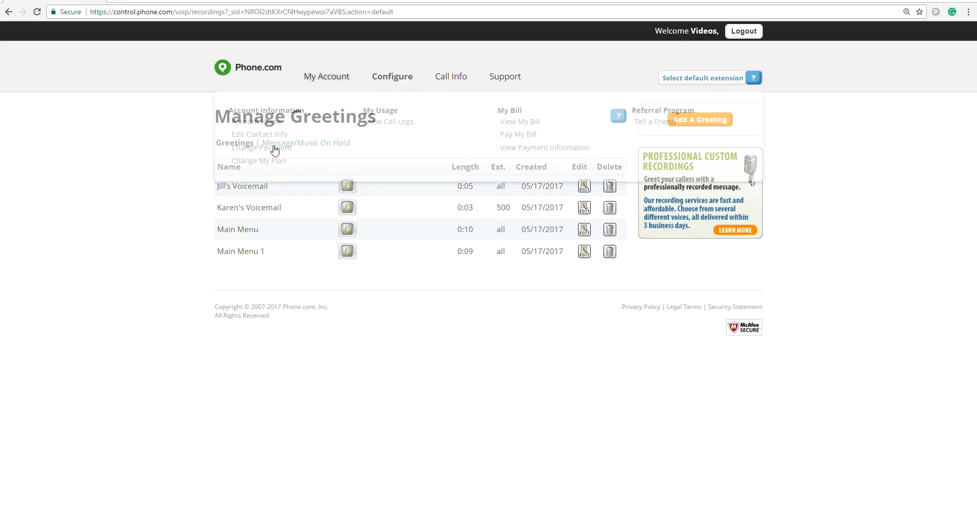
click(392, 76)
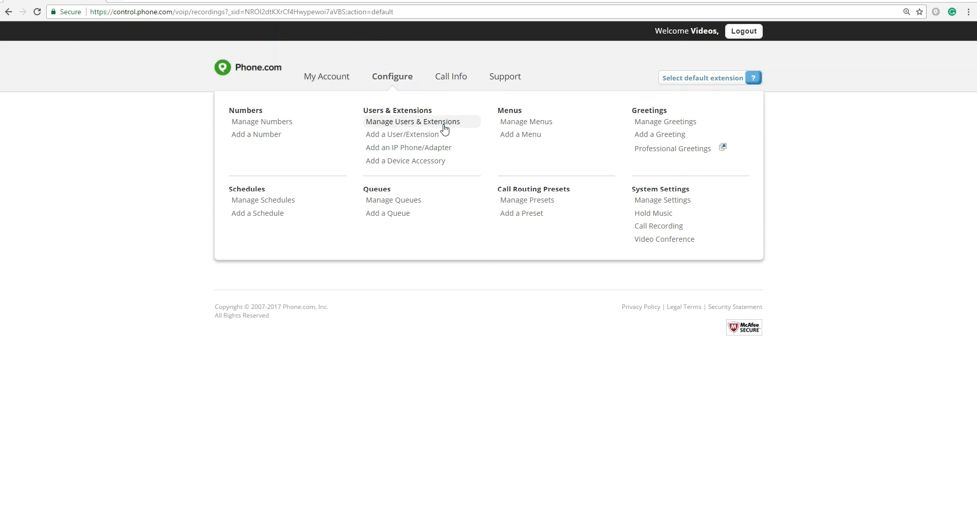
click(520, 135)
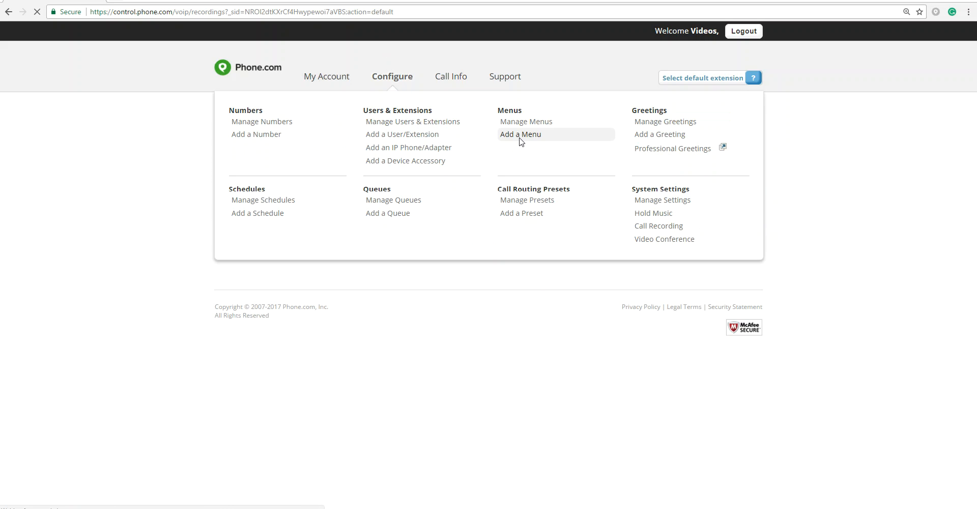
click(520, 135)
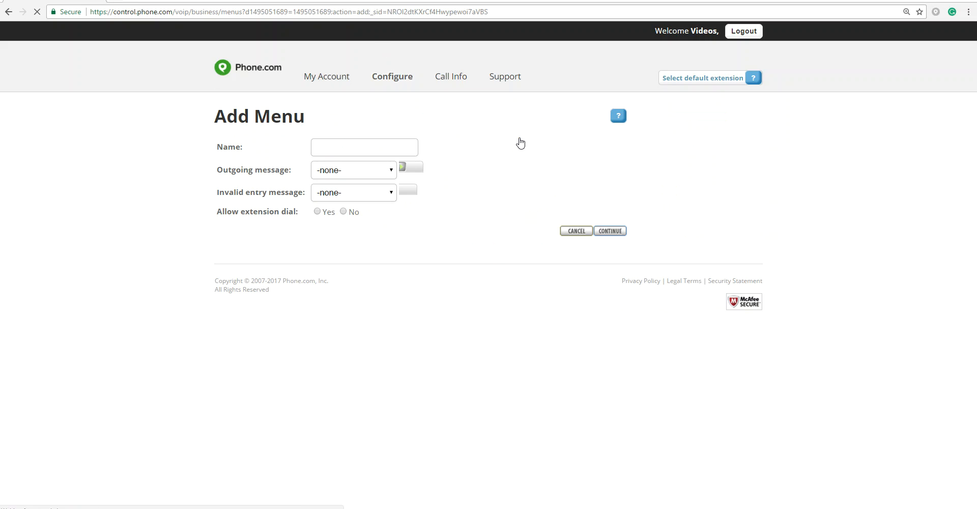
Name the new menu 'Main Menu' and set its outgoing message to the Main Menu greeting.
click(365, 147)
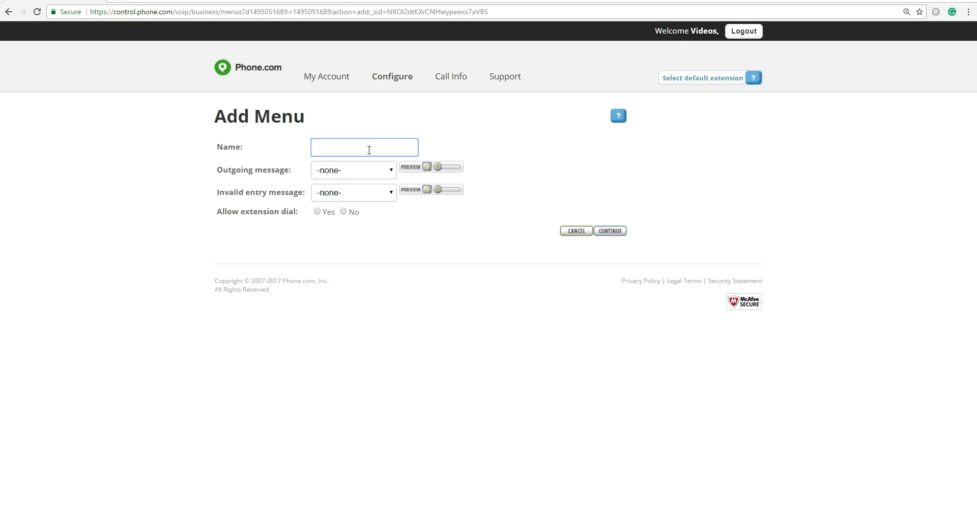
text(Main)
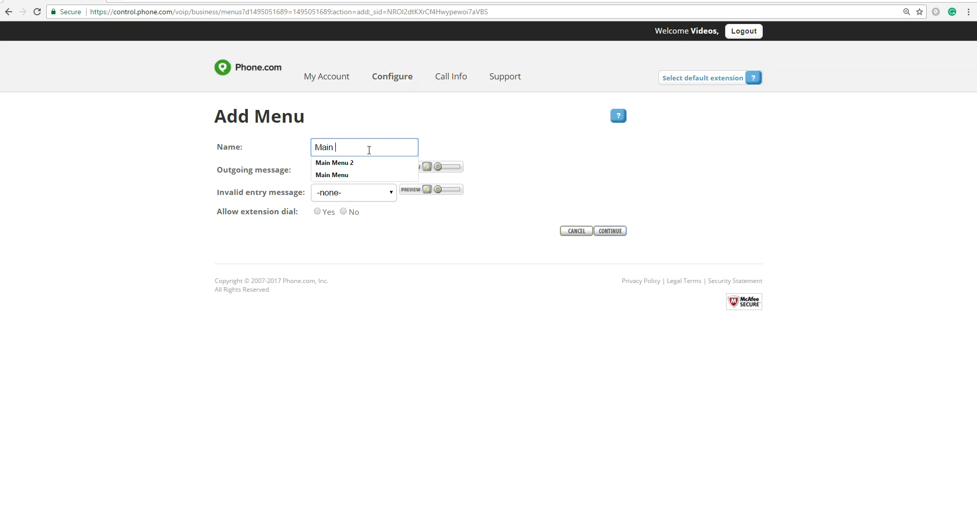
click(332, 174)
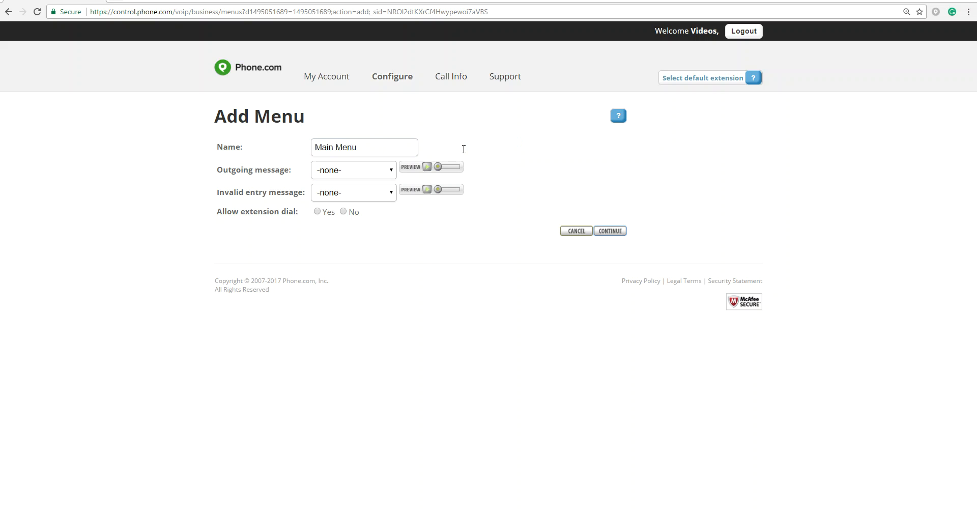
mouse_move(263, 165)
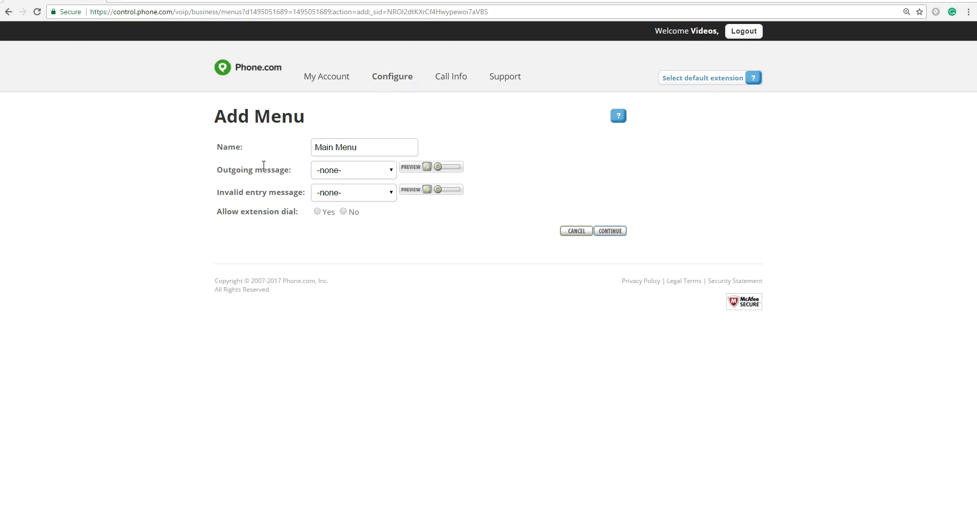
click(353, 169)
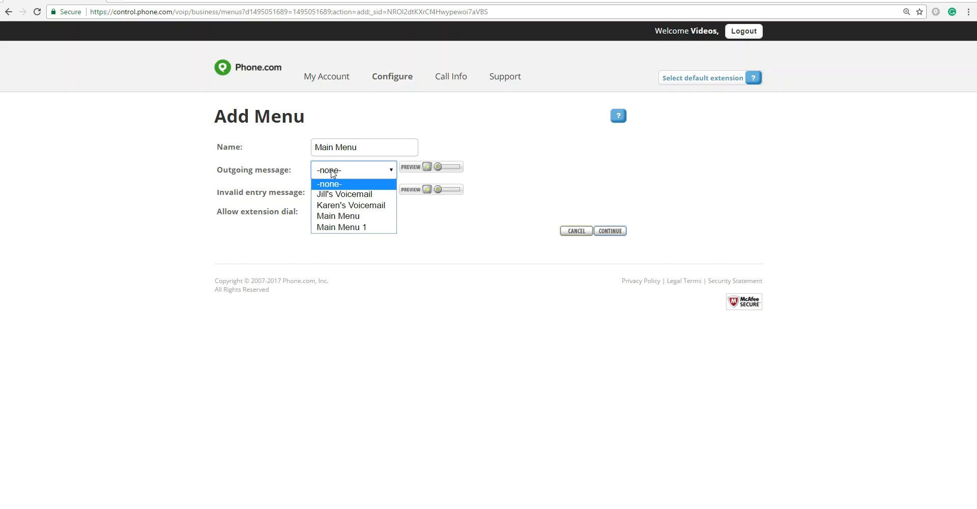
mouse_move(351, 205)
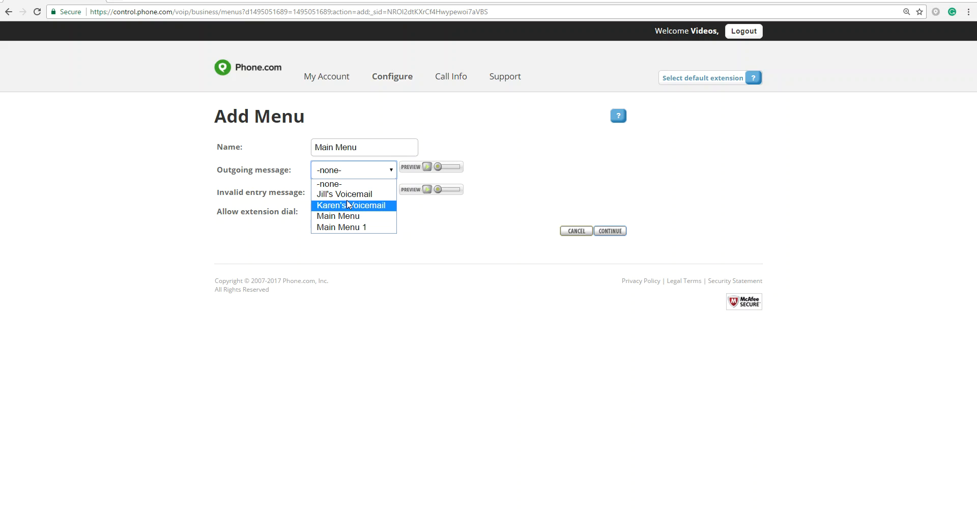
mouse_move(338, 216)
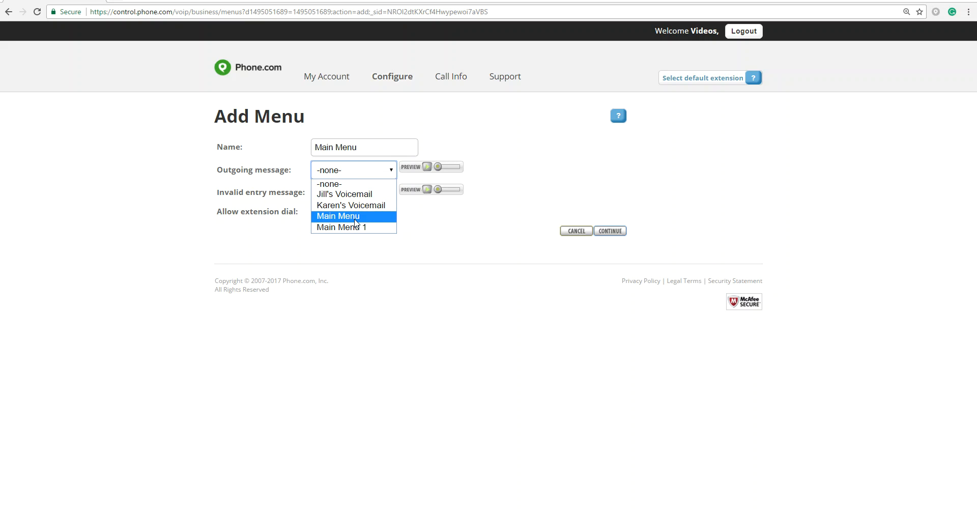
click(329, 184)
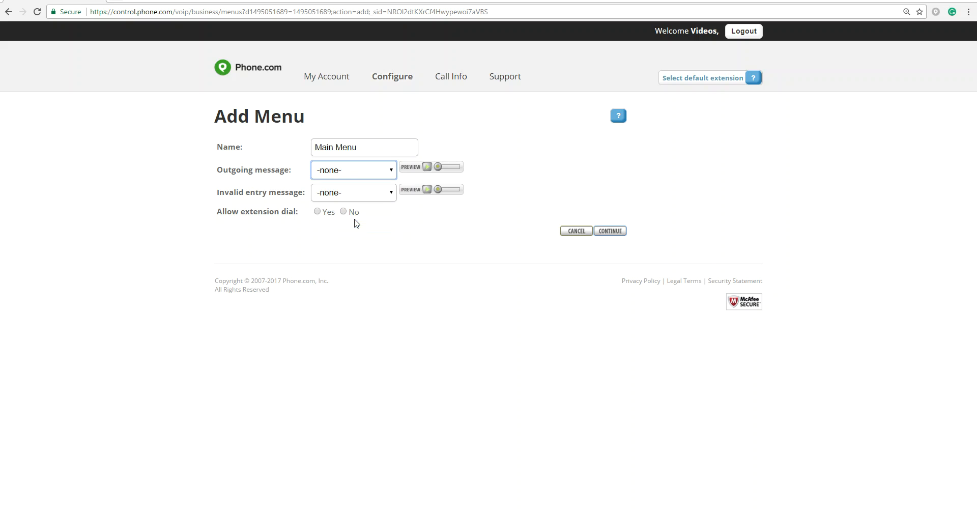
click(353, 169)
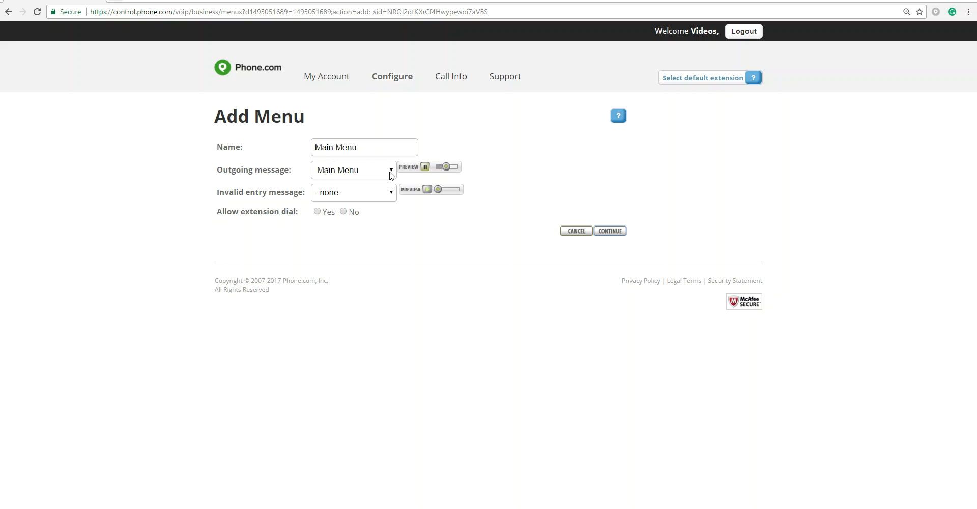
mouse_move(379, 178)
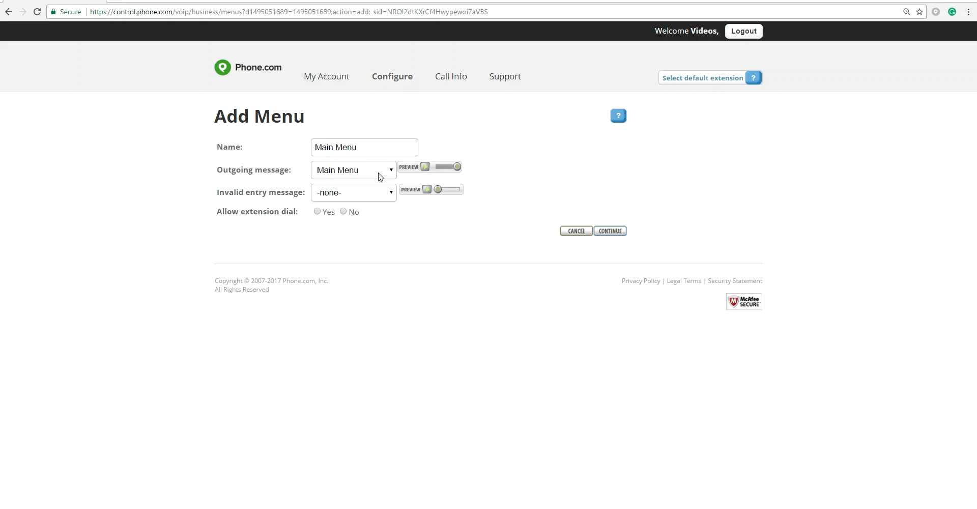
mouse_move(384, 173)
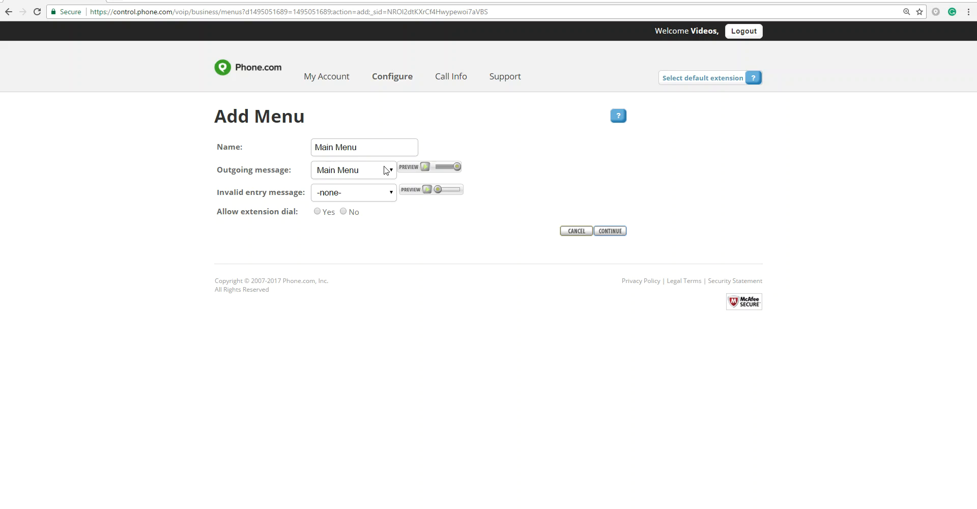
mouse_move(220, 193)
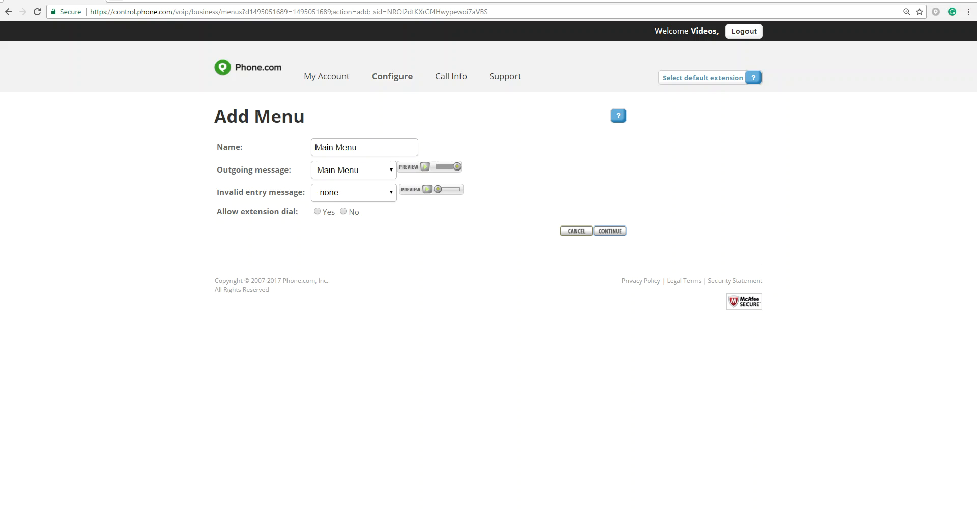
mouse_move(271, 93)
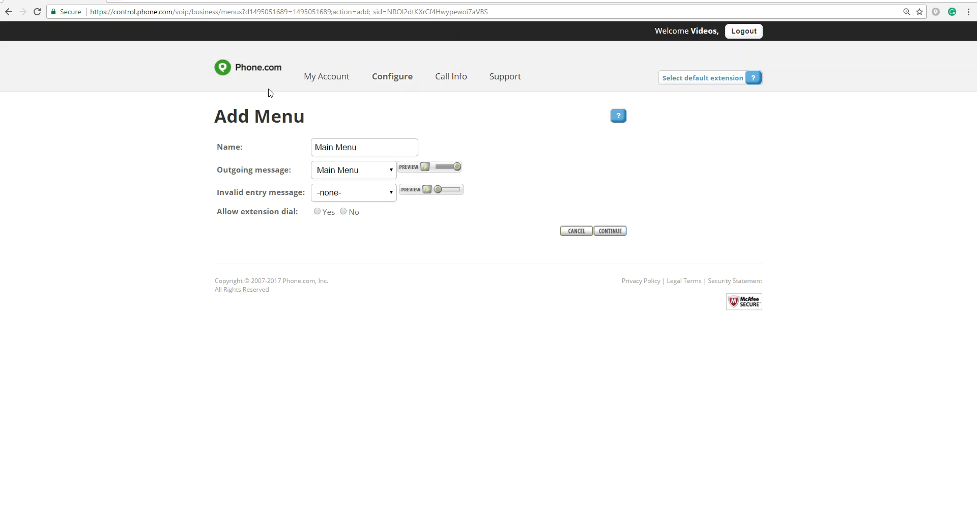
Set the invalid entry message to Main Menu, turn off extension dial, and continue.
click(353, 192)
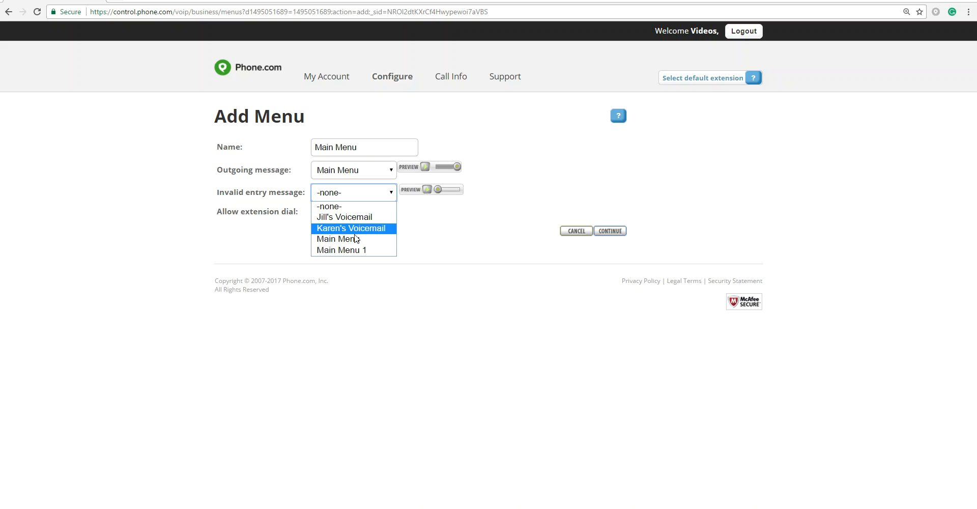
click(338, 238)
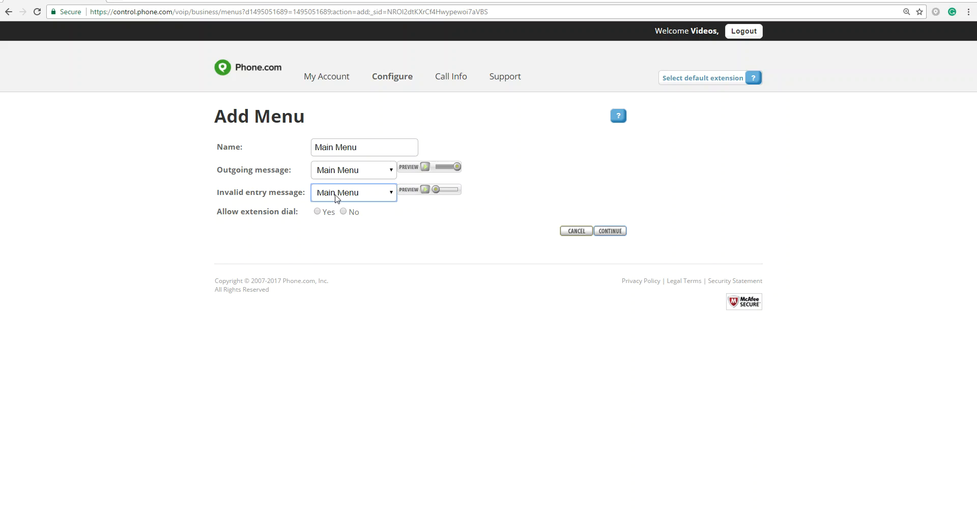
mouse_move(314, 193)
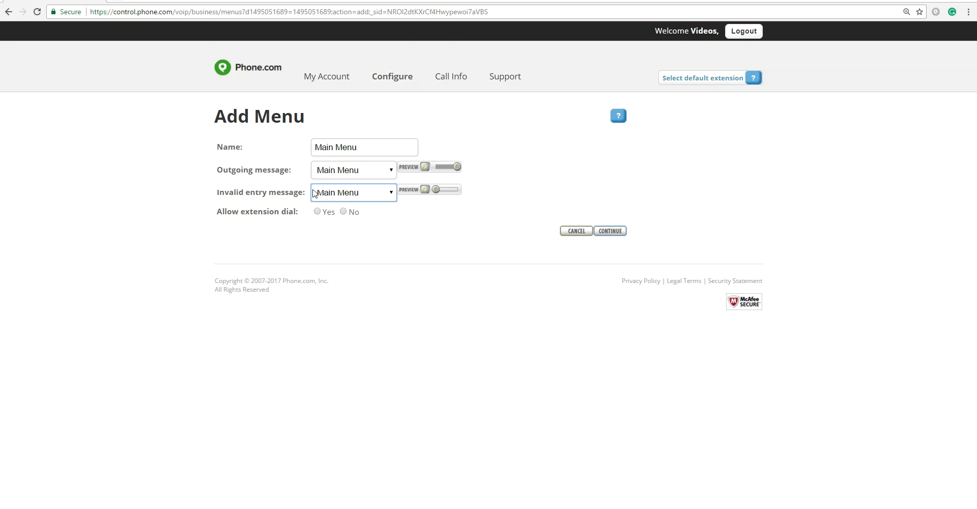
mouse_move(342, 209)
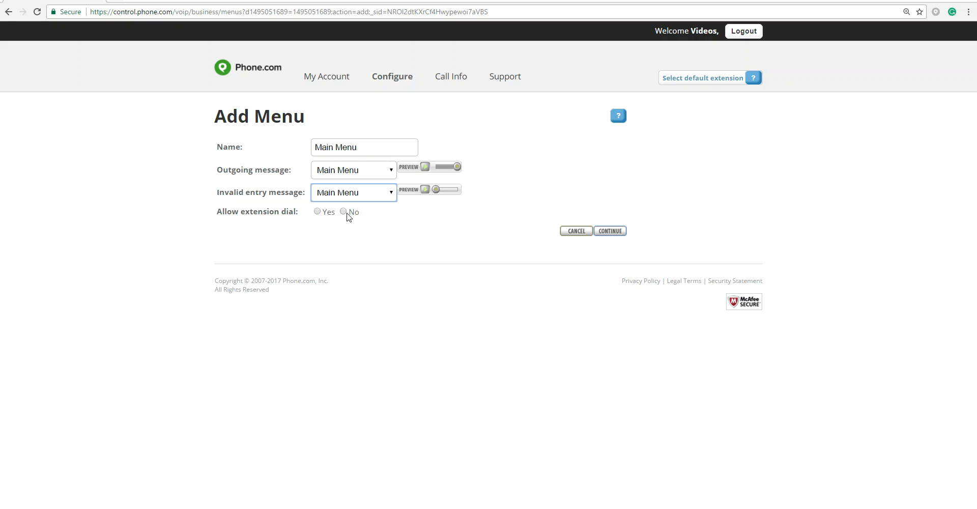
mouse_move(341, 220)
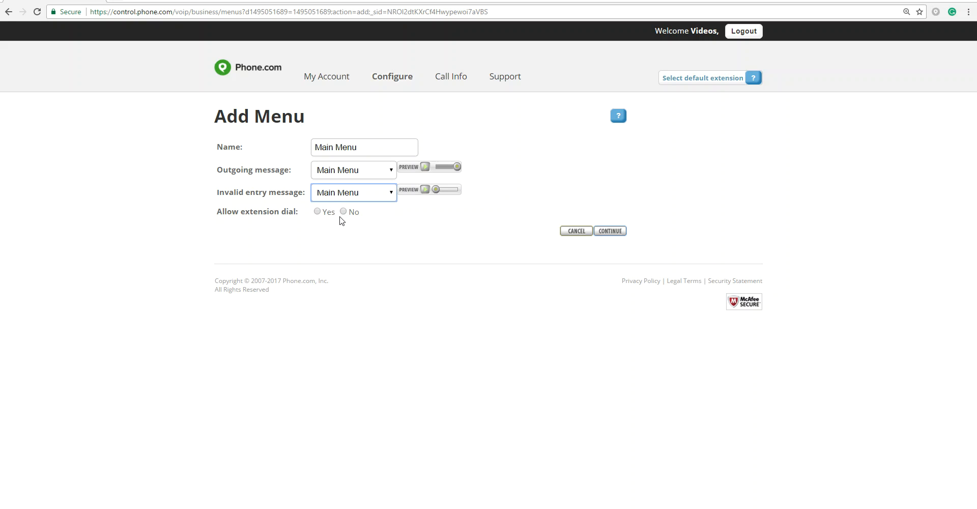
click(343, 210)
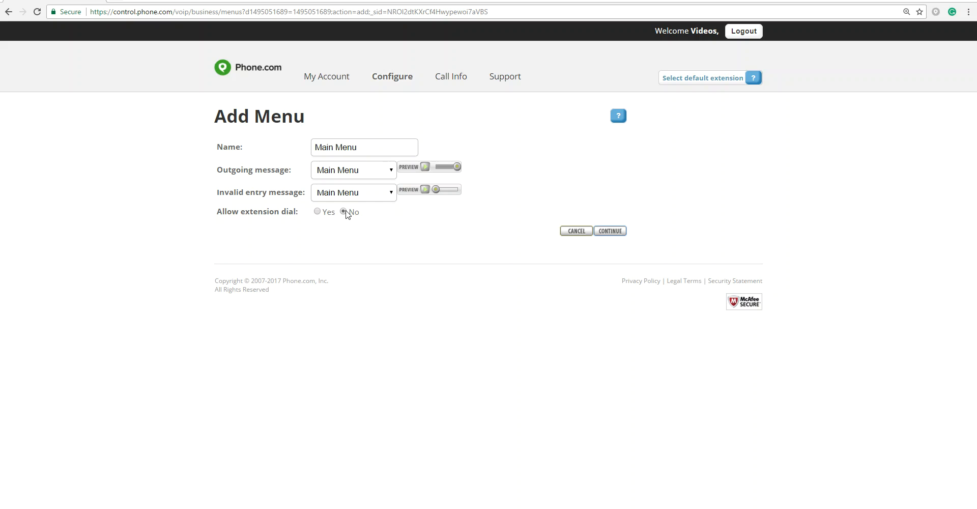
mouse_move(620, 237)
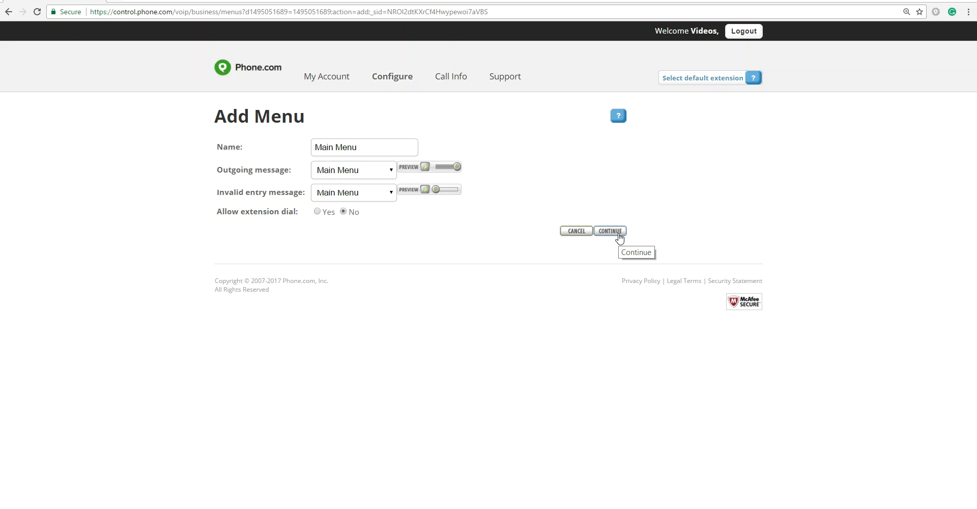
click(610, 230)
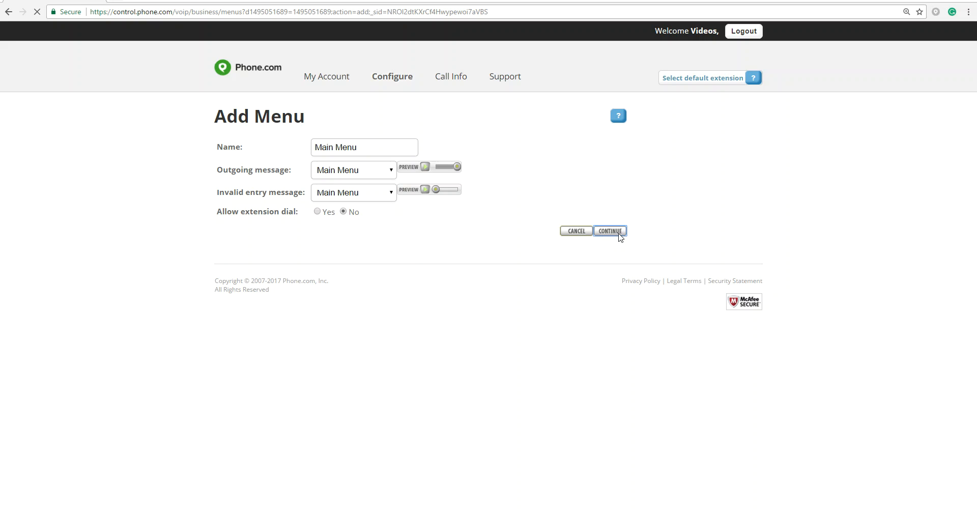
click(610, 230)
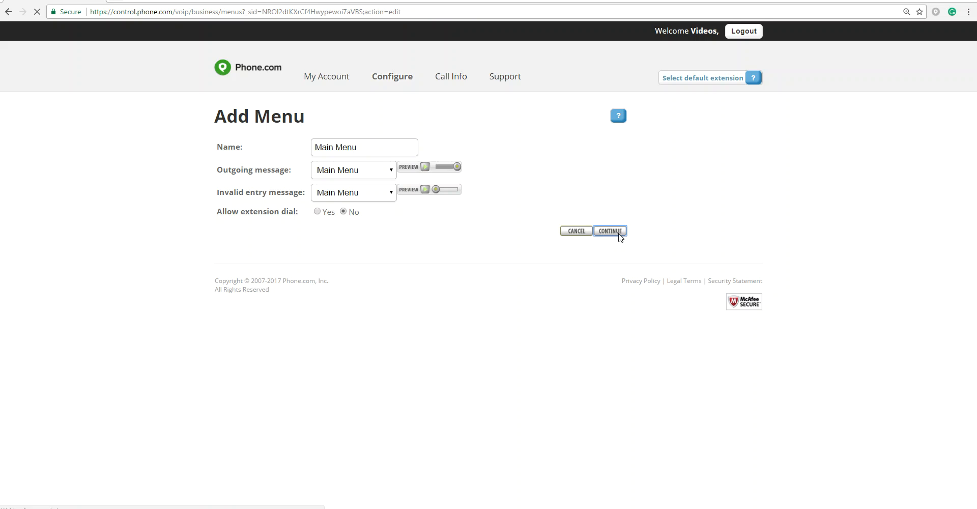
Finish saving the Main Menu and edit the call rules for caller selection 1.
click(610, 230)
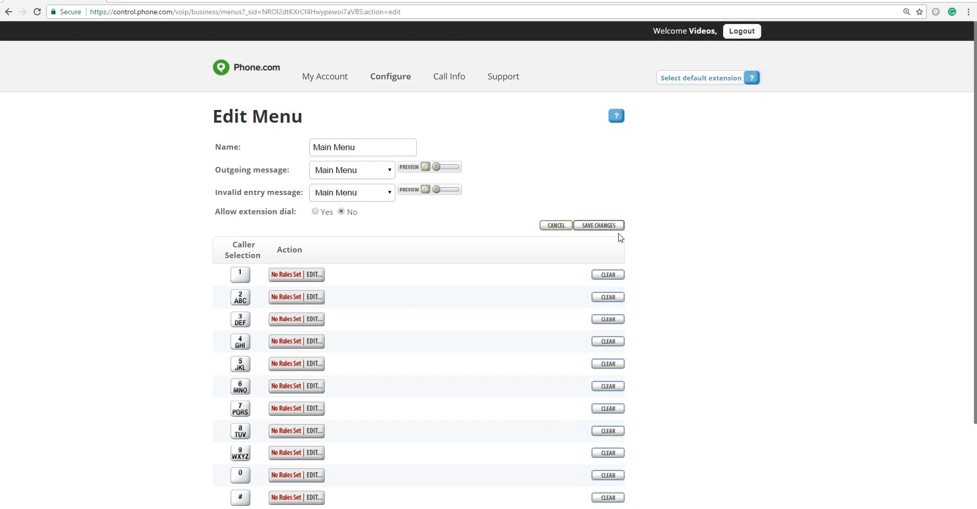
mouse_move(455, 215)
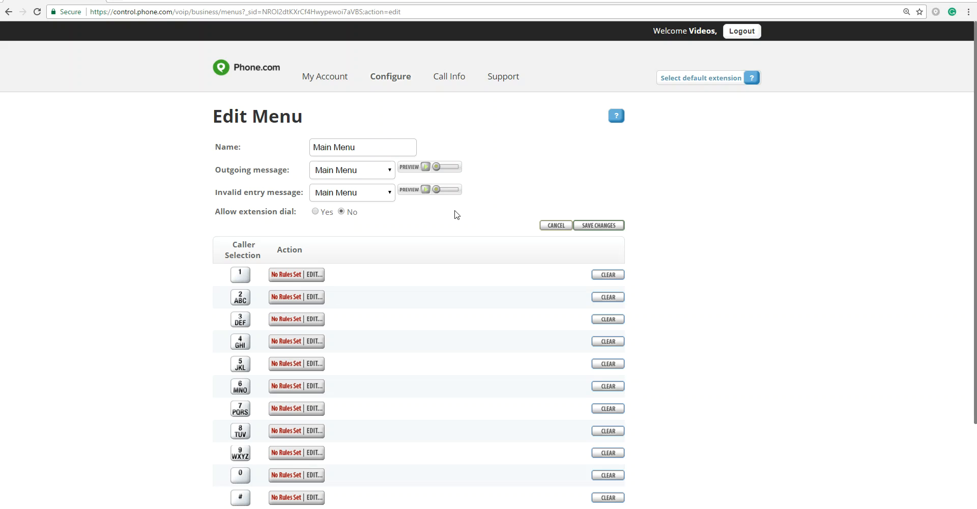
mouse_move(235, 276)
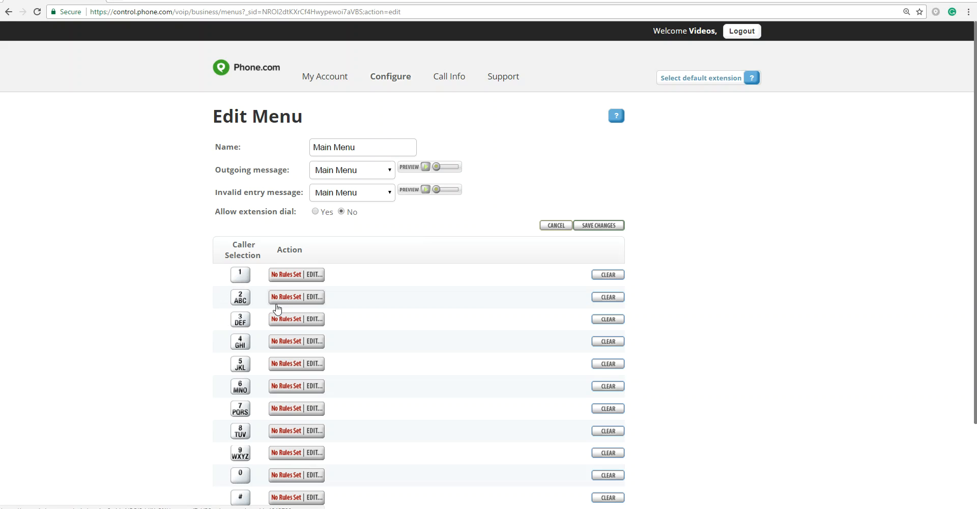
mouse_move(385, 296)
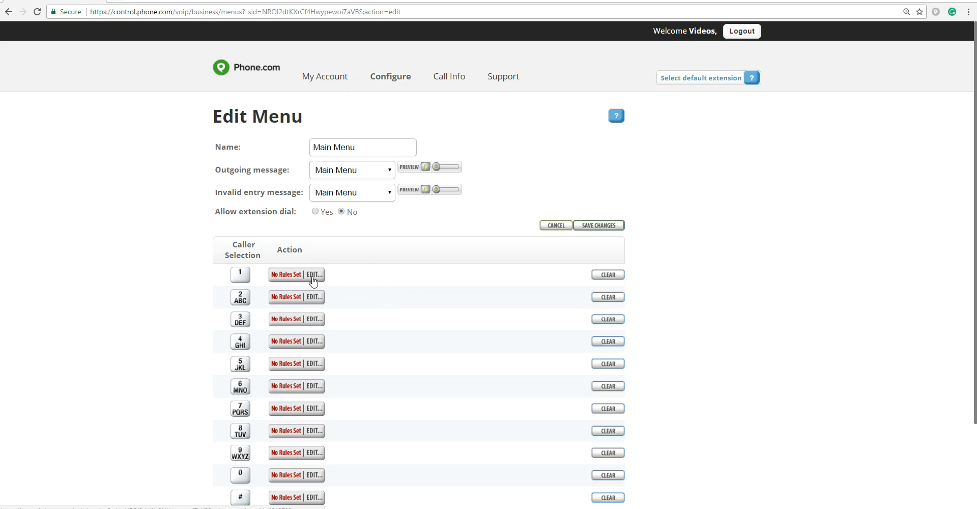
click(315, 276)
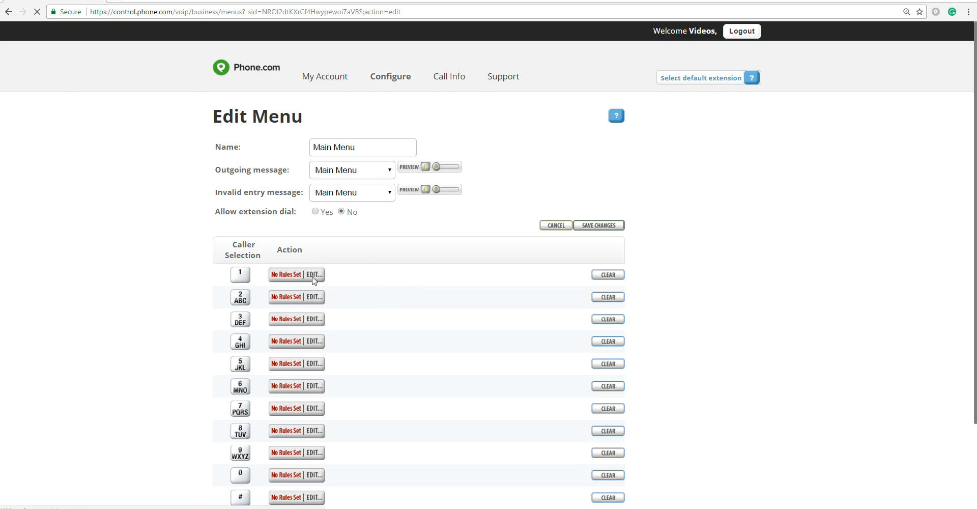
click(314, 275)
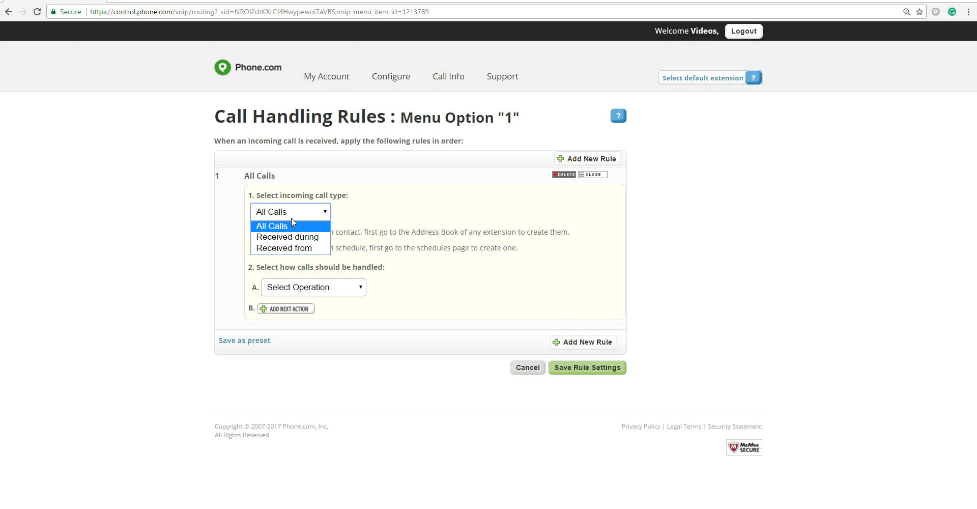
click(270, 226)
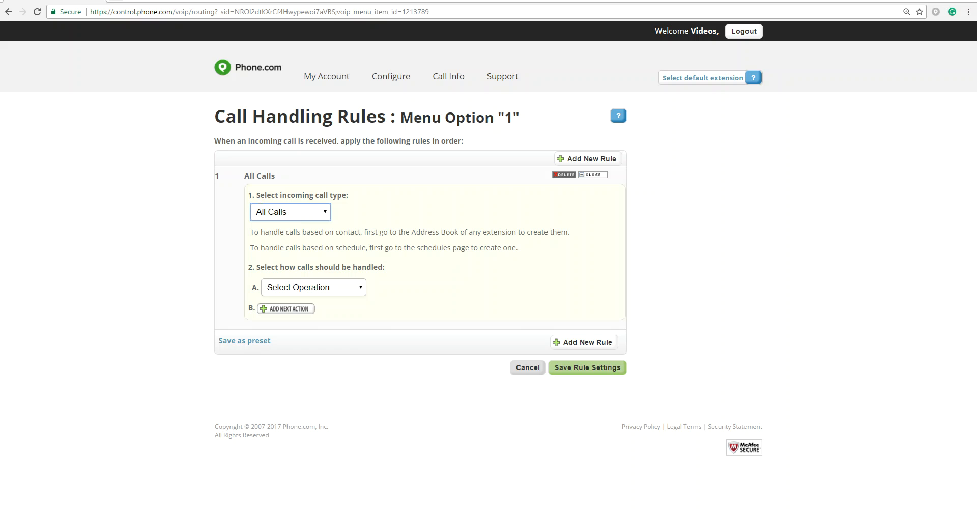
click(312, 287)
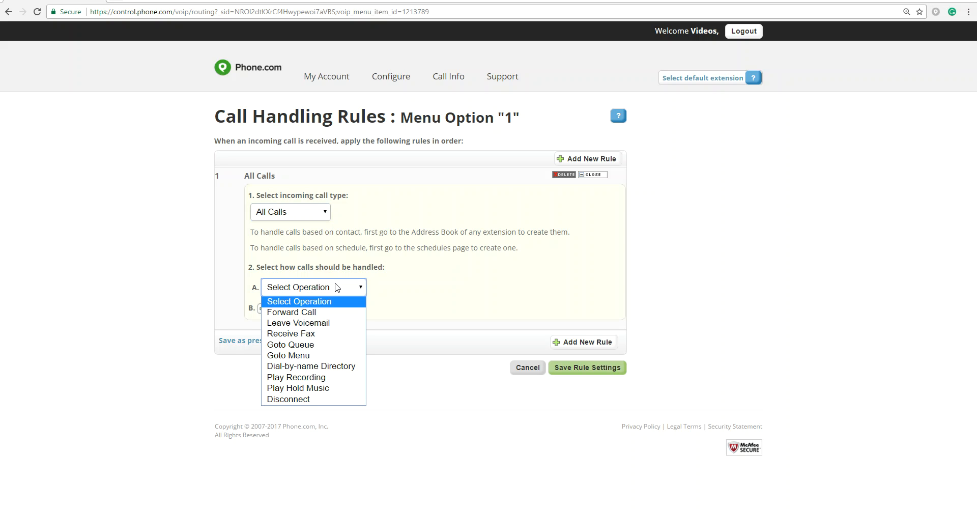
mouse_move(330, 312)
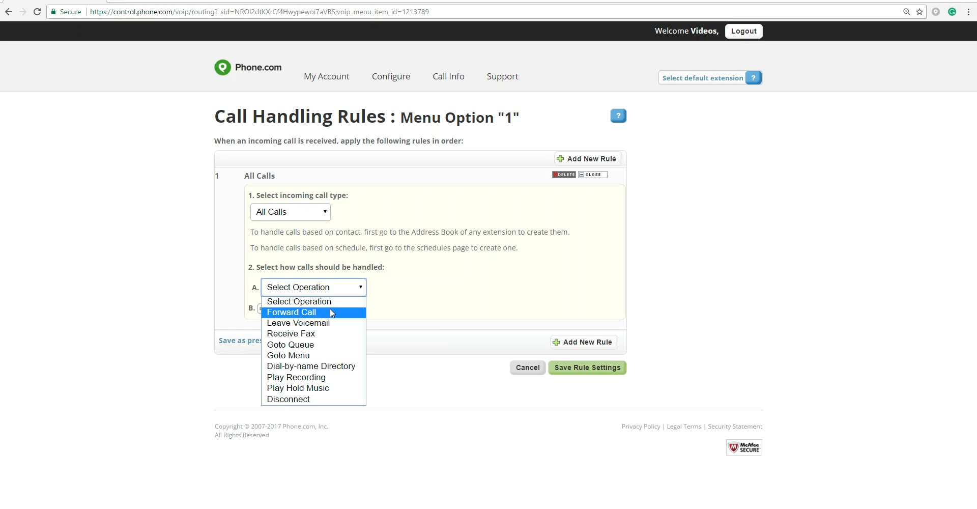
click(292, 312)
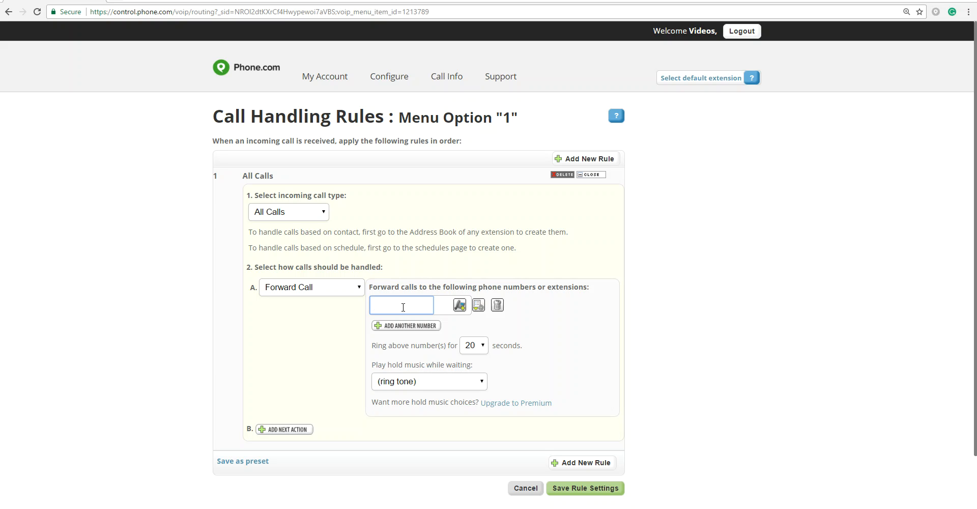
text(973-2)
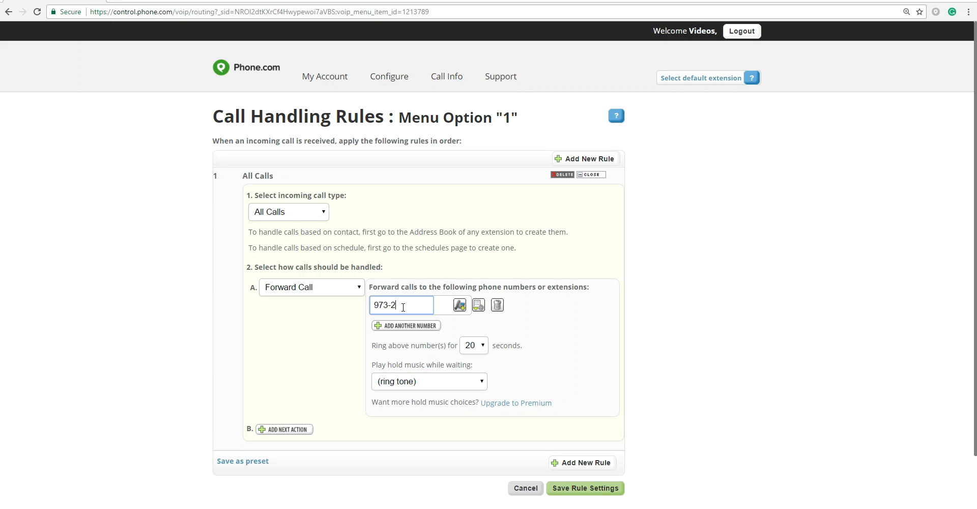
text(22-15)
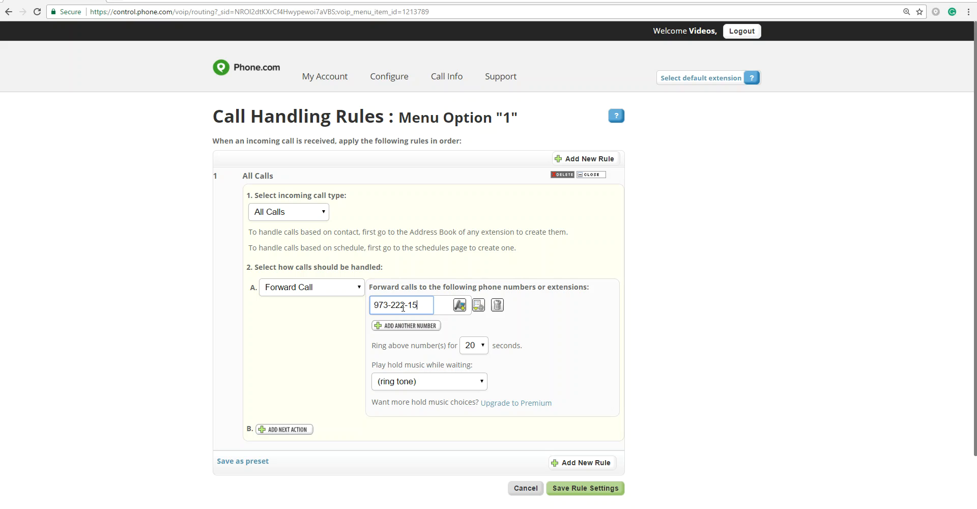
text(15)
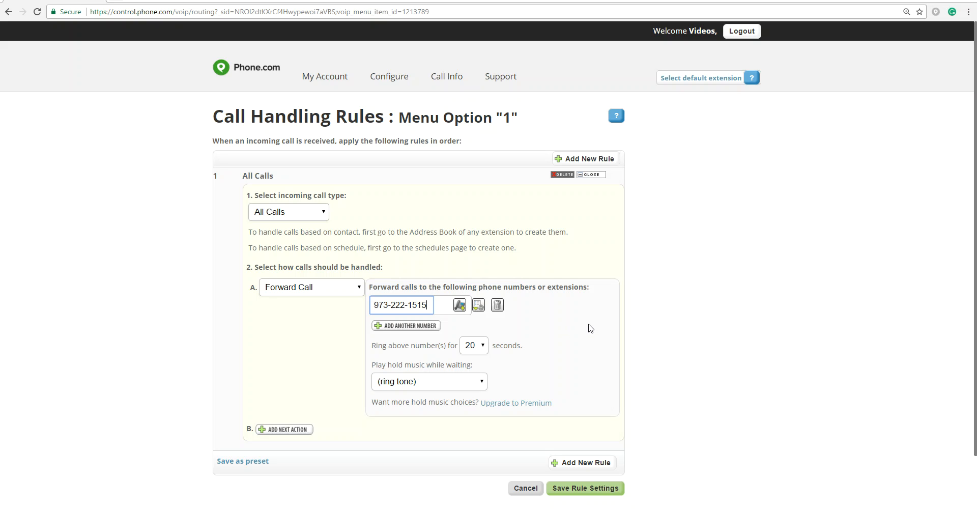
mouse_move(476, 222)
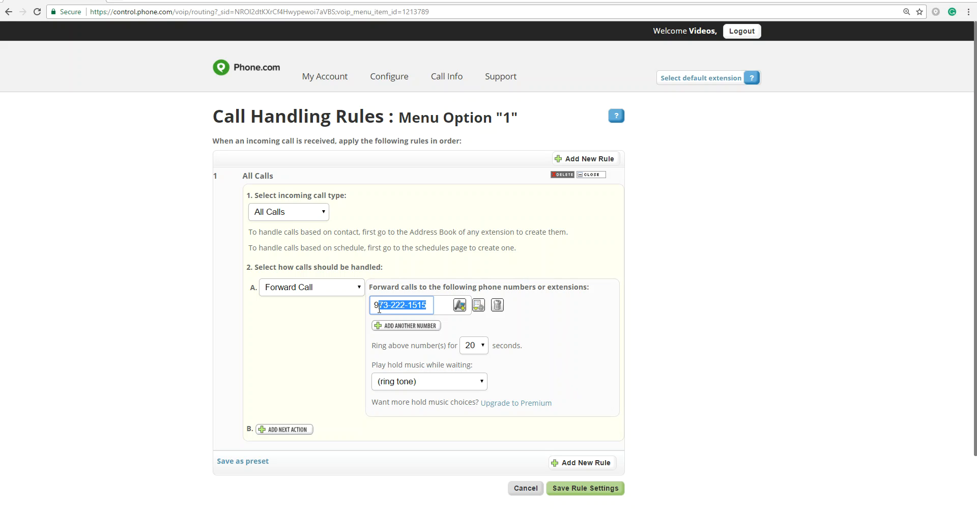
mouse_move(498, 357)
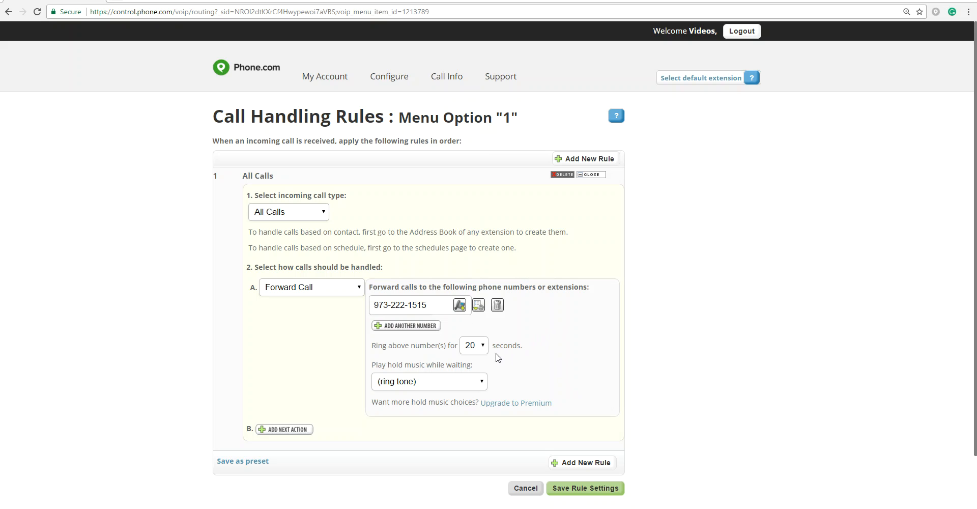
click(473, 345)
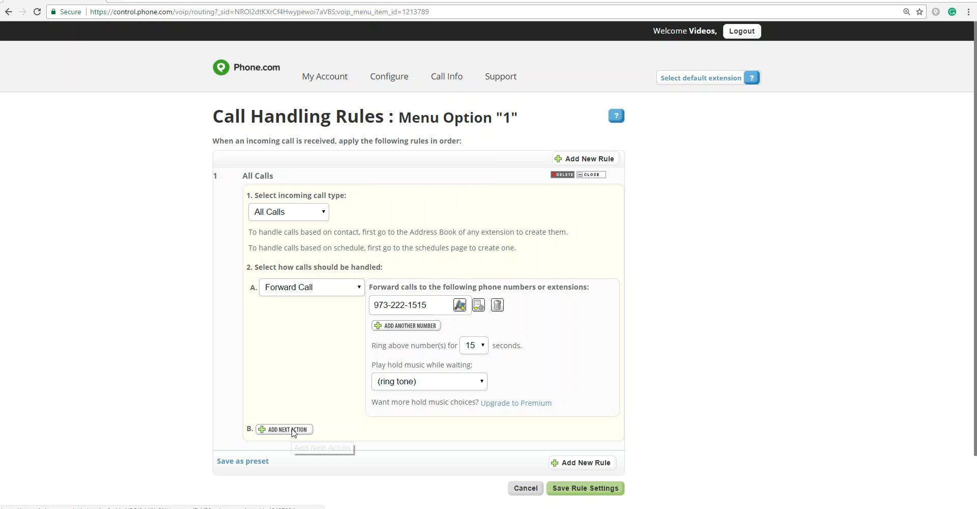
Add Leave Voicemail at Default Extension (500) as the next action and save the rule.
click(284, 429)
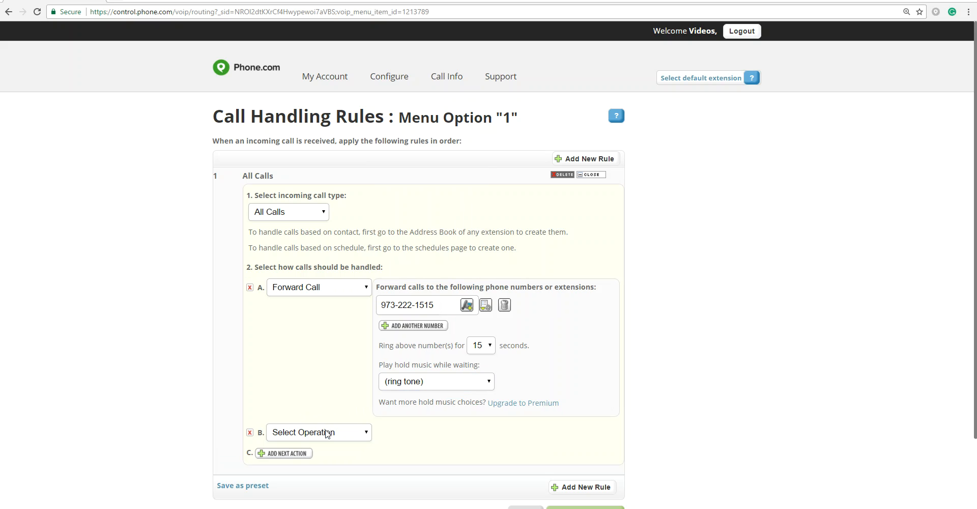
click(319, 432)
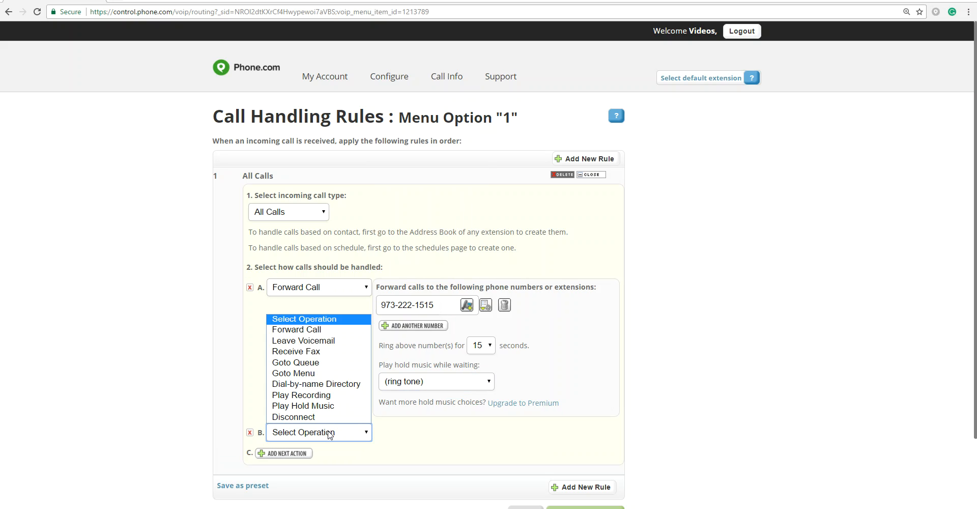
click(303, 340)
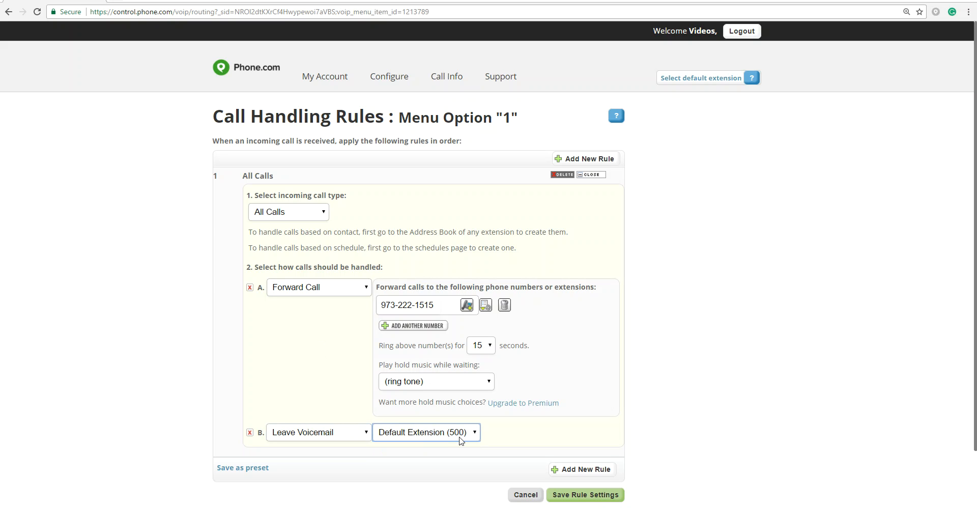
mouse_move(585, 495)
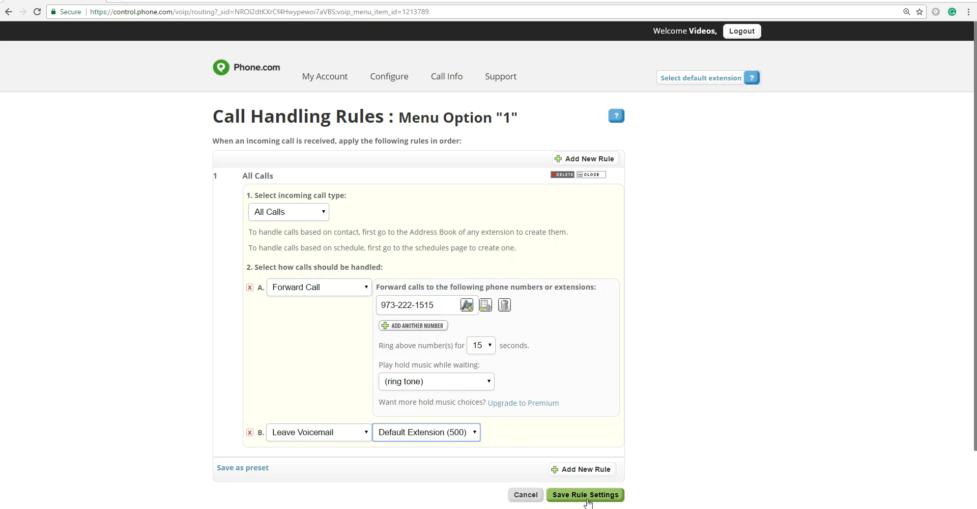
click(584, 495)
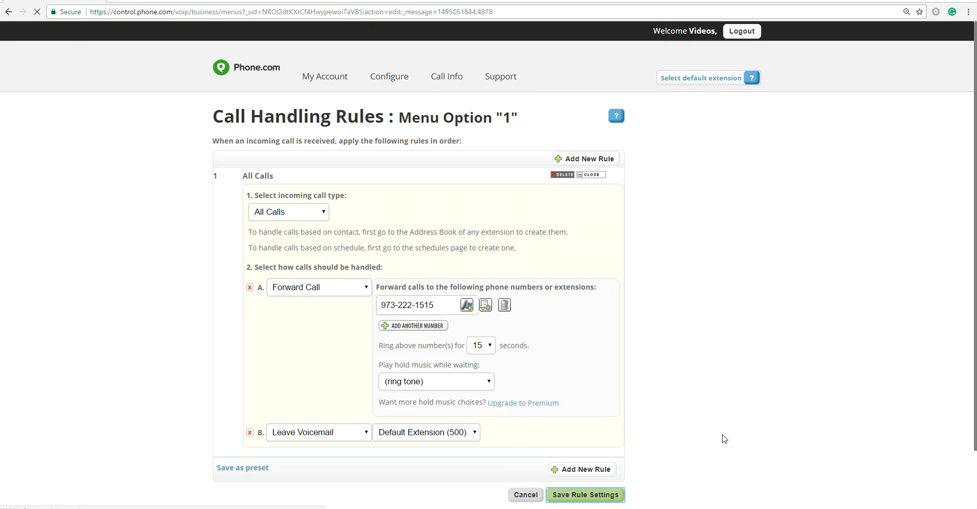
Confirm option 1's rule save and edit the call rules for caller selection 2.
click(585, 494)
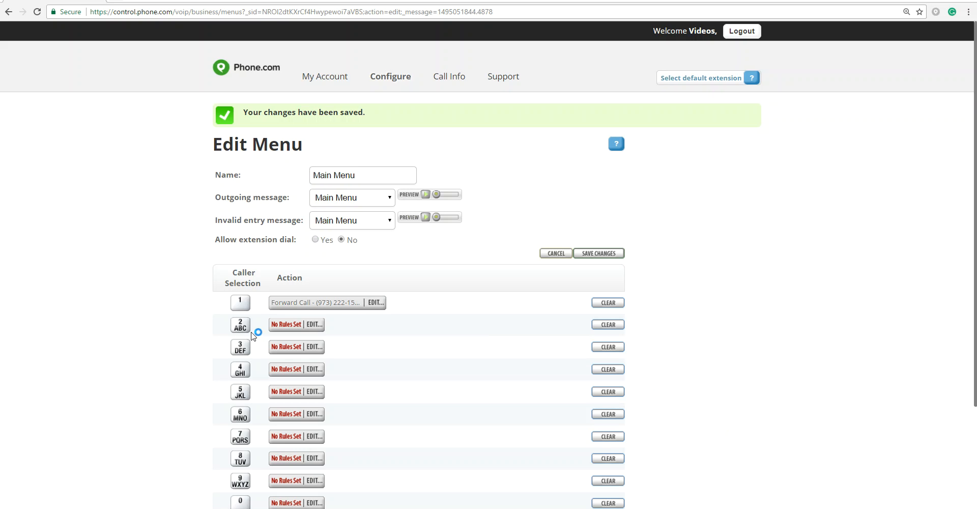
mouse_move(342, 312)
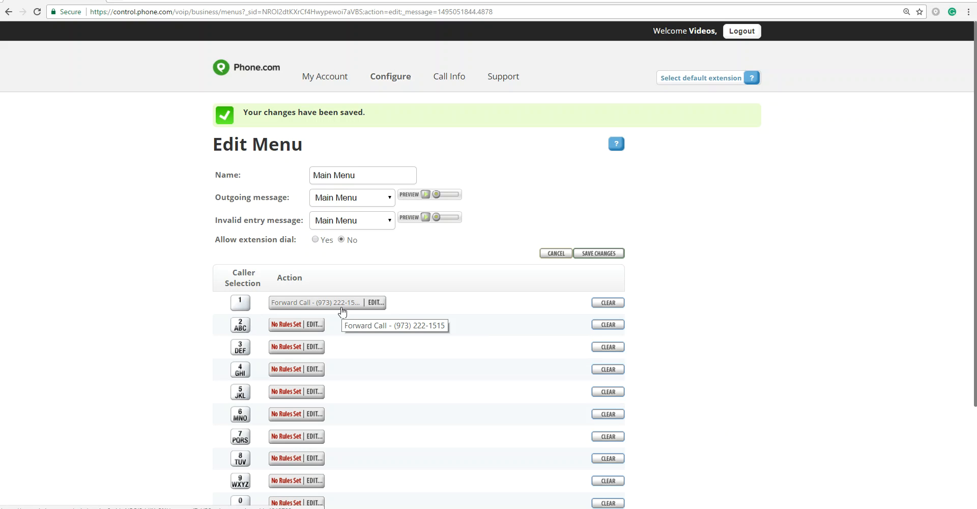
mouse_move(315, 324)
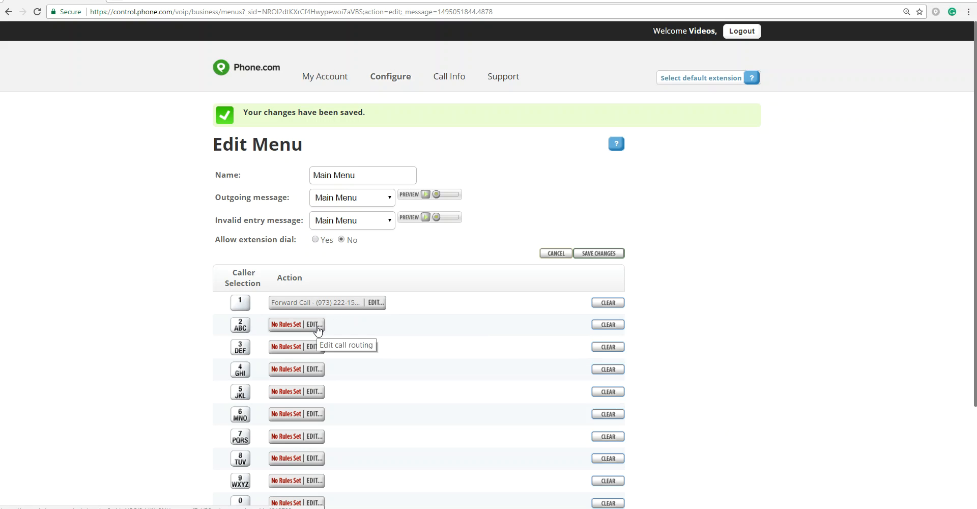
click(313, 324)
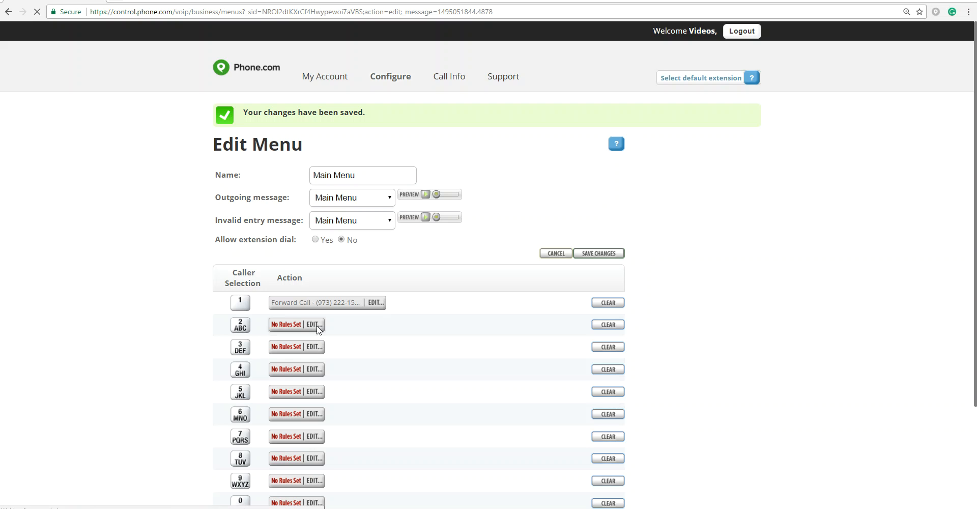
click(313, 323)
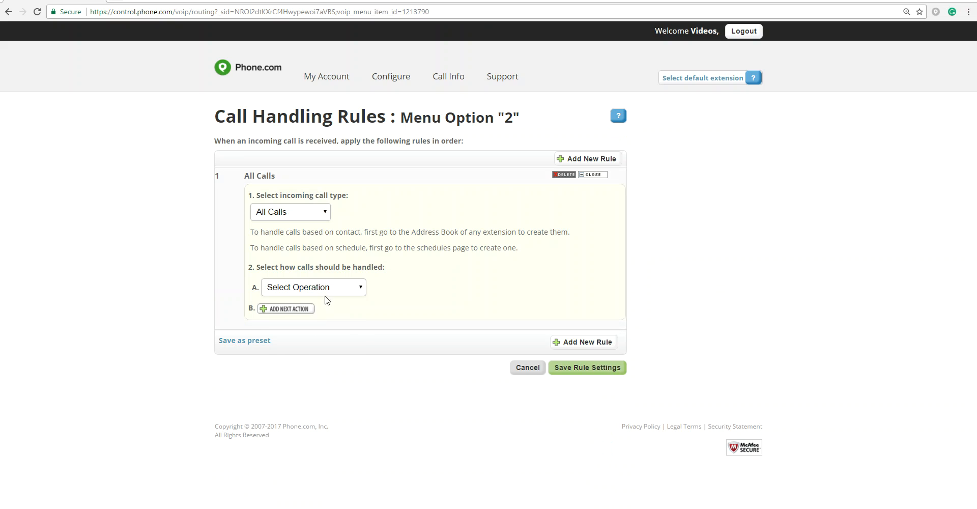
click(313, 287)
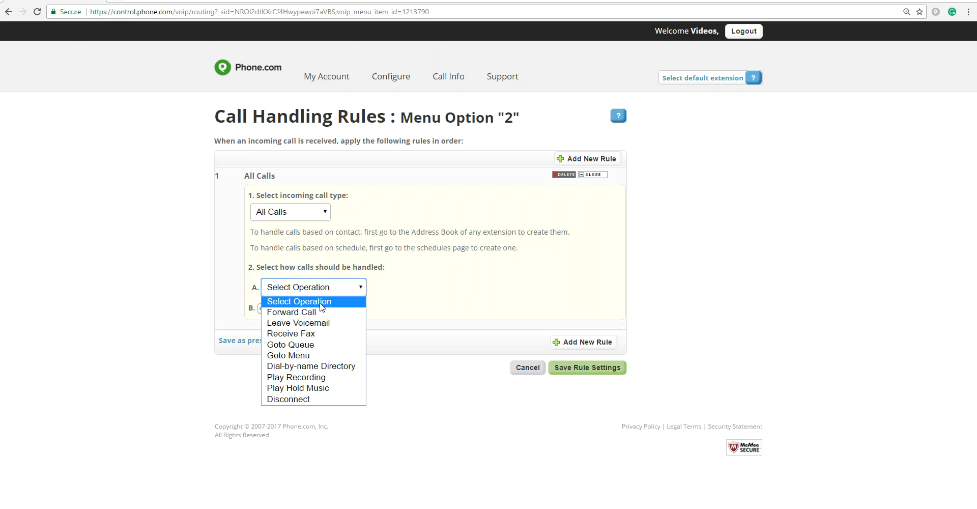
click(291, 312)
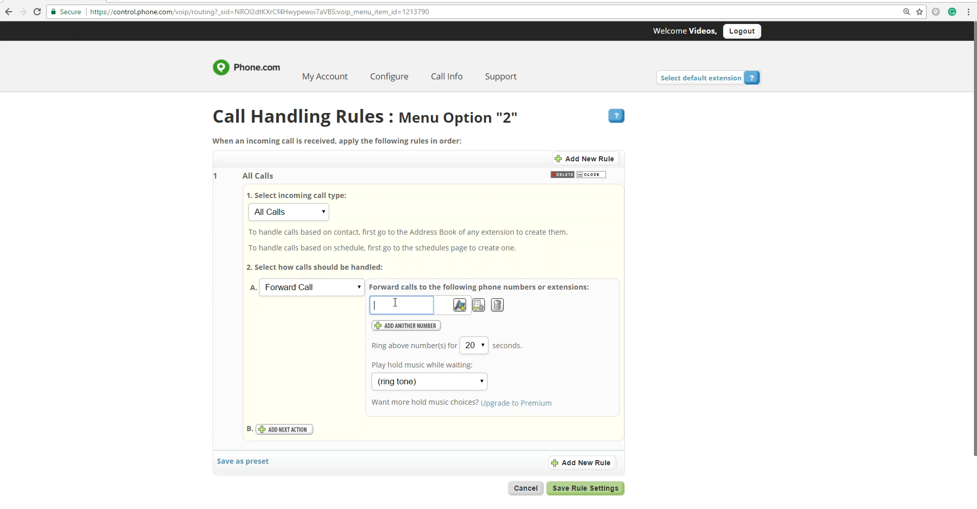
text(973-)
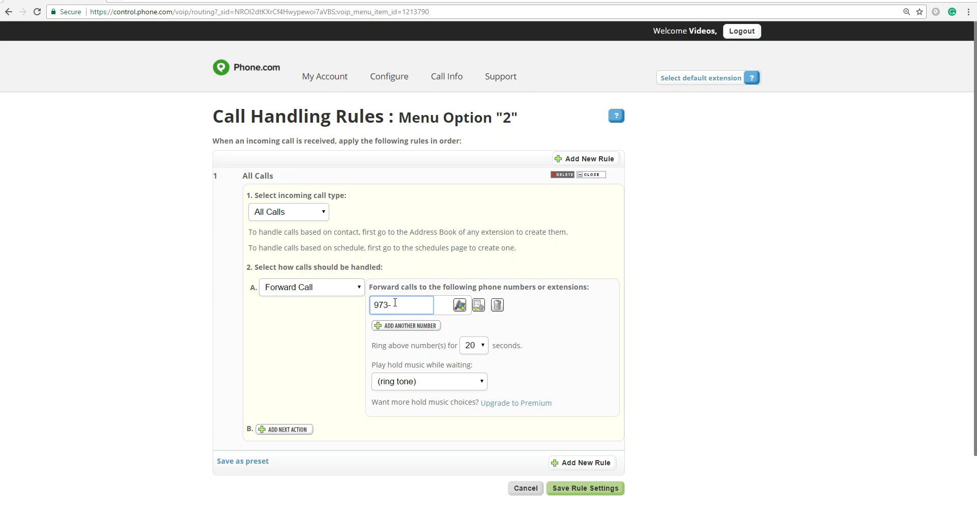
text(222-)
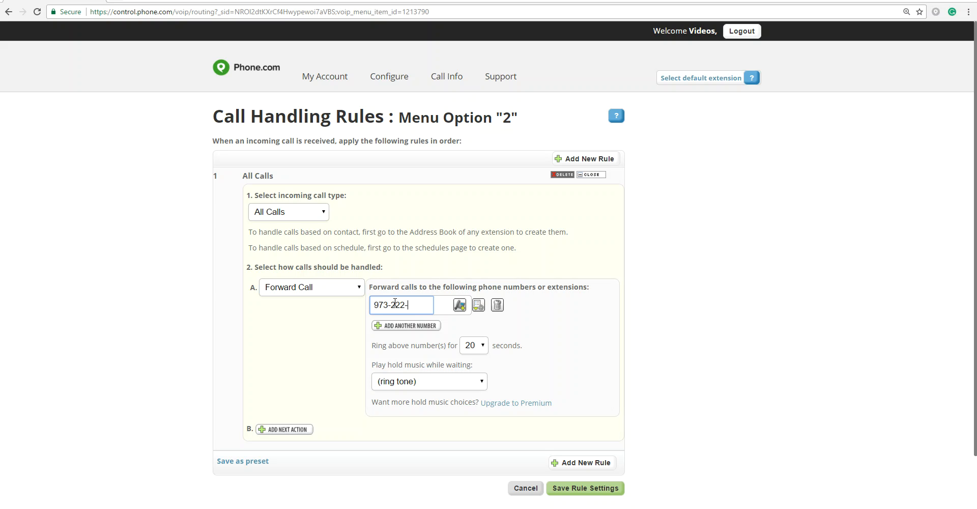
text(1516)
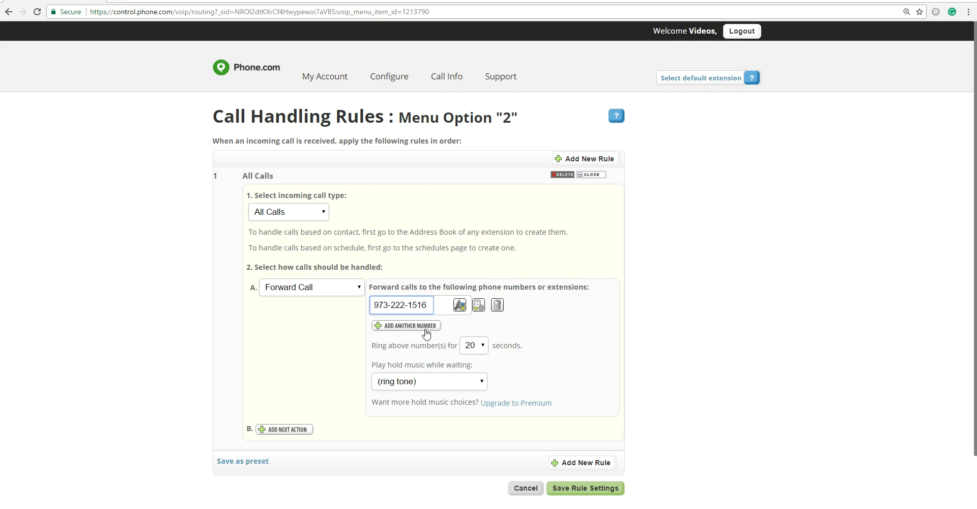
click(474, 345)
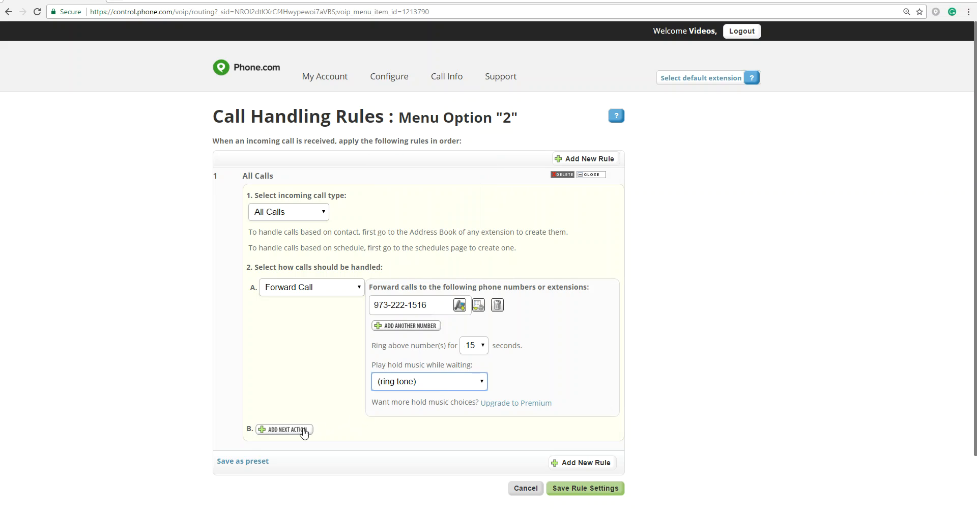
Add Leave Voicemail at Default Extension (500) as action B and save the rule.
click(284, 430)
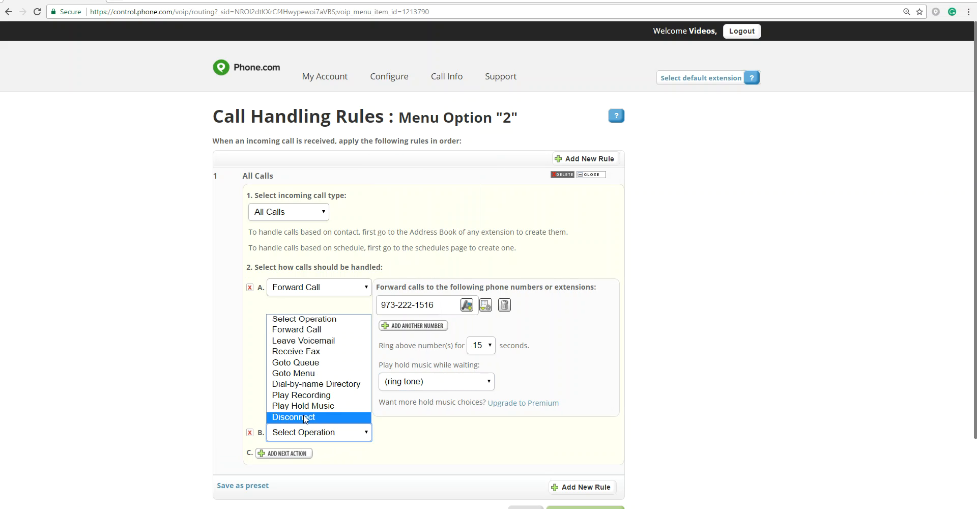
mouse_move(304, 340)
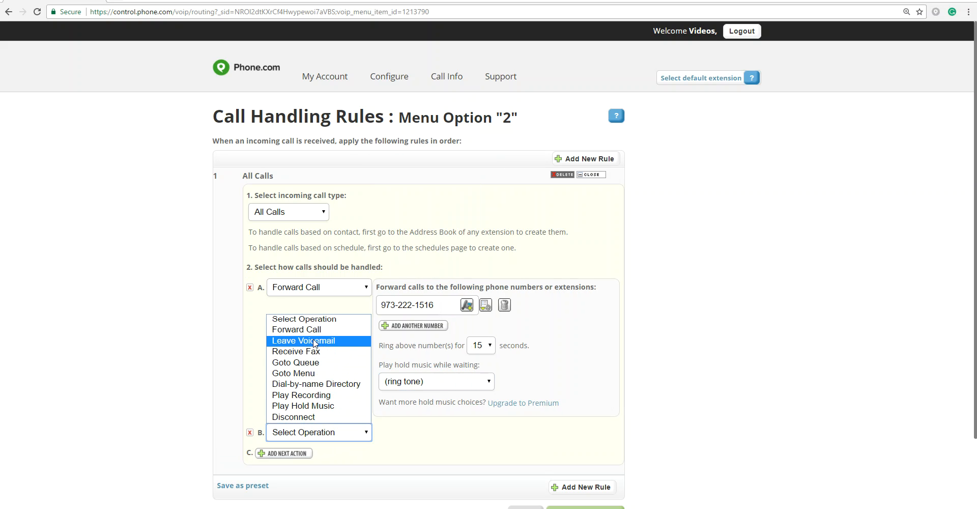
click(304, 340)
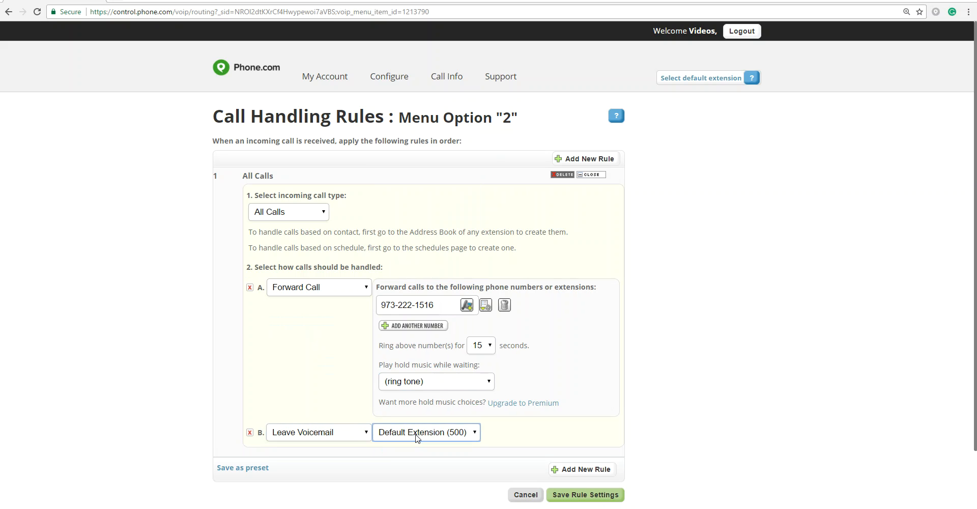
click(585, 494)
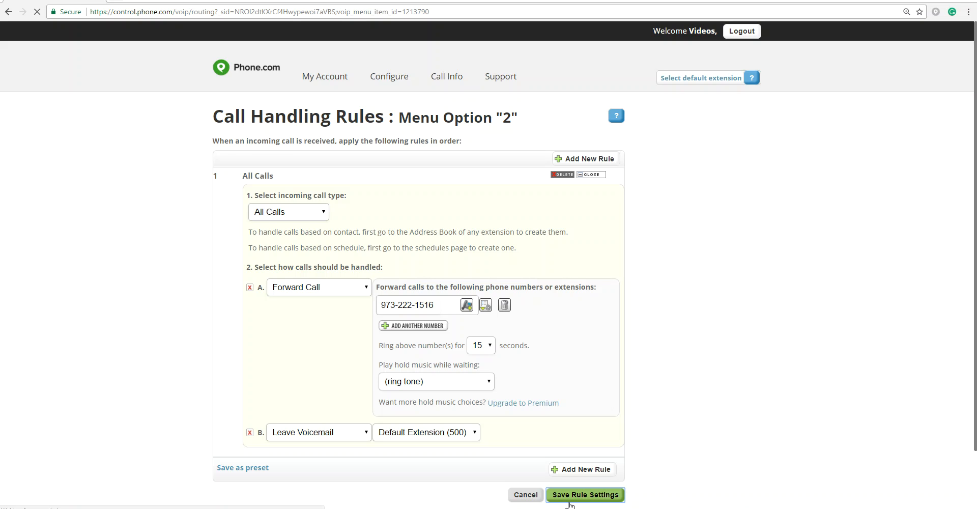
Confirm option 2's rule save and edit the call rules for caller selection 3.
click(584, 494)
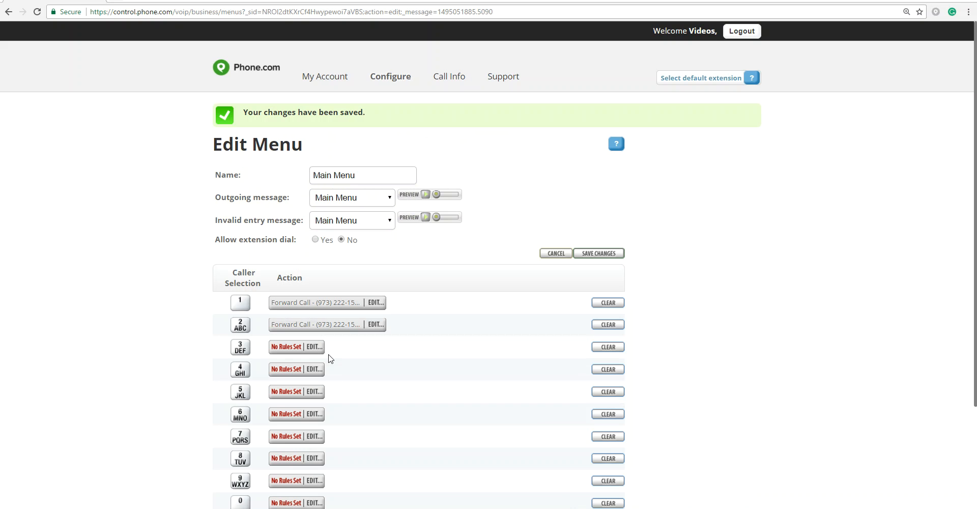
click(313, 347)
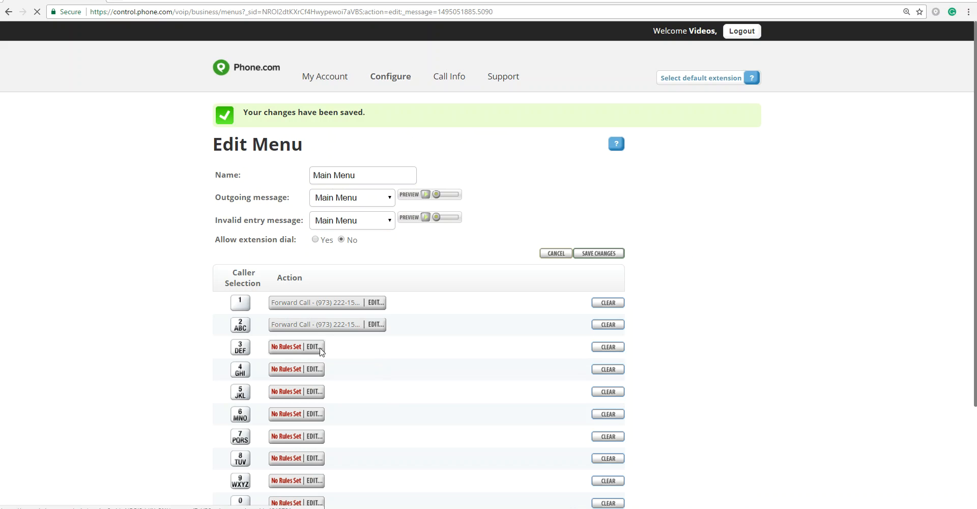
mouse_move(318, 355)
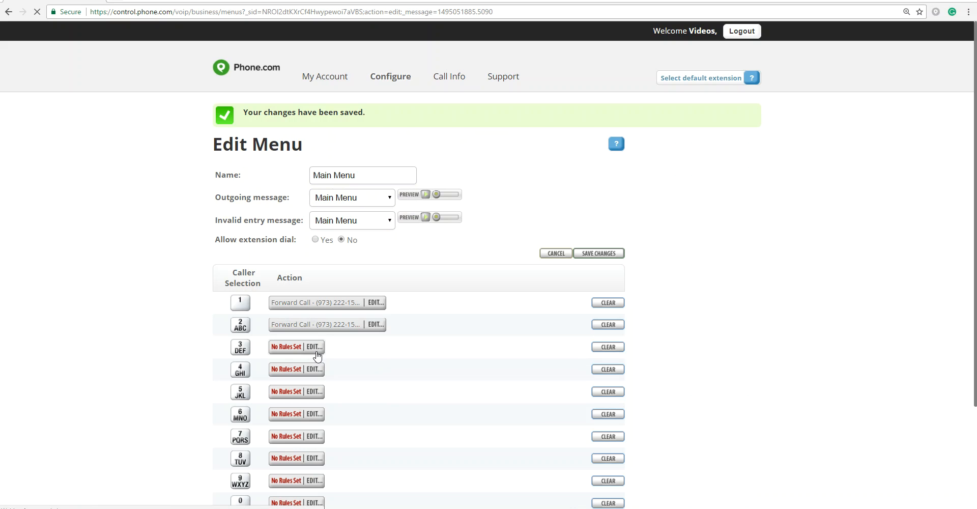
click(312, 348)
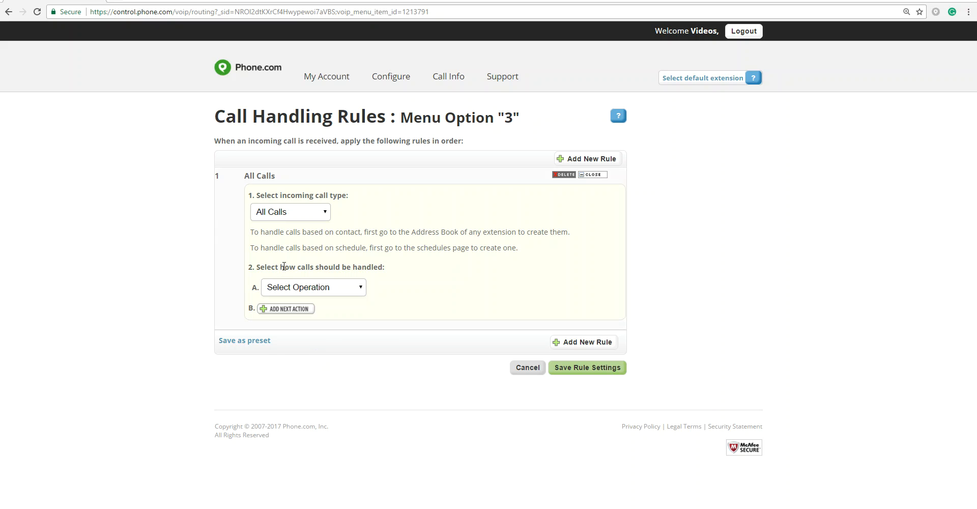
Set option 3 to Leave Voicemail at Default Extension (500), save the rule, then save the Main Menu.
click(314, 287)
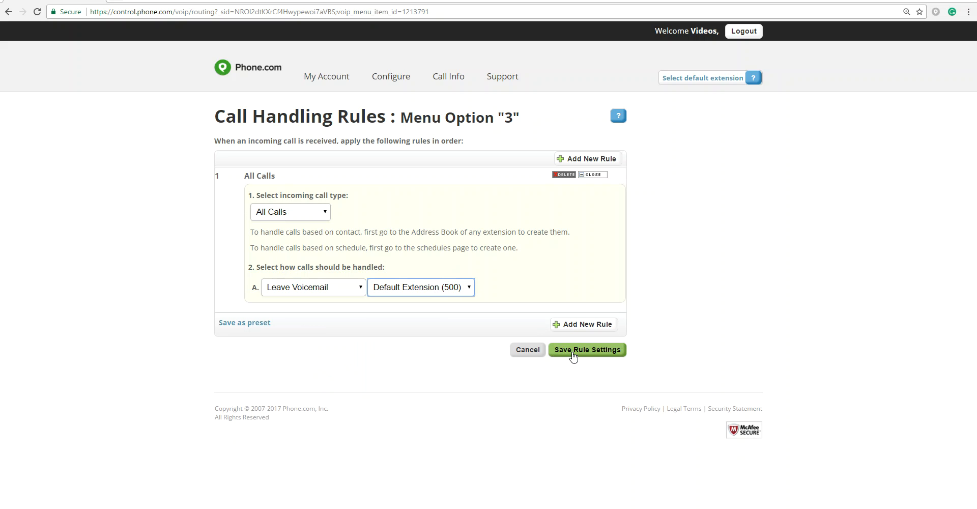
click(586, 349)
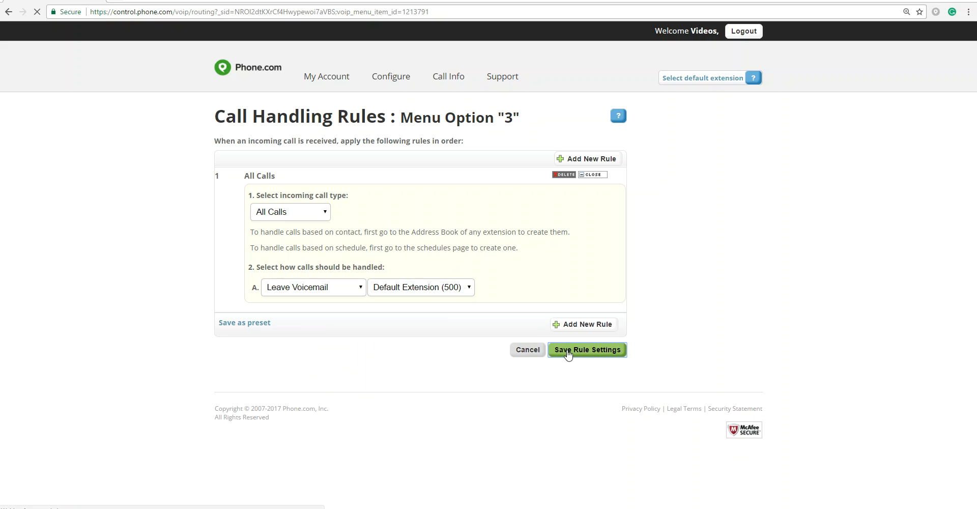
click(586, 350)
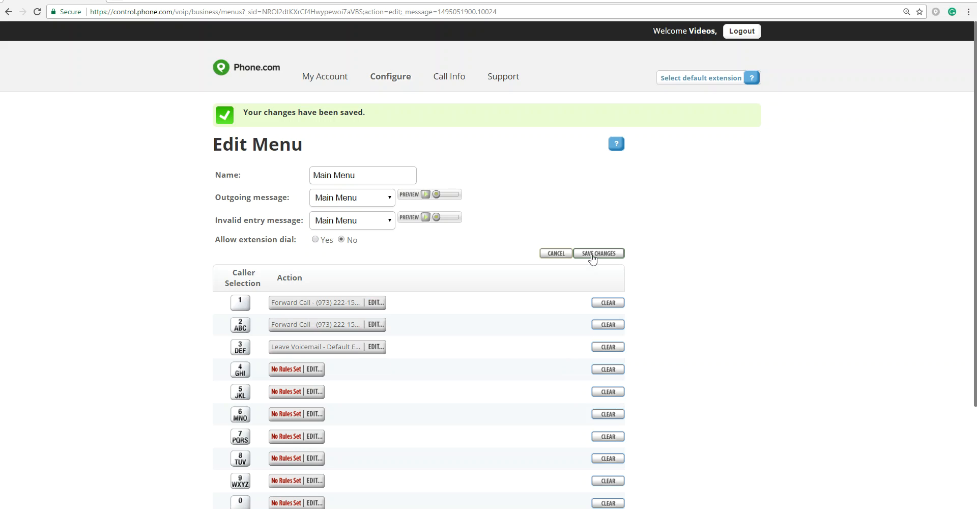
click(598, 253)
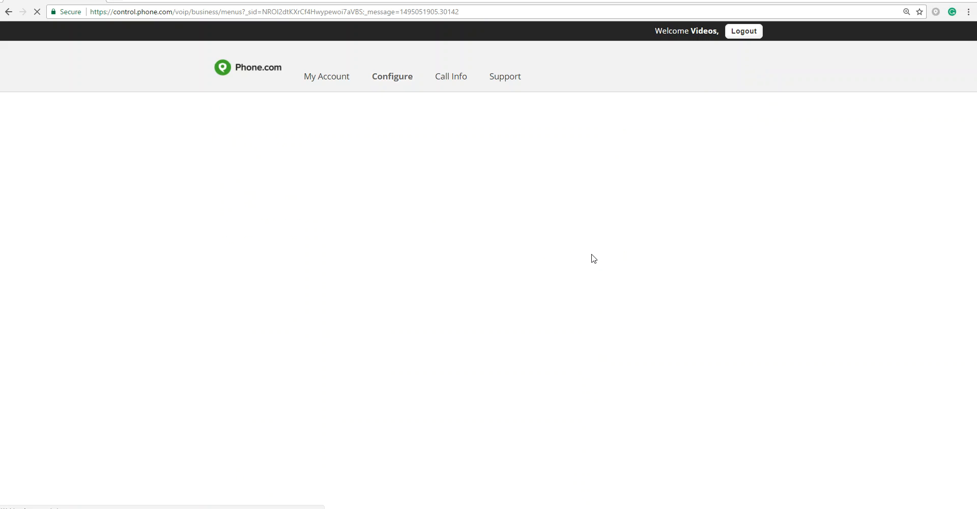